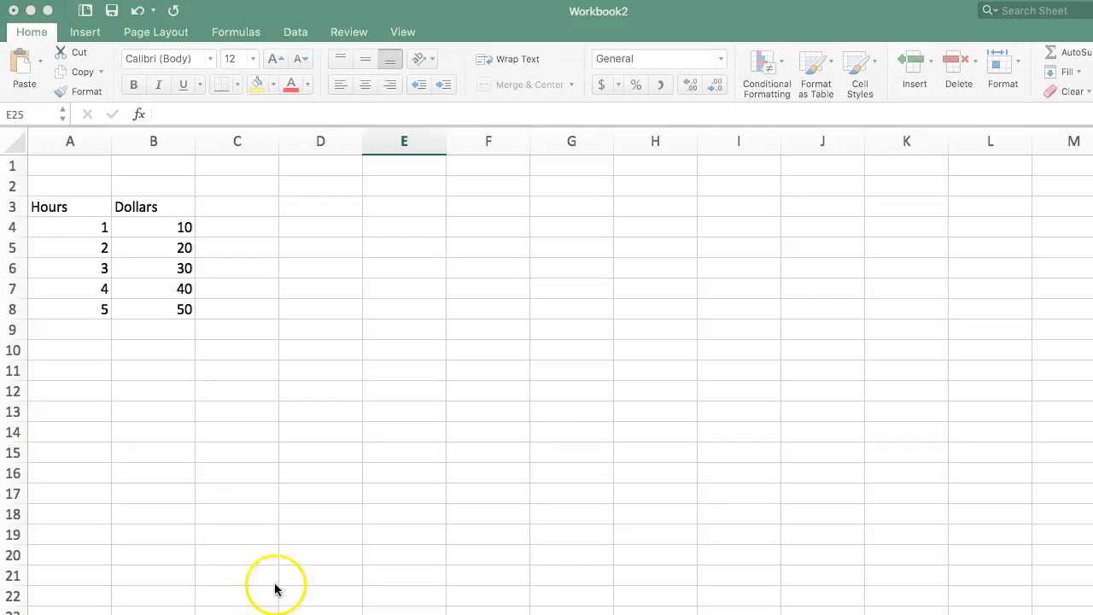
mouse_move(194, 475)
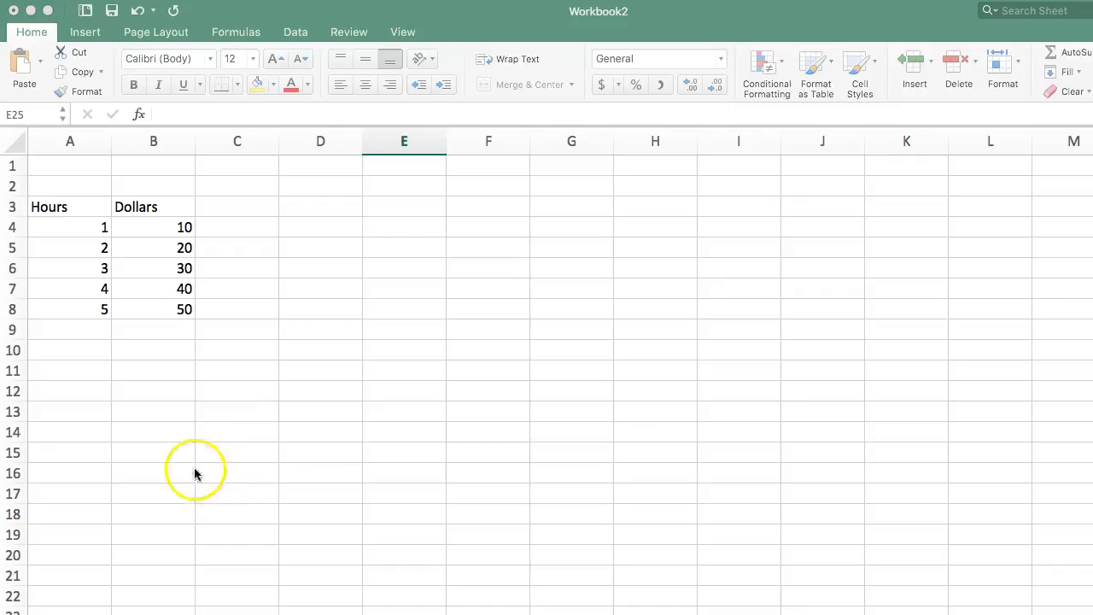
mouse_move(71, 179)
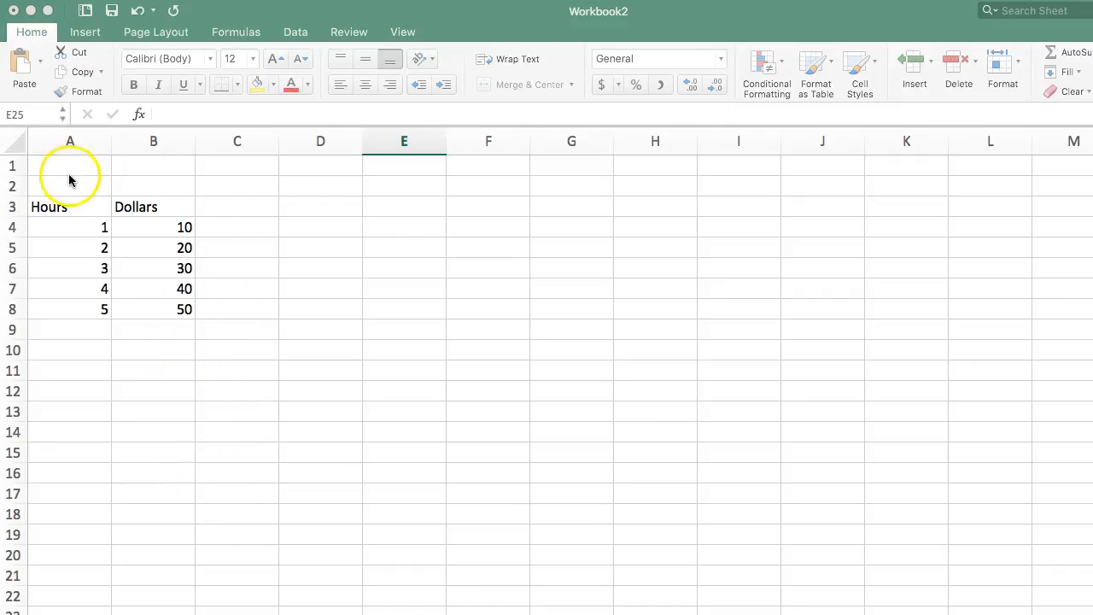
mouse_move(82, 360)
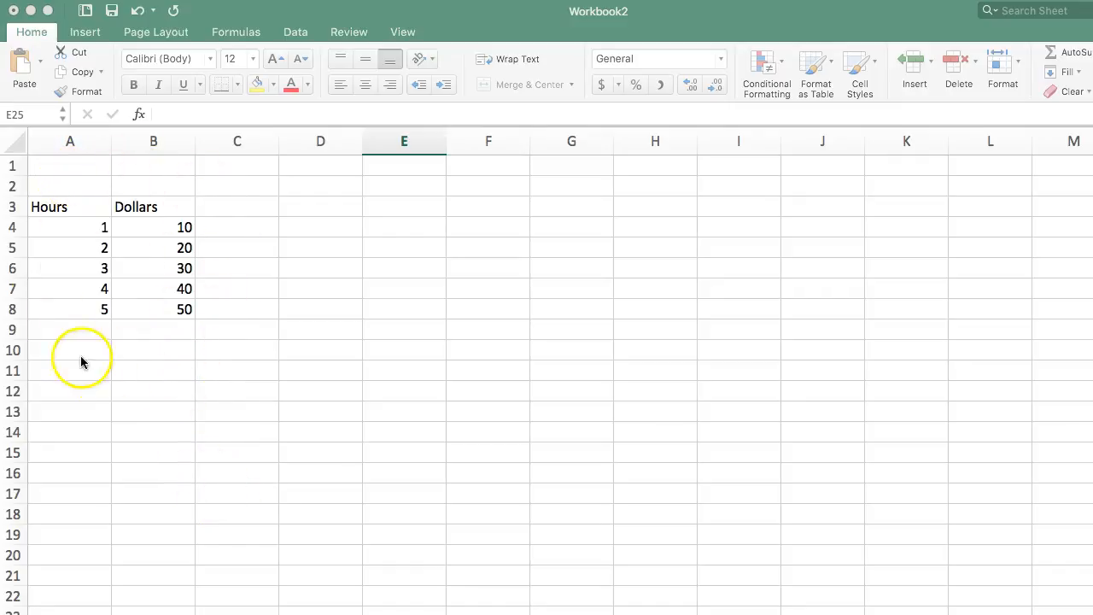
mouse_move(208, 260)
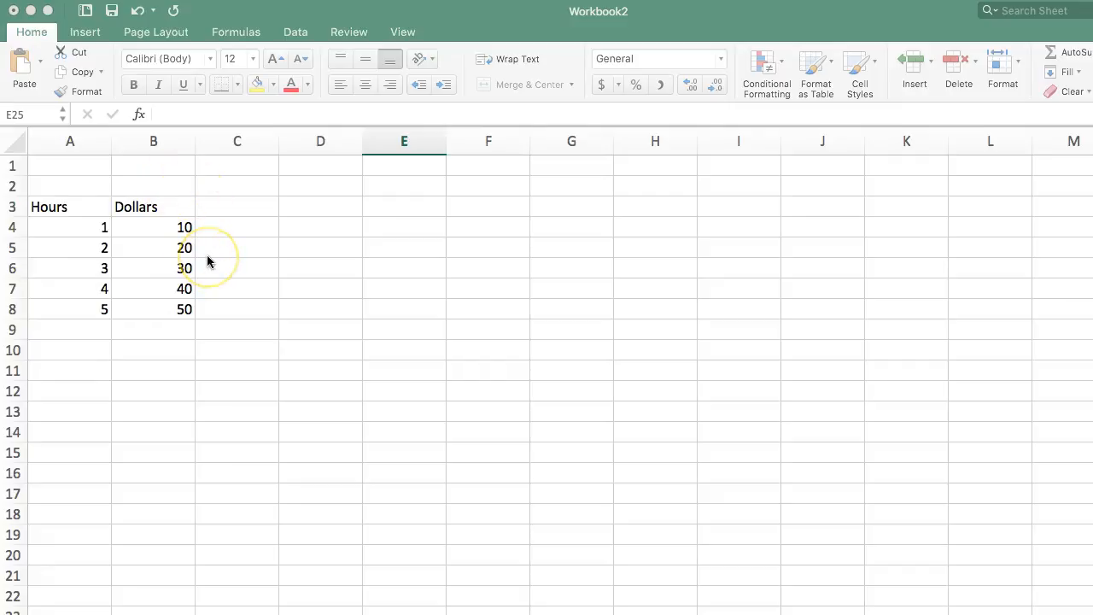
mouse_move(209, 259)
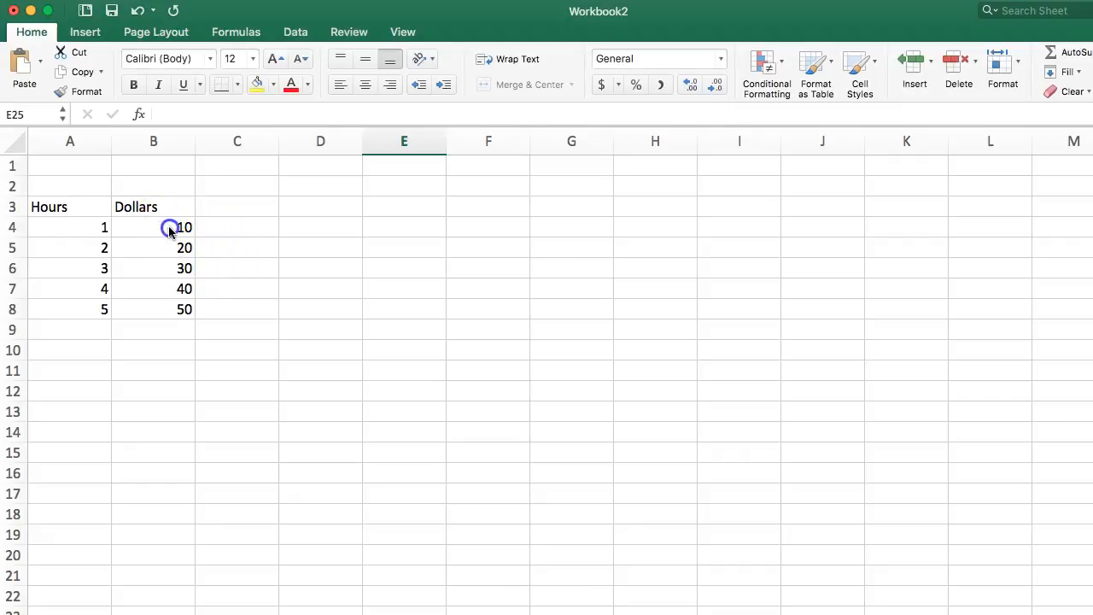
Step: Select the Dollars heading and its five values in B3:B8 as chart data
left_click_drag(167, 246, 167, 287)
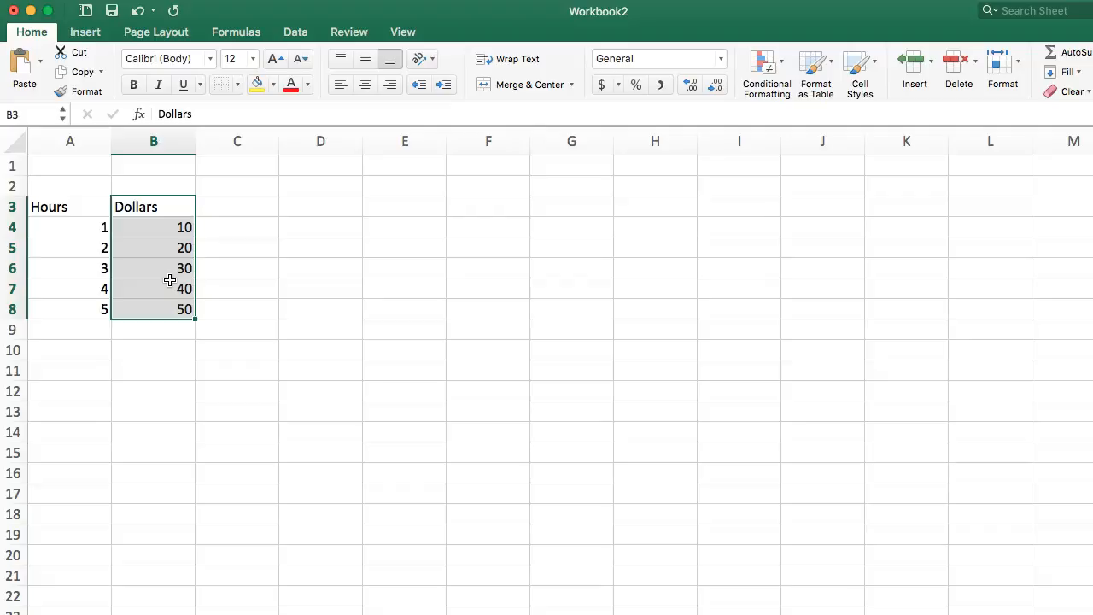
mouse_move(229, 252)
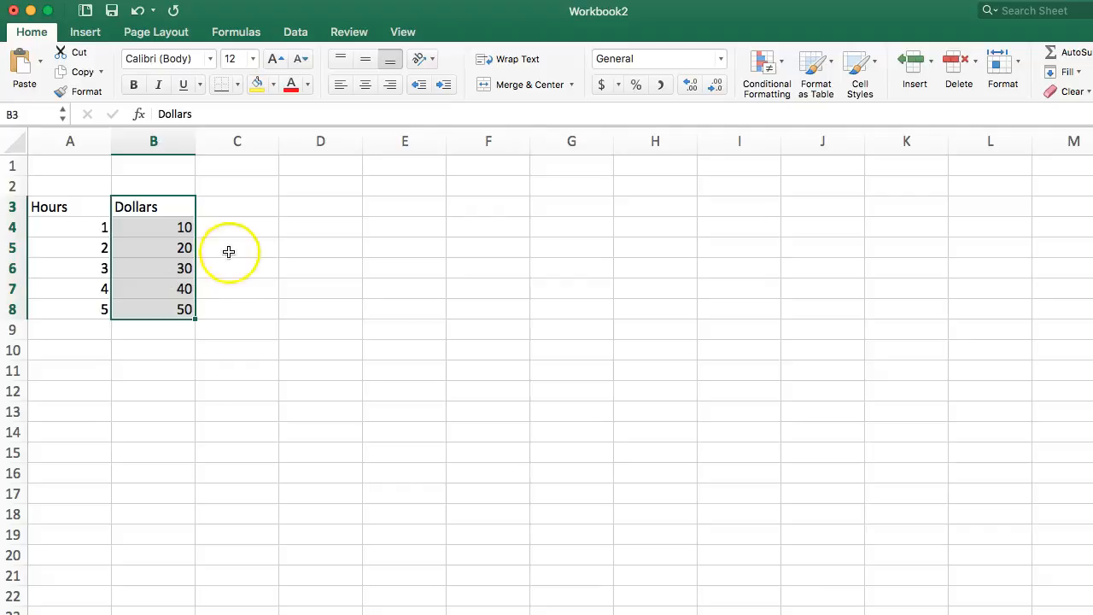
mouse_move(188, 300)
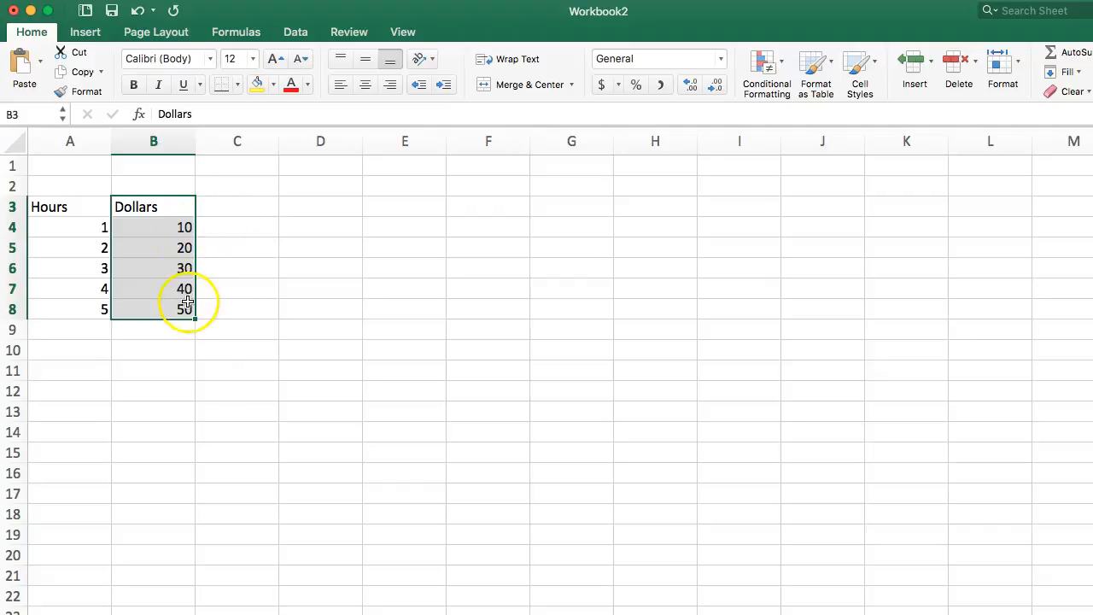
mouse_move(186, 268)
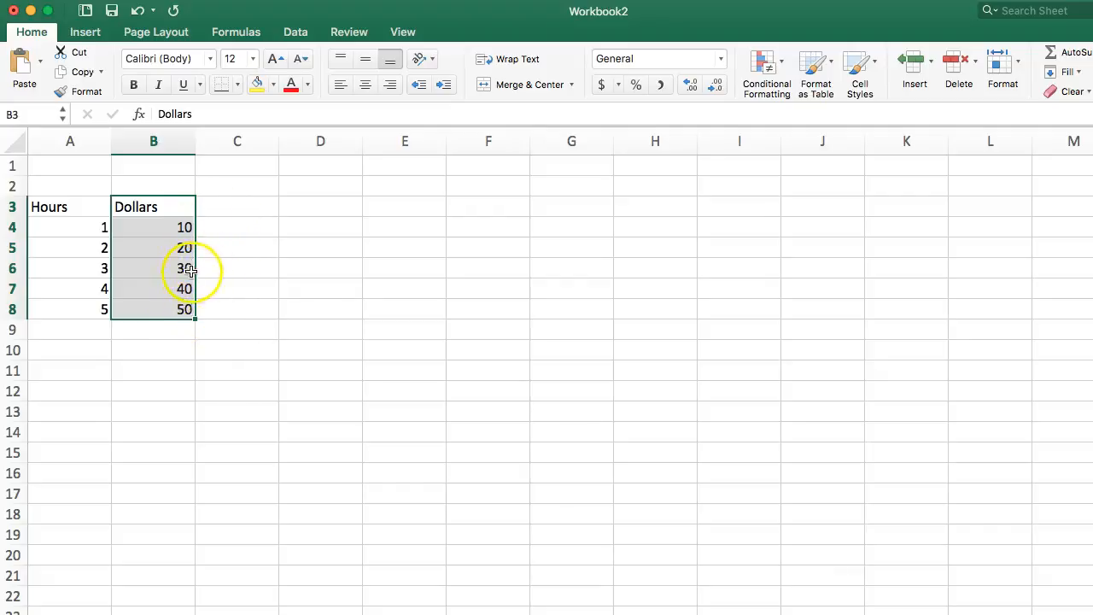
mouse_move(239, 174)
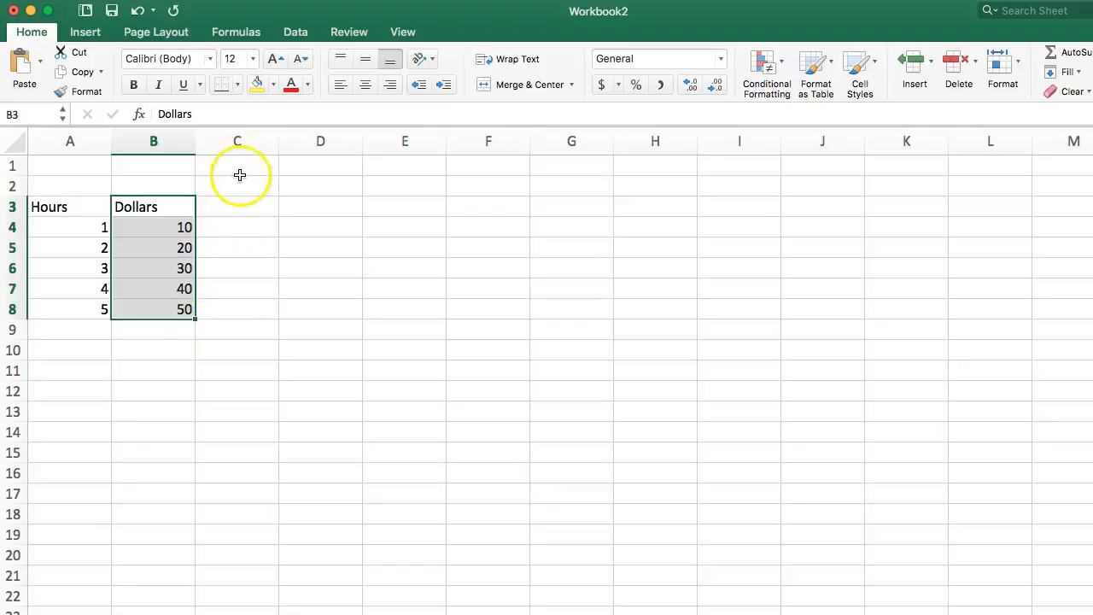
mouse_move(270, 184)
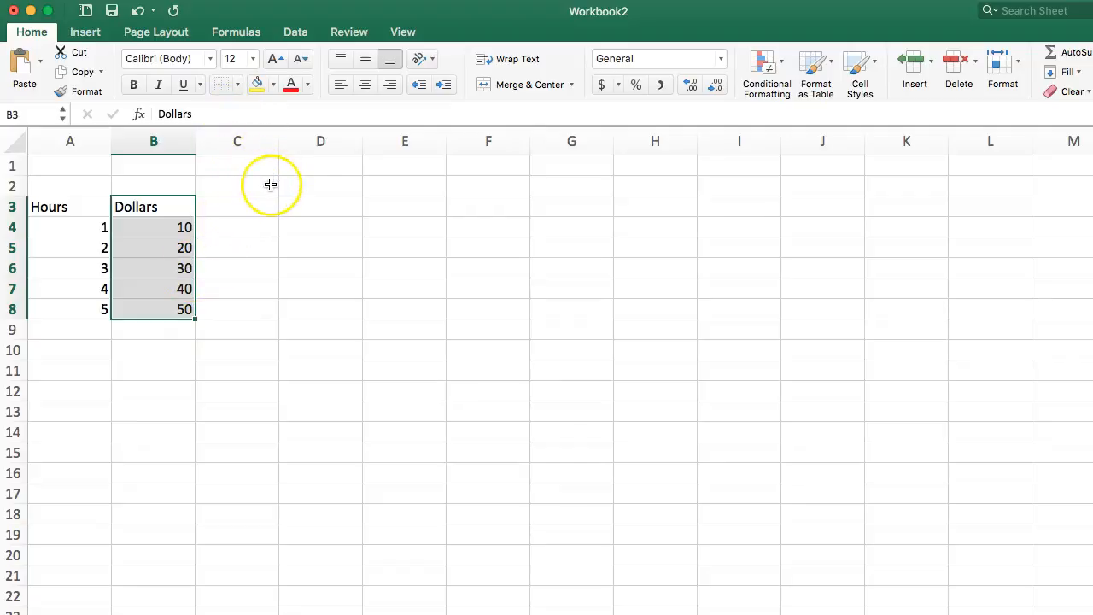
left_click(154, 140)
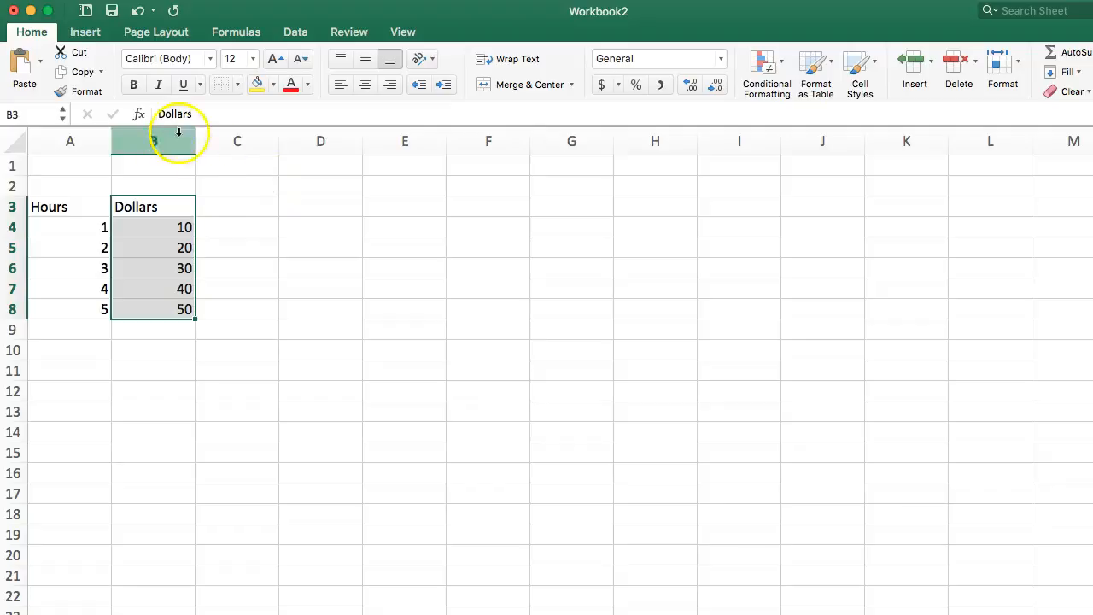
Step: Insert a plain X Y scatter chart of the Dollars data
left_click(86, 31)
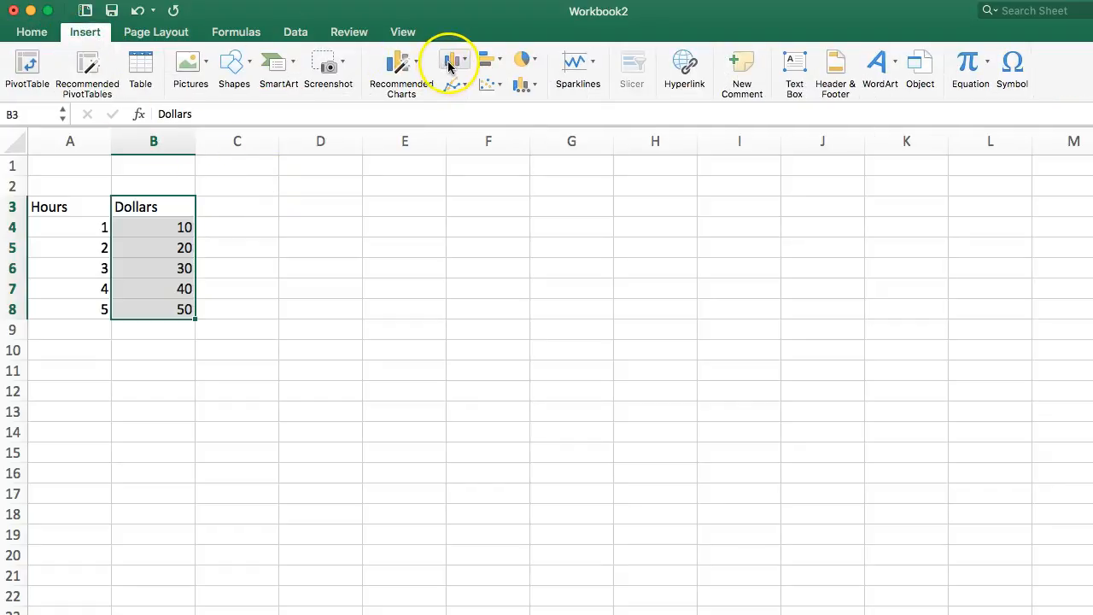
mouse_move(485, 84)
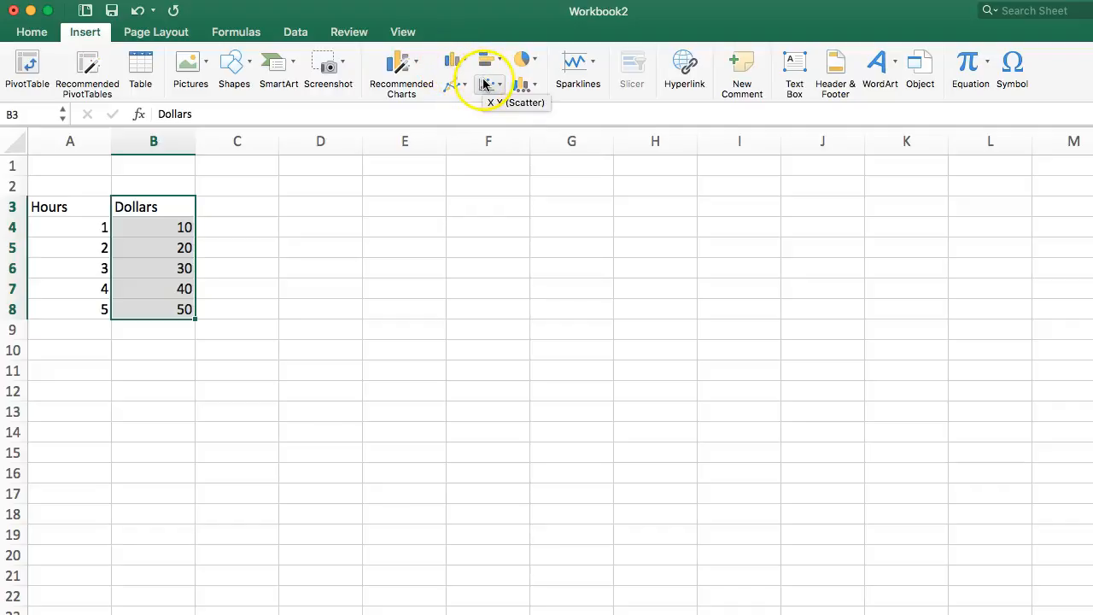
left_click(485, 67)
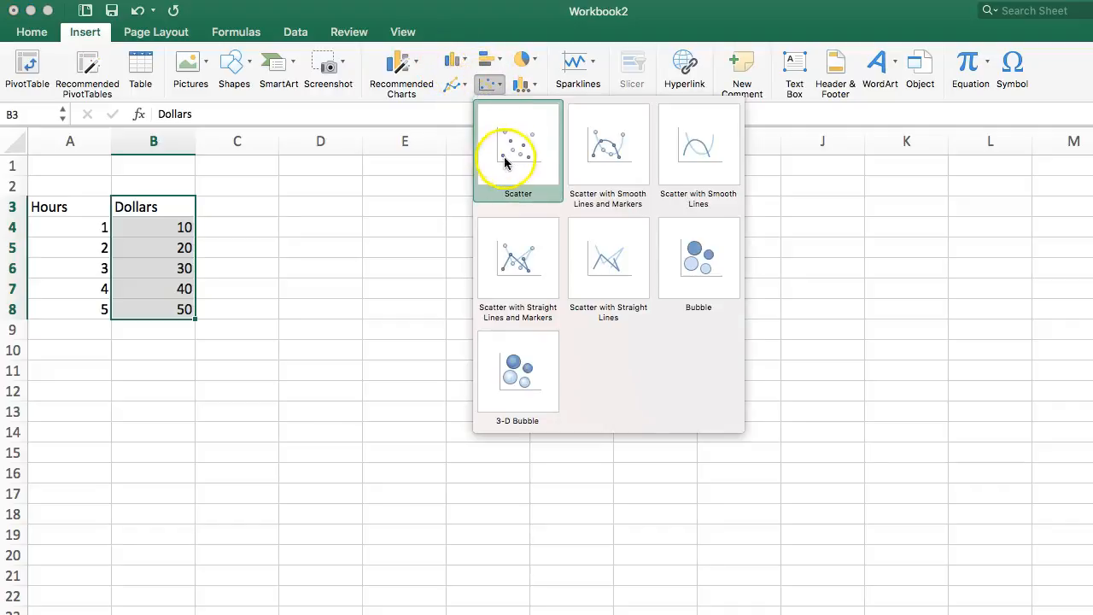
left_click(517, 154)
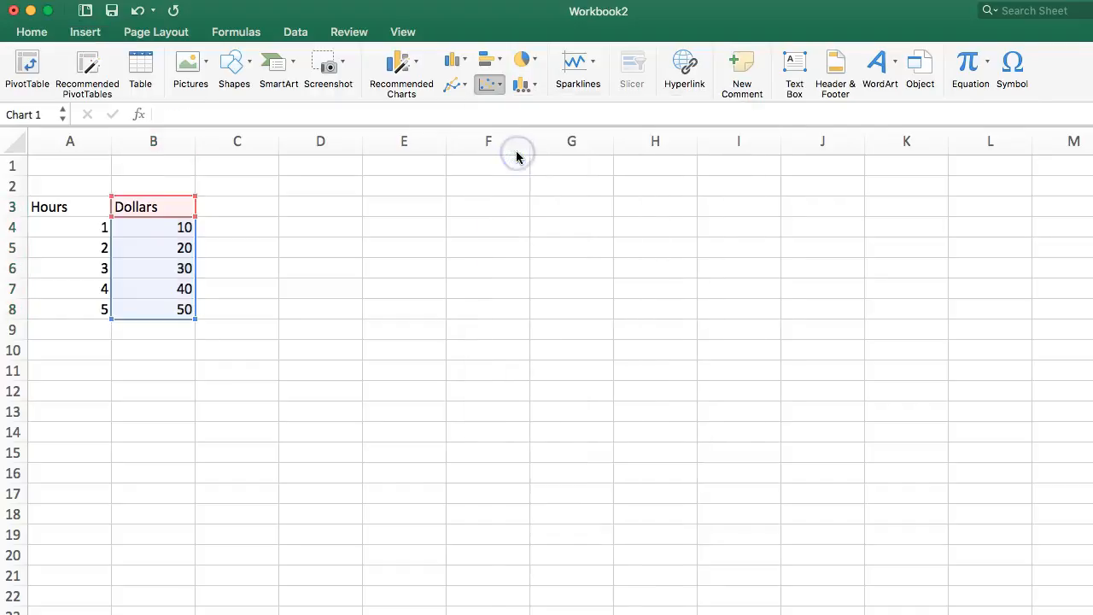
Step: Move the new Dollars chart up beside the data table
left_click(521, 72)
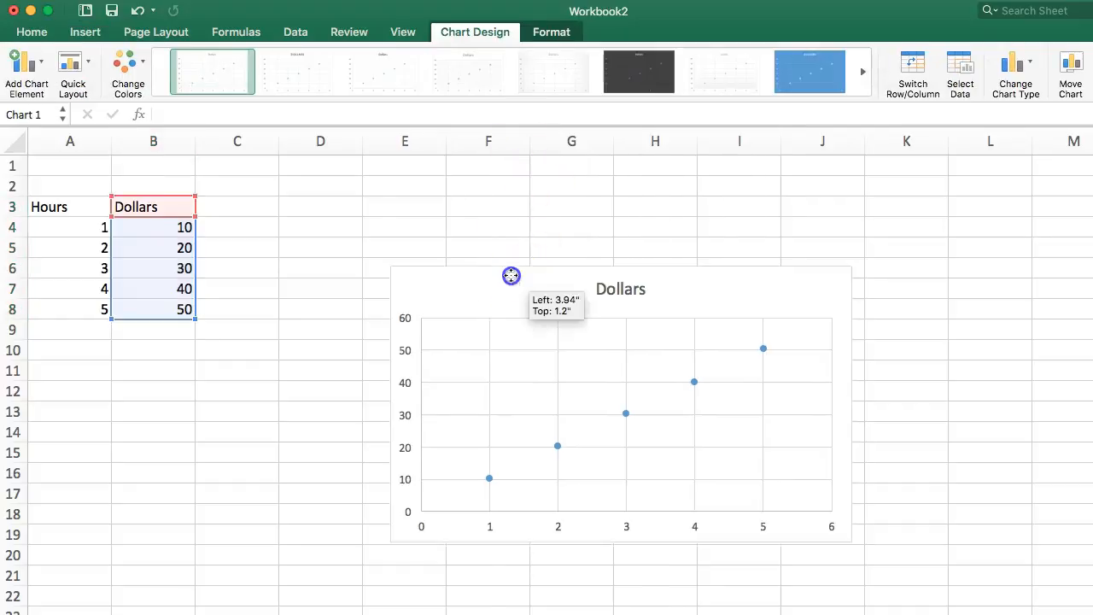
left_click_drag(510, 275, 789, 304)
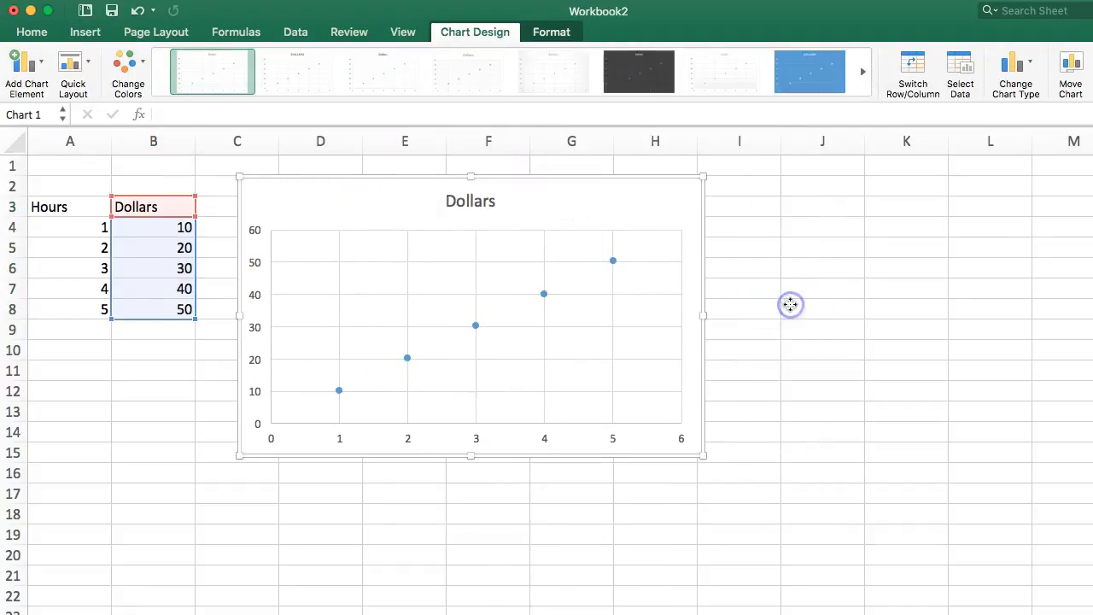
left_click(823, 307)
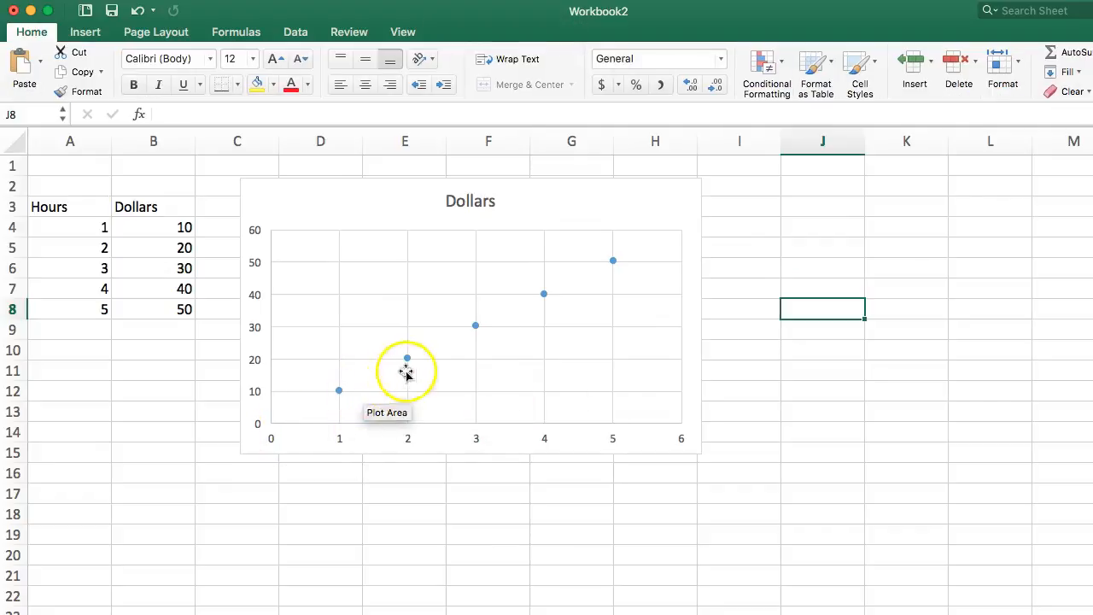
mouse_move(376, 374)
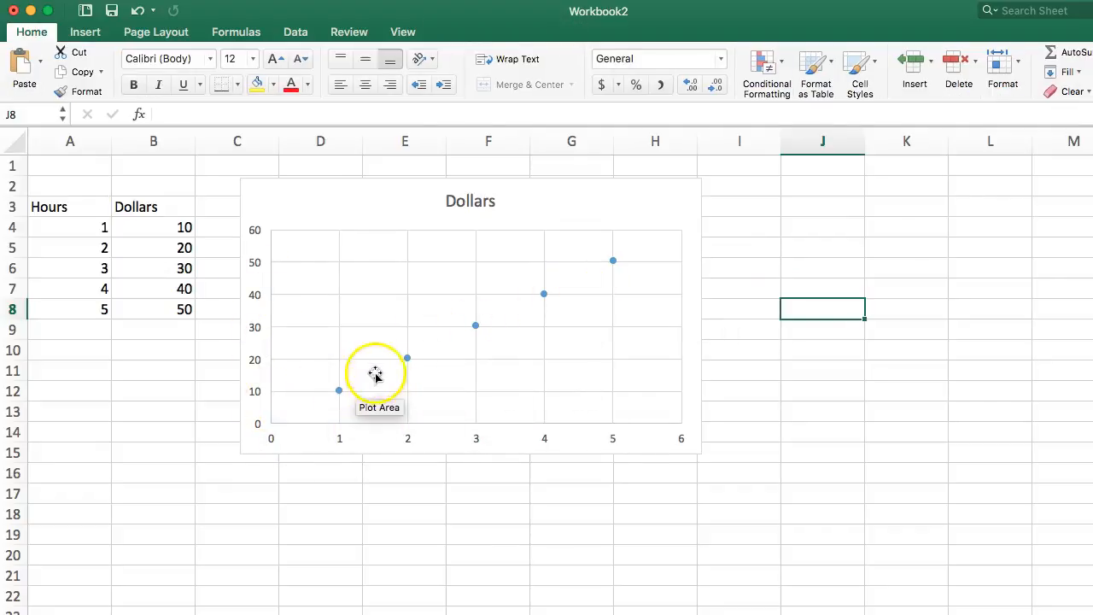
mouse_move(336, 430)
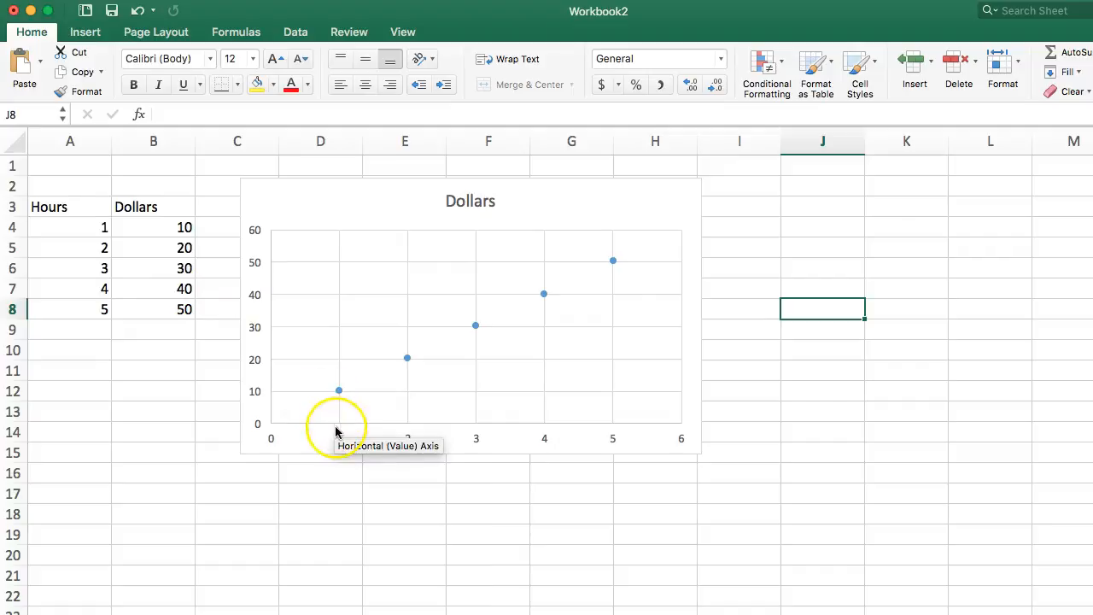
mouse_move(67, 213)
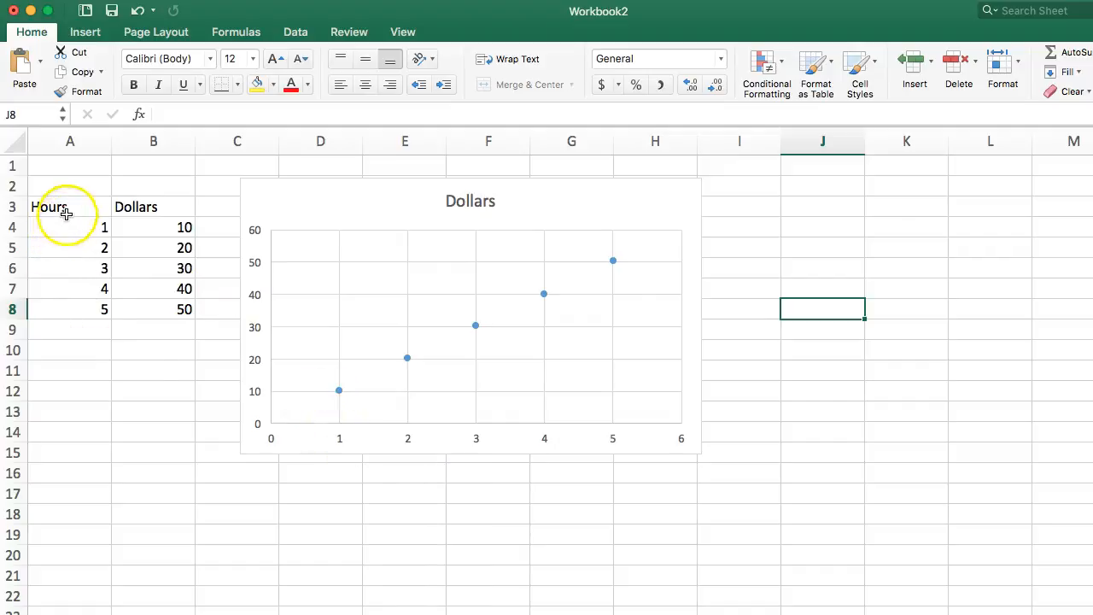
mouse_move(451, 441)
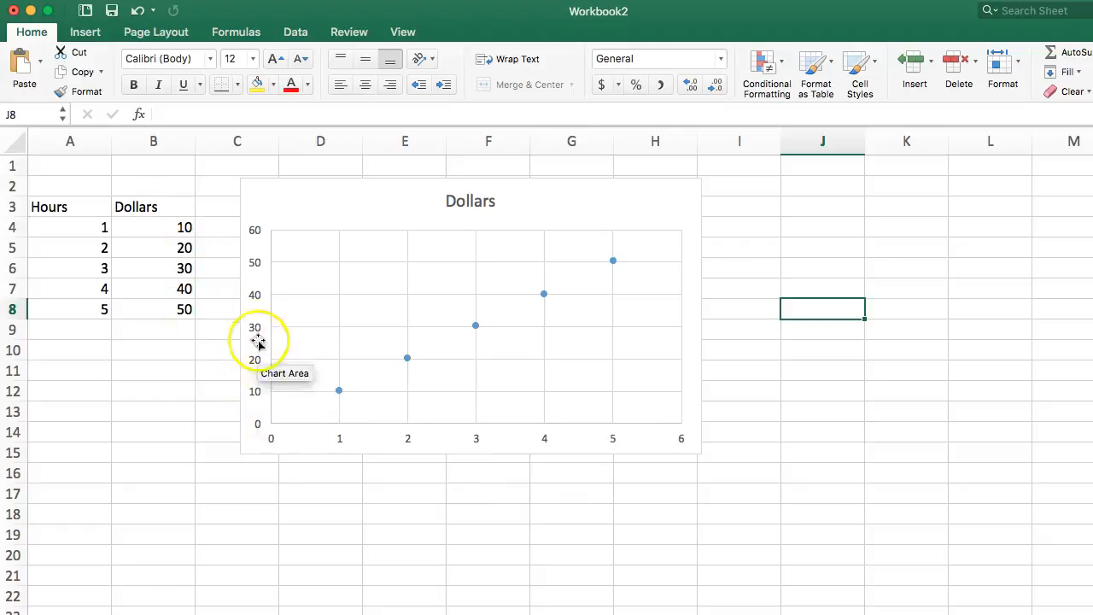
mouse_move(301, 379)
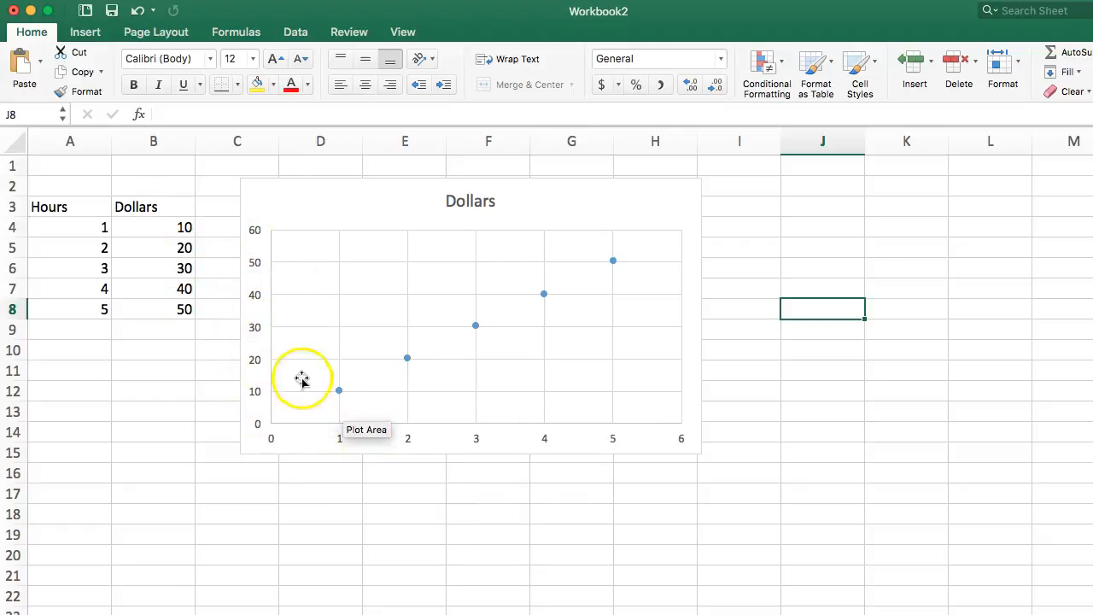
mouse_move(467, 294)
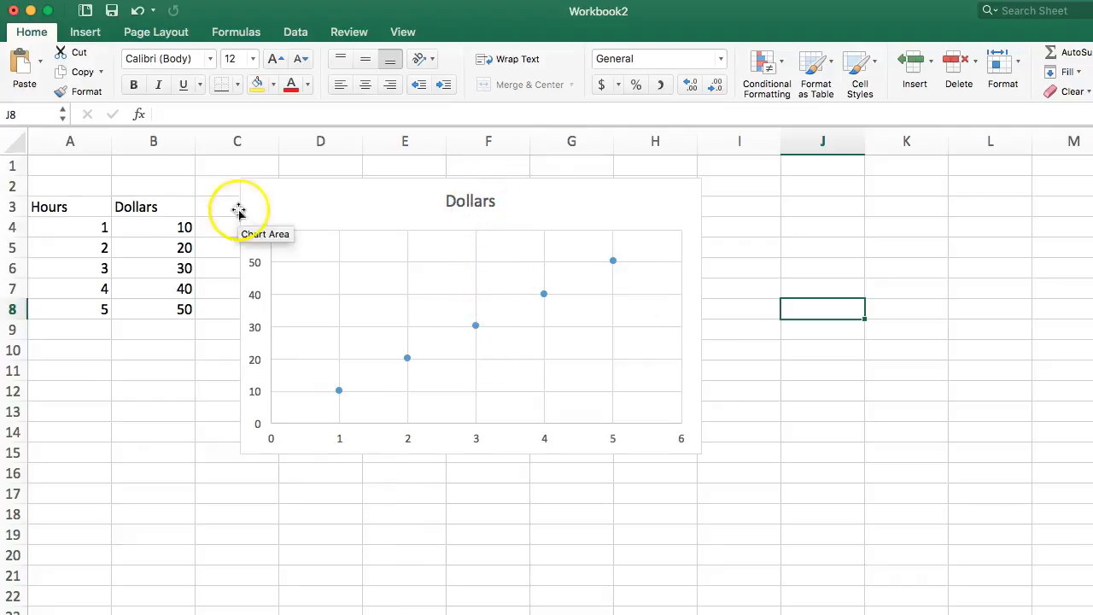
mouse_move(447, 201)
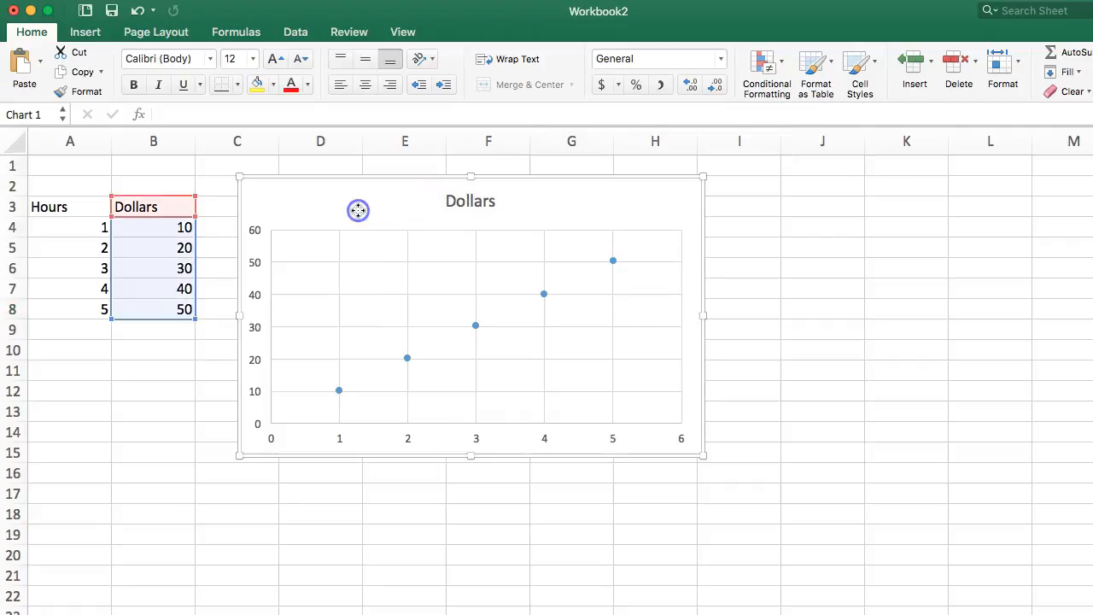
Step: Add a primary horizontal axis title placeholder to the Dollars chart
left_click(601, 205)
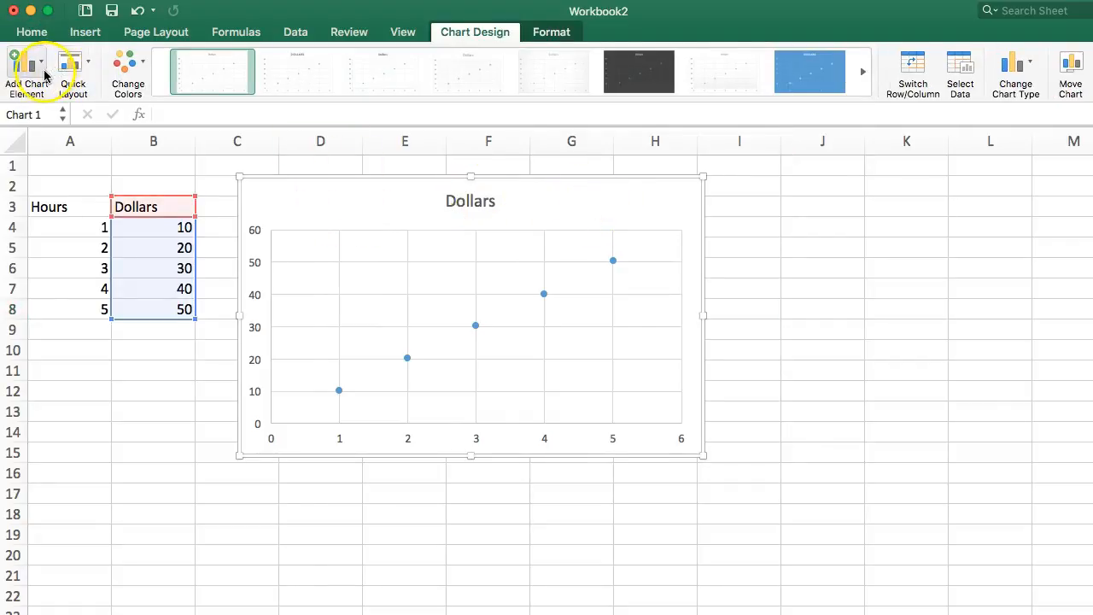
left_click(25, 66)
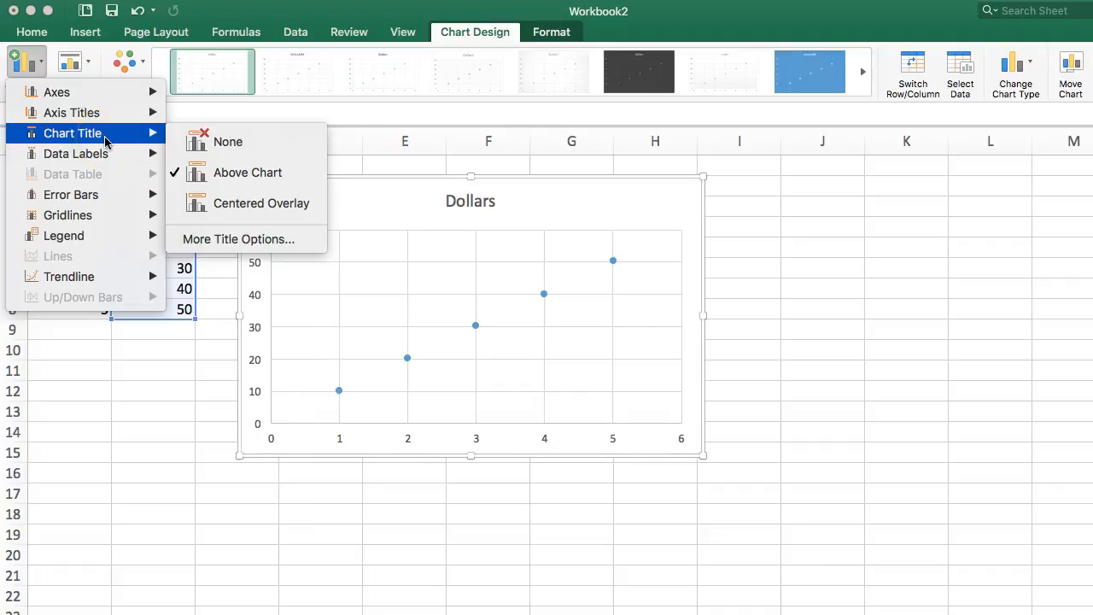
mouse_move(72, 113)
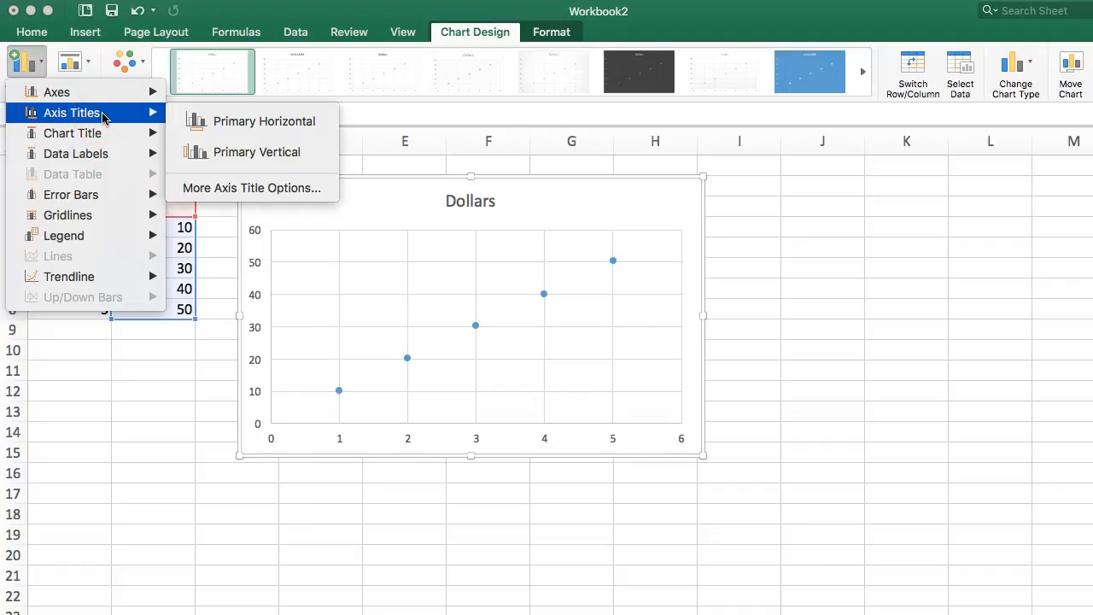
mouse_move(262, 120)
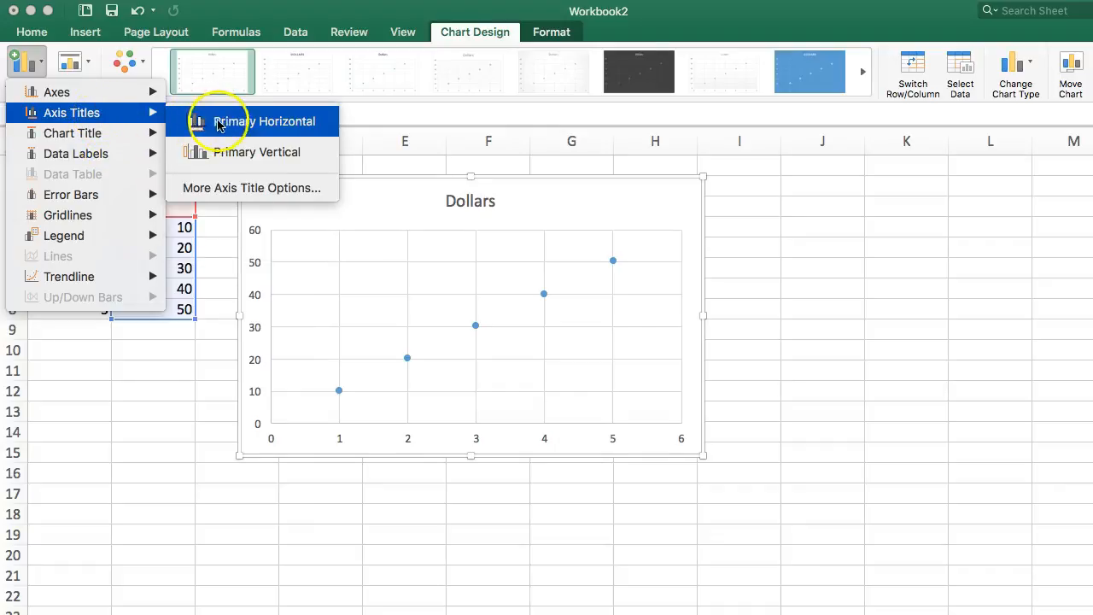
left_click(265, 120)
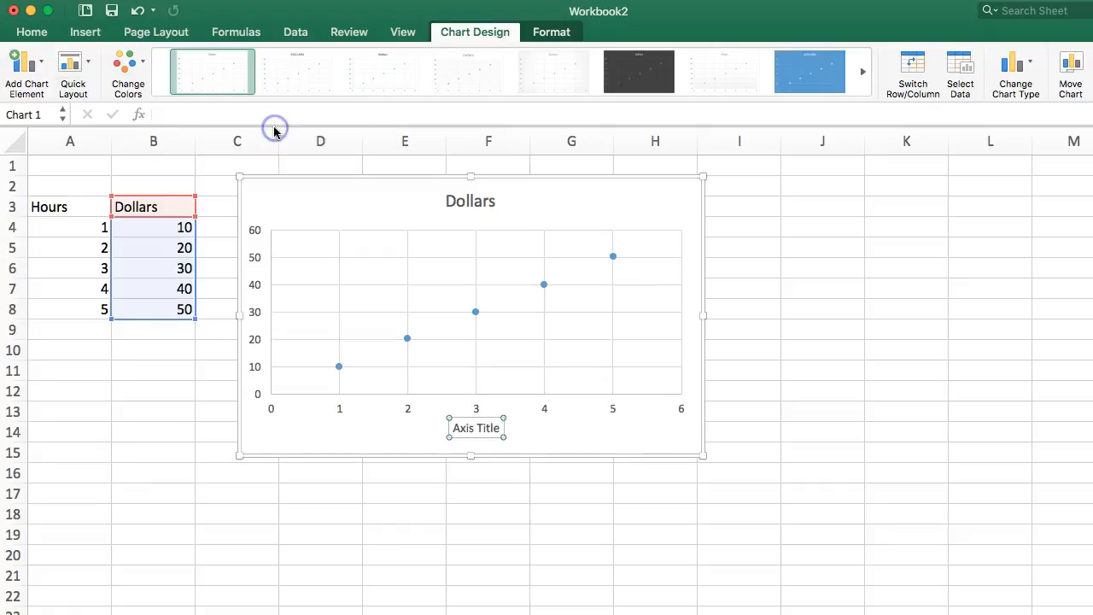
mouse_move(591, 362)
type("Hours")
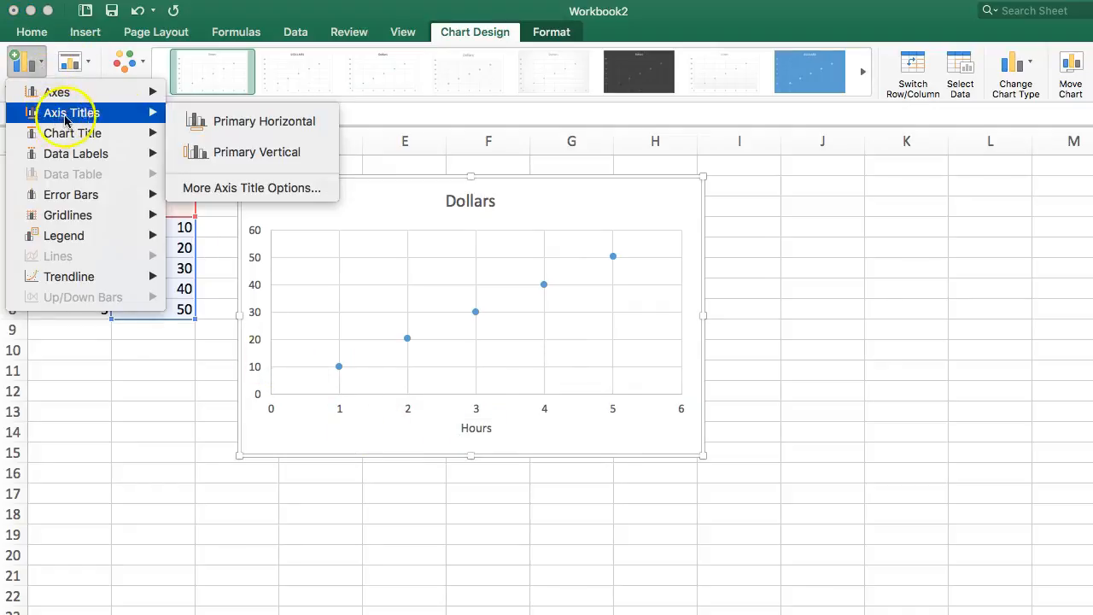
Step: Add a primary vertical axis title and set it to read Dollars $
left_click(256, 152)
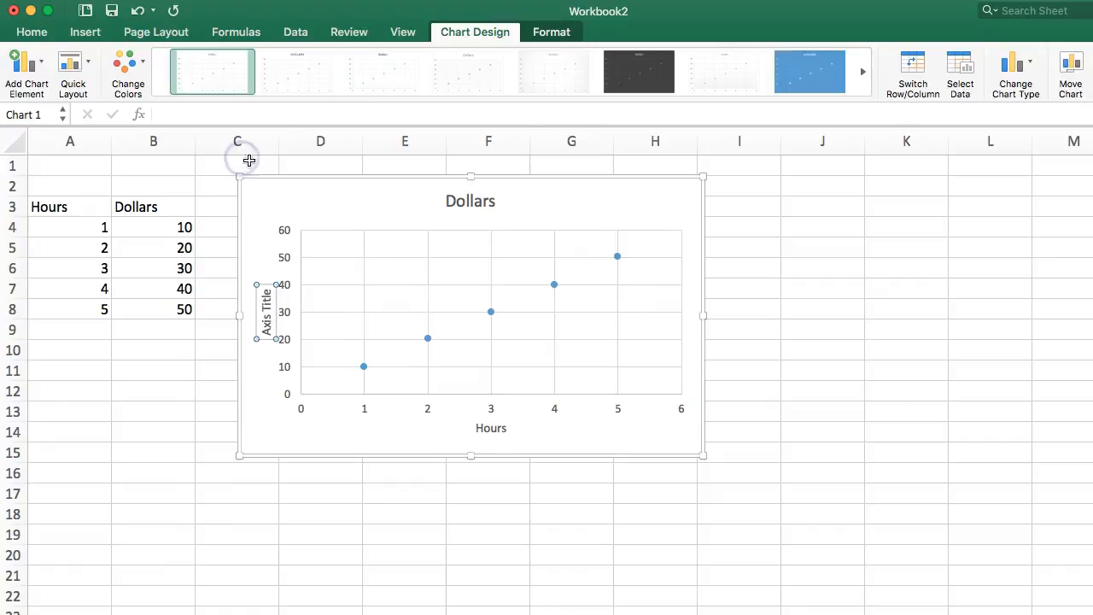
left_click(266, 319)
type("Dollars $")
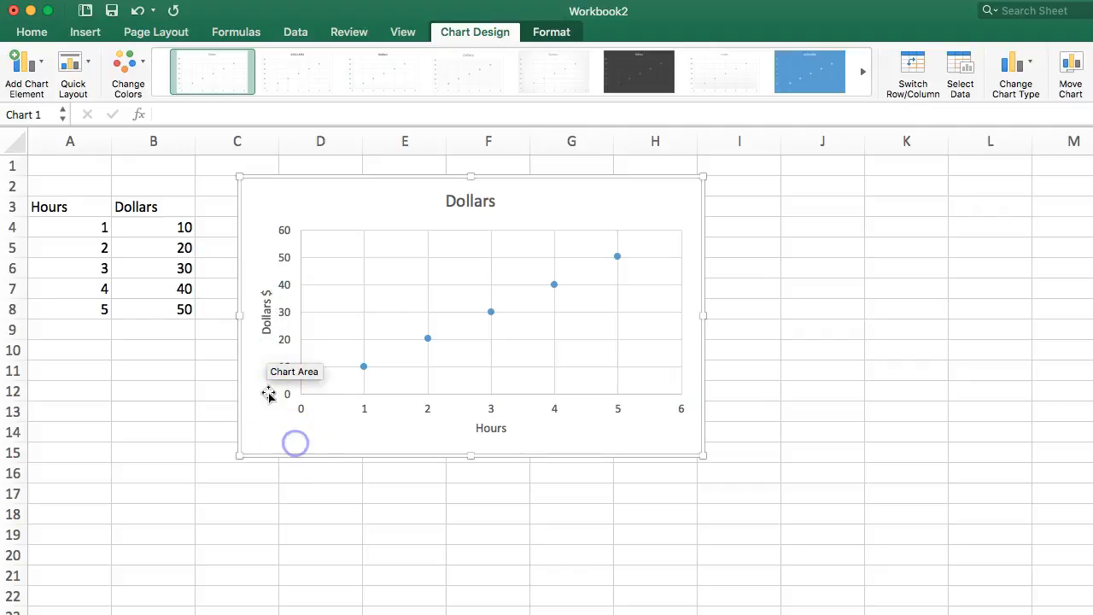
left_click(470, 202)
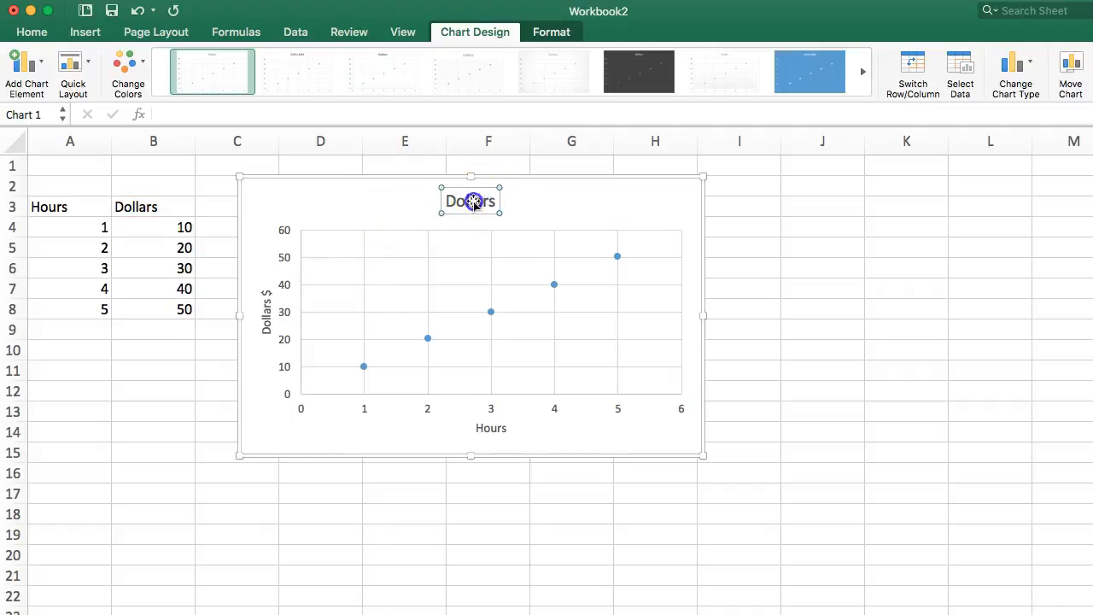
Step: Change the chart title text from Dollars to Money Made
double_click(472, 201)
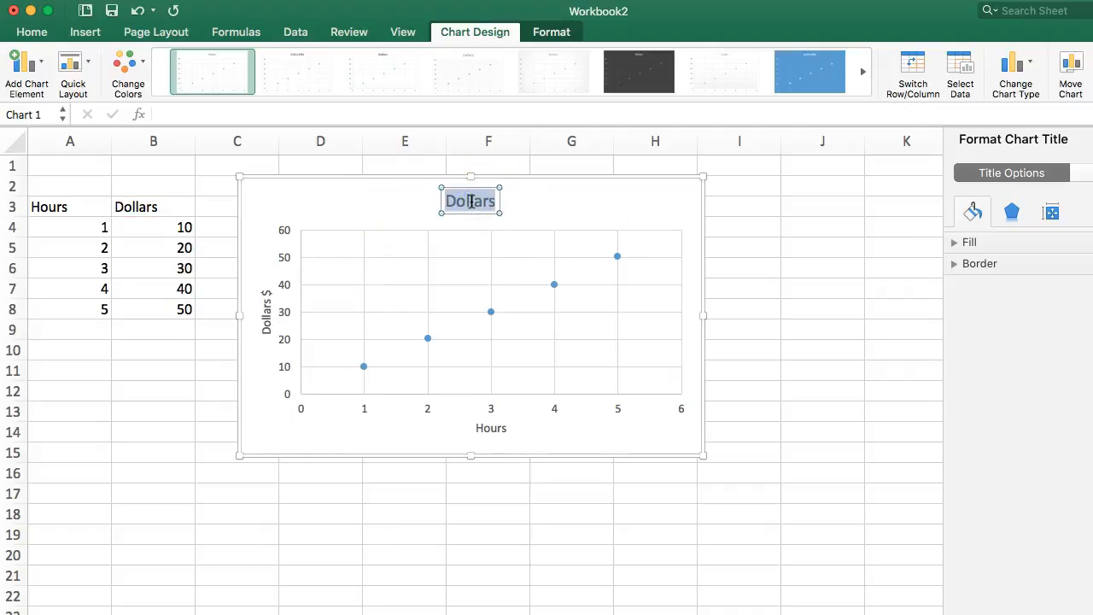
type("Money Made")
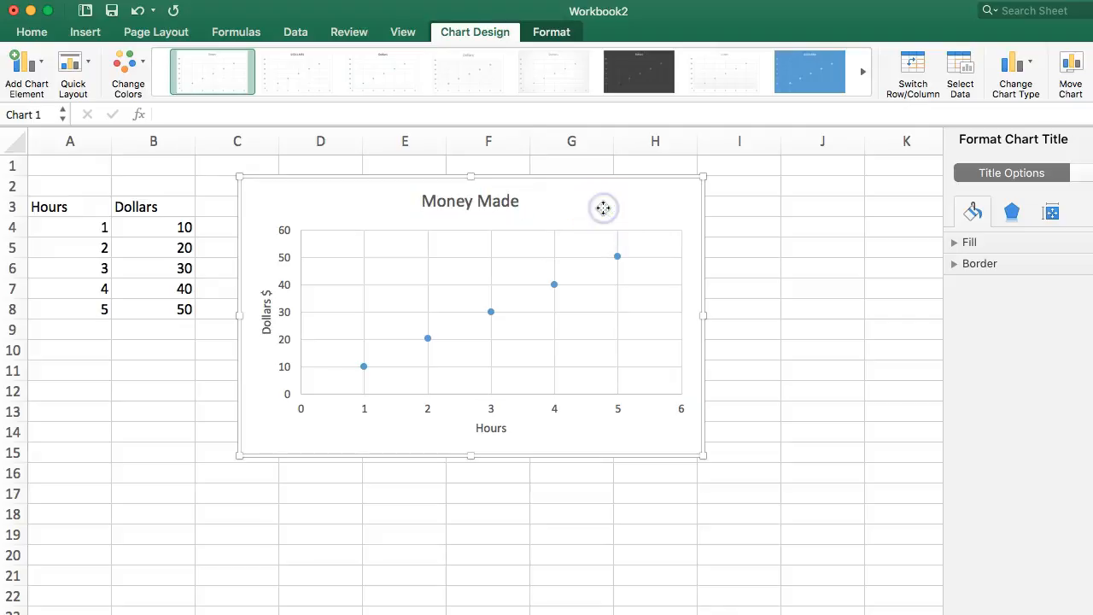
left_click(740, 311)
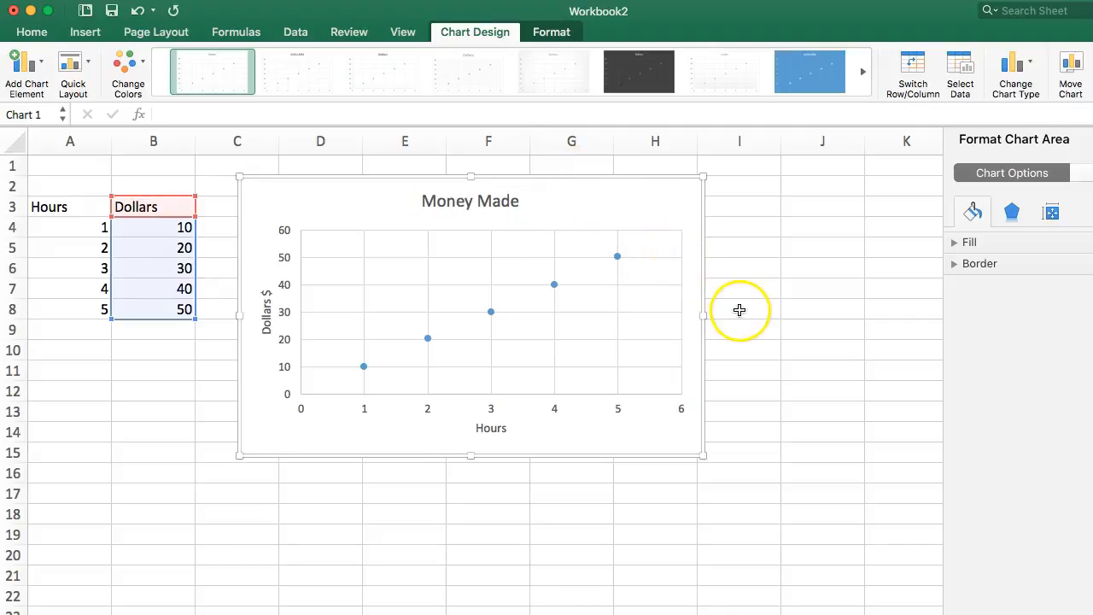
mouse_move(712, 280)
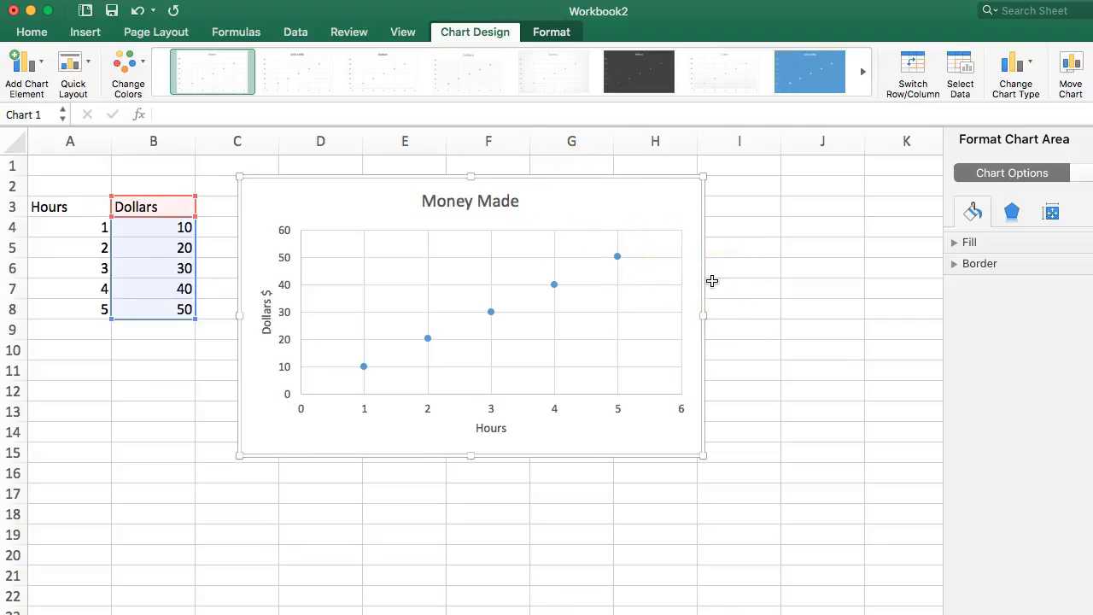
mouse_move(755, 213)
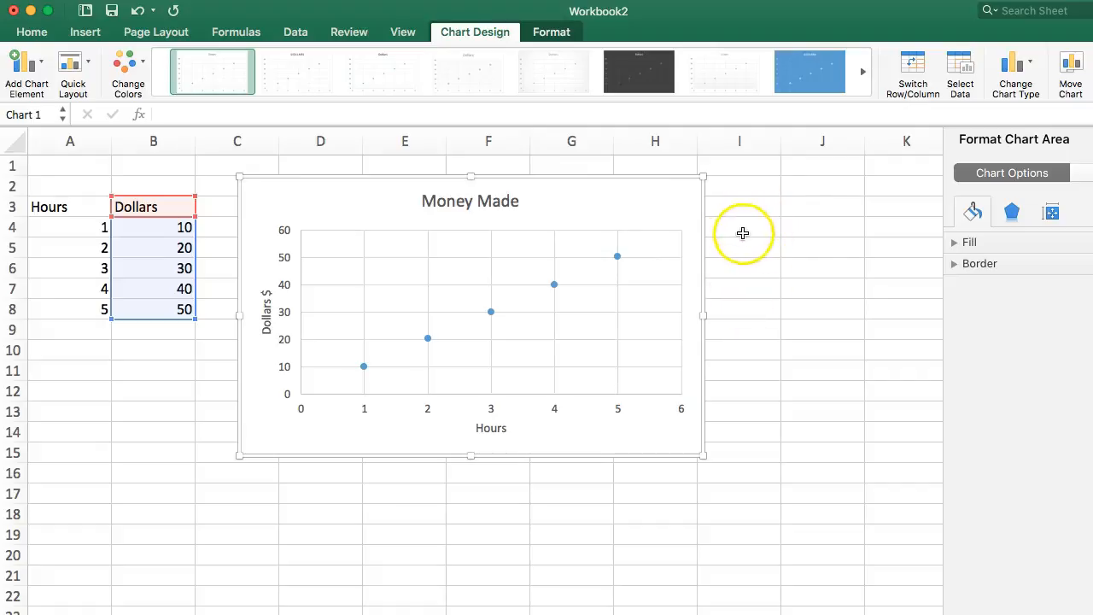
mouse_move(85, 31)
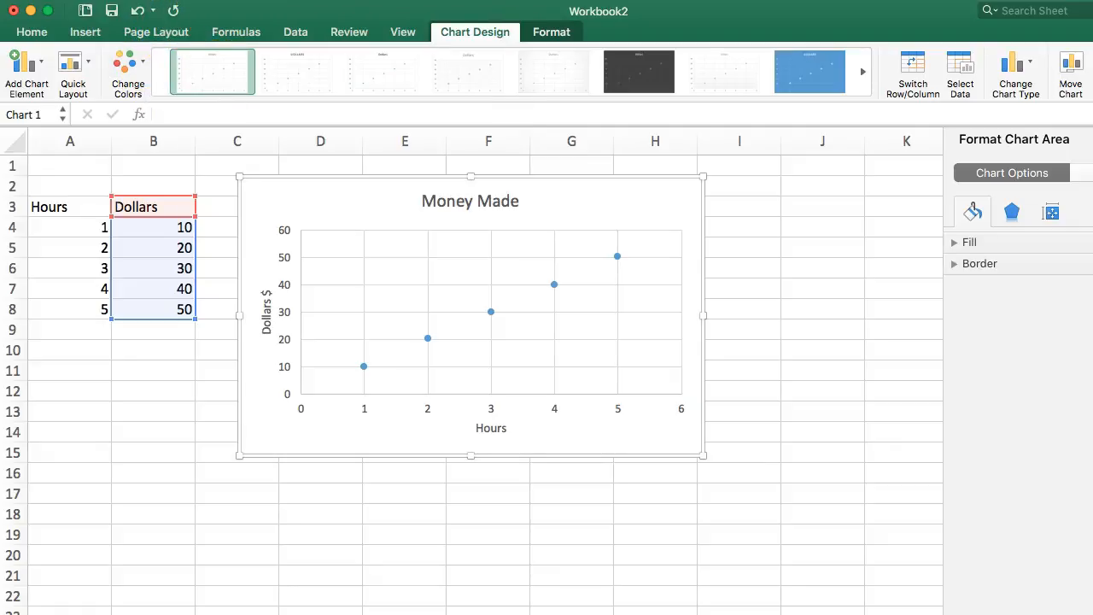
mouse_move(225, 11)
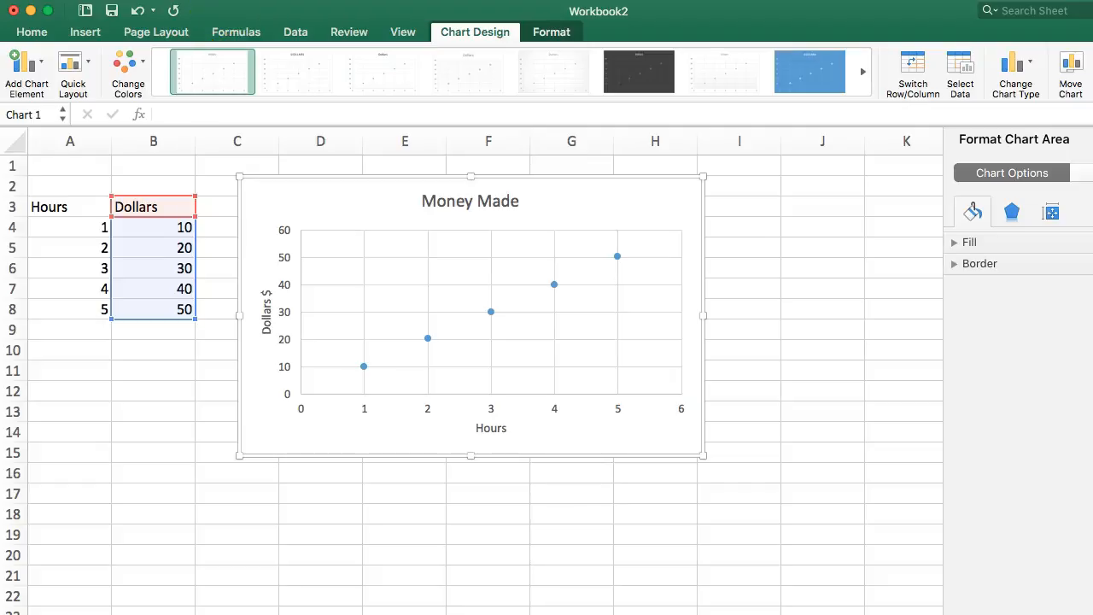
mouse_move(222, 20)
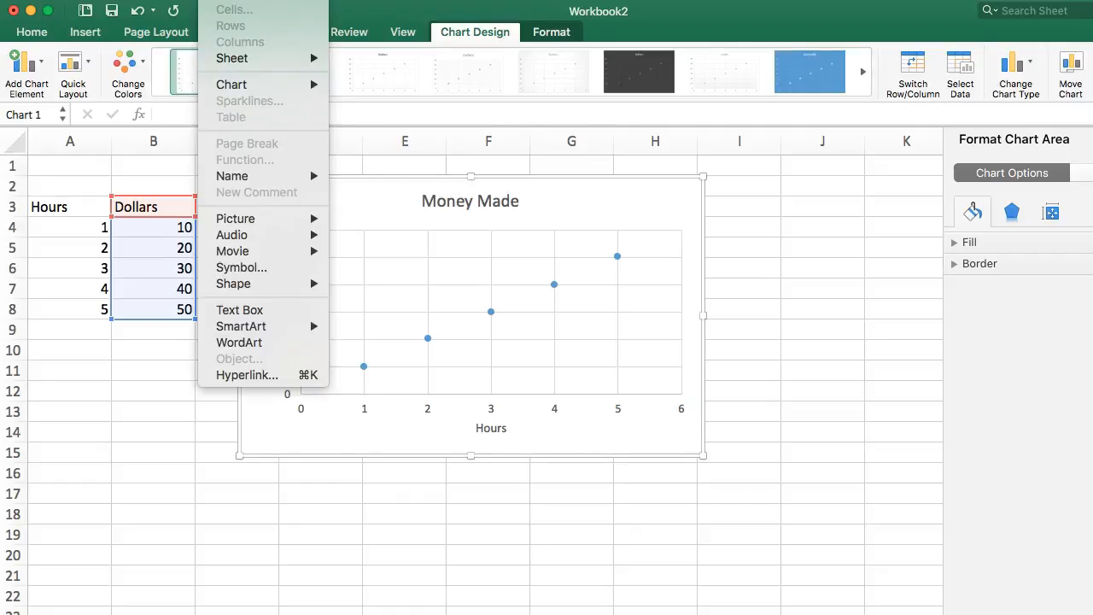
mouse_move(248, 84)
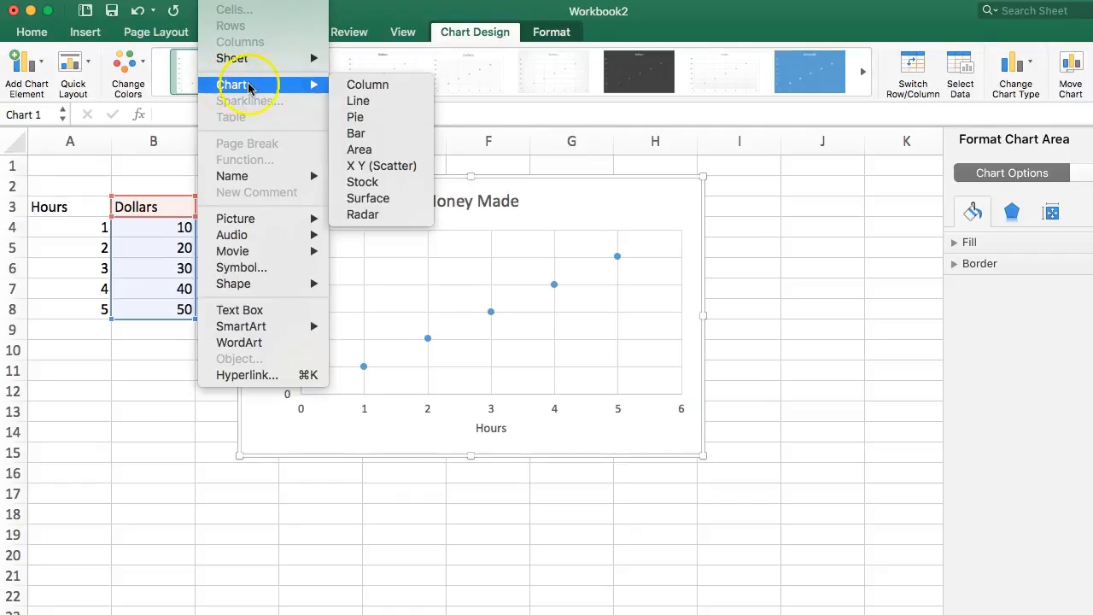
mouse_move(382, 166)
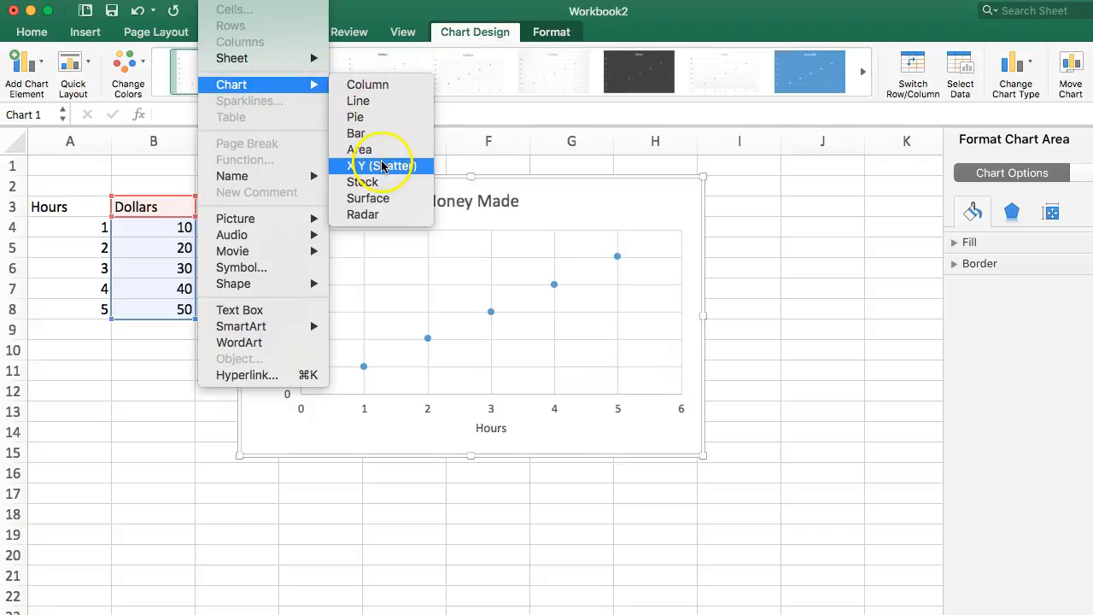
left_click(384, 164)
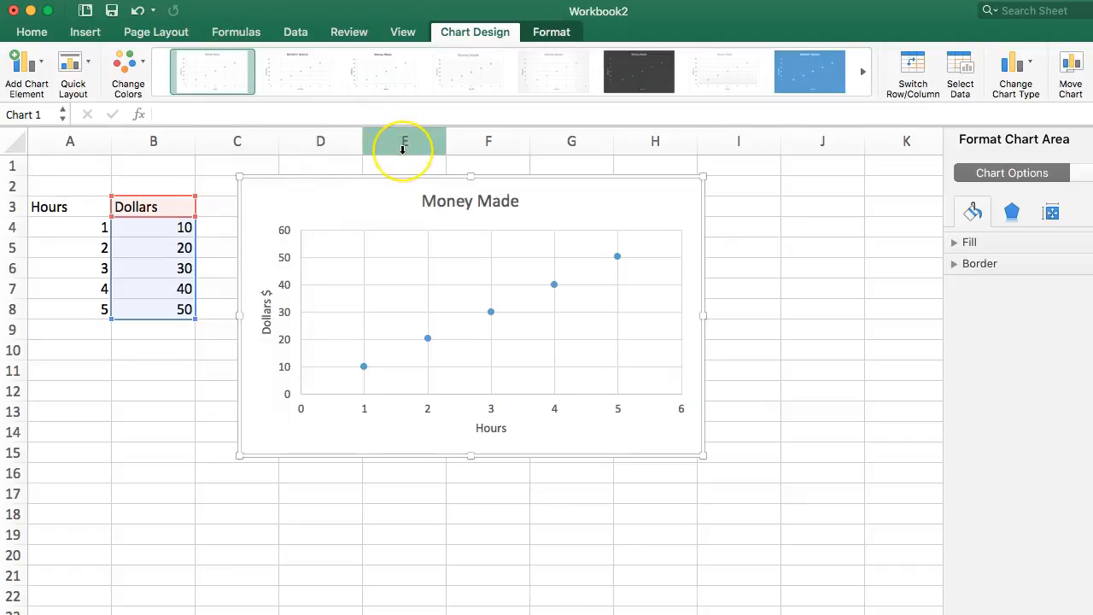
mouse_move(765, 212)
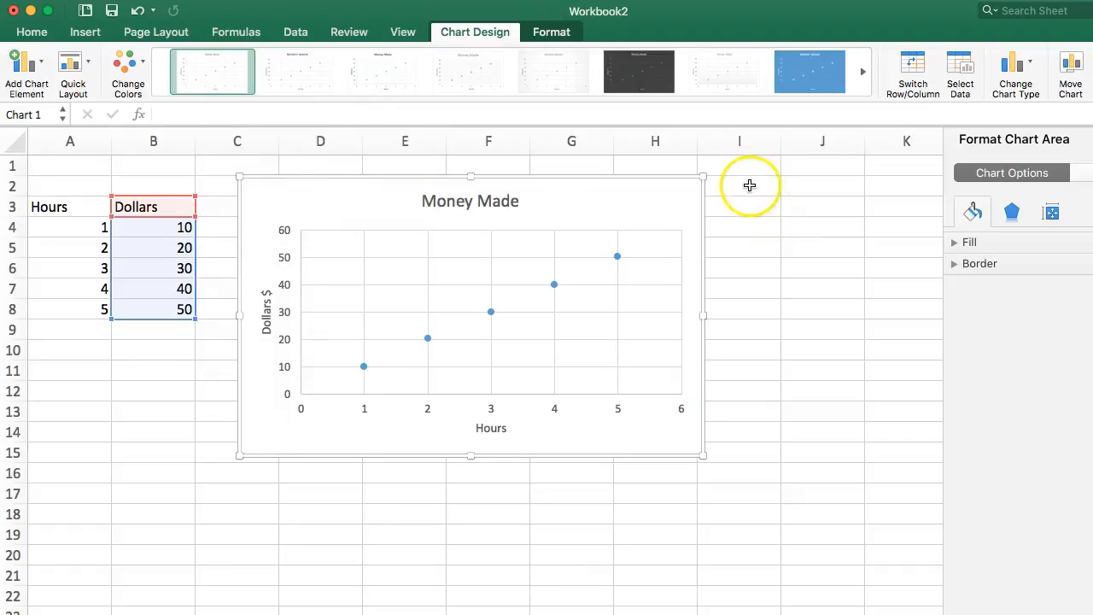
mouse_move(120, 20)
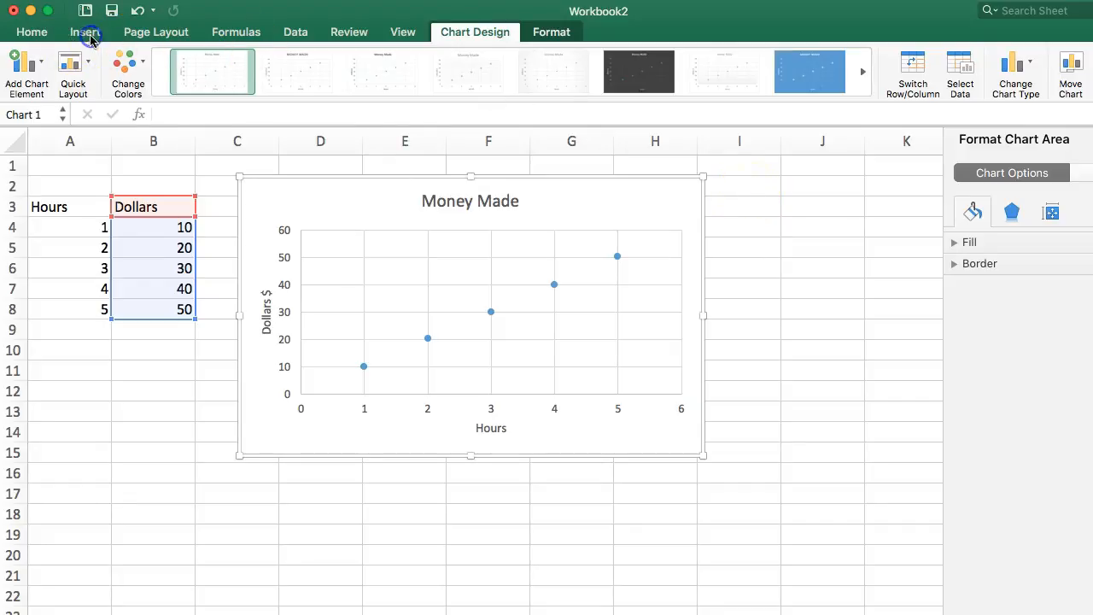
left_click(85, 31)
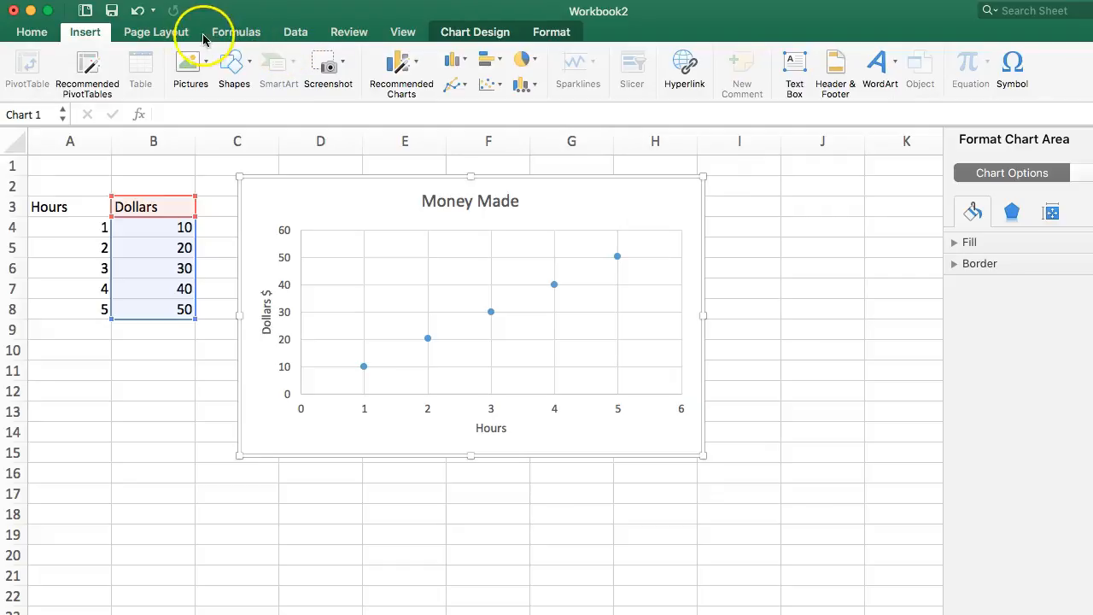
left_click(30, 30)
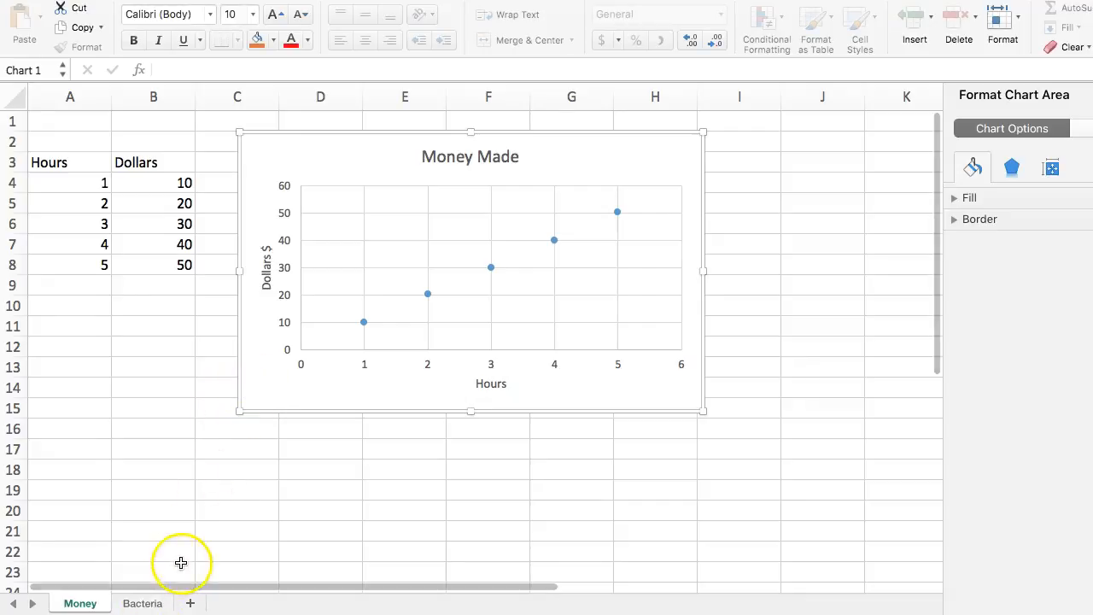
mouse_move(180, 557)
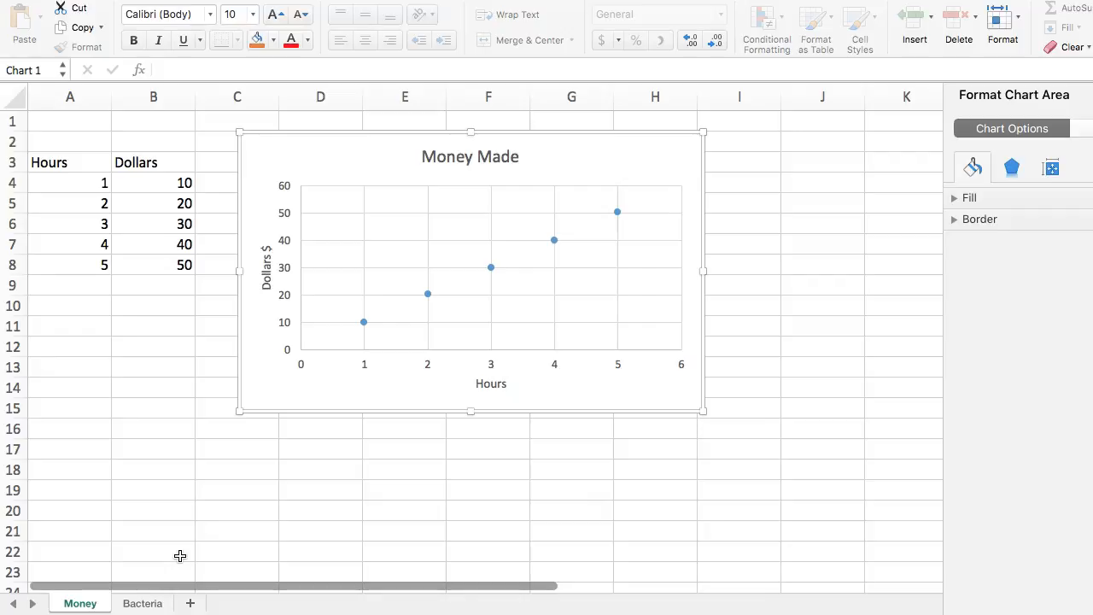
mouse_move(142, 603)
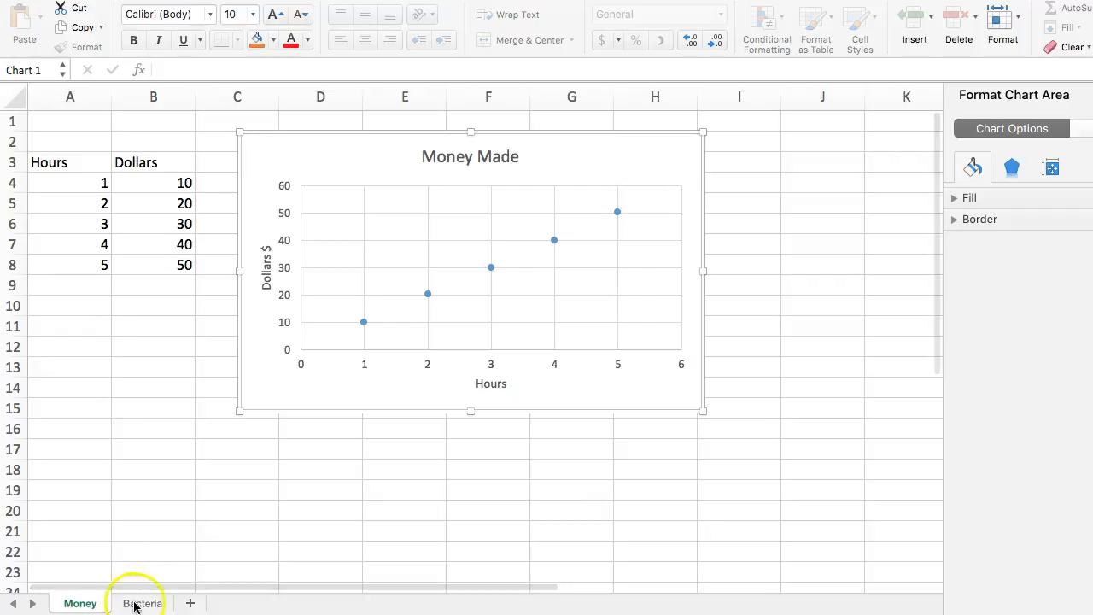
Step: Switch to the Bacteria sheet and place the cursor below the replicate rows
left_click(142, 602)
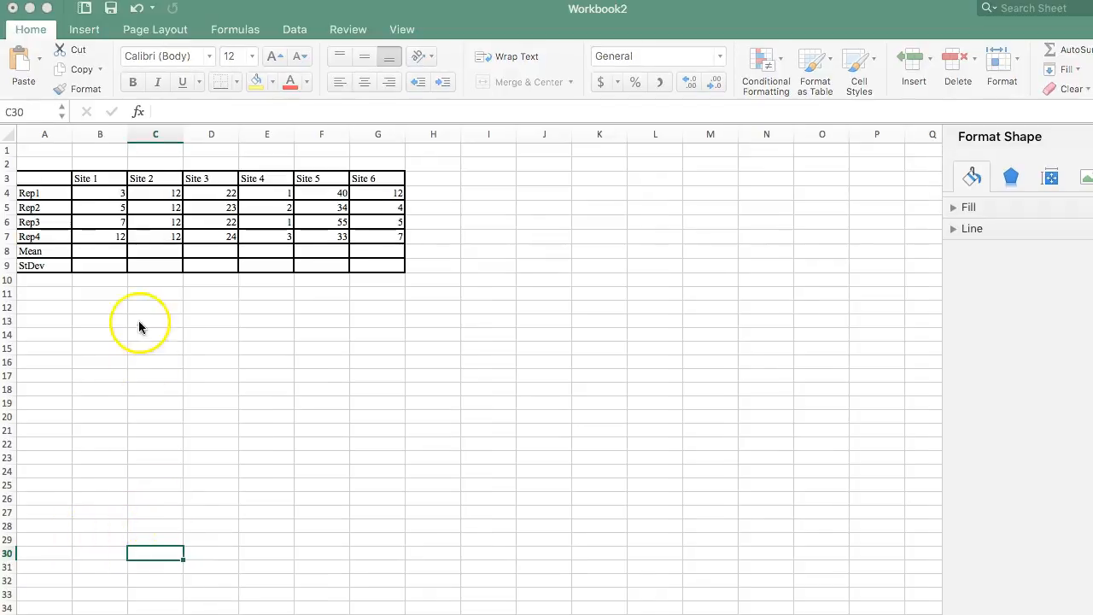
mouse_move(492, 123)
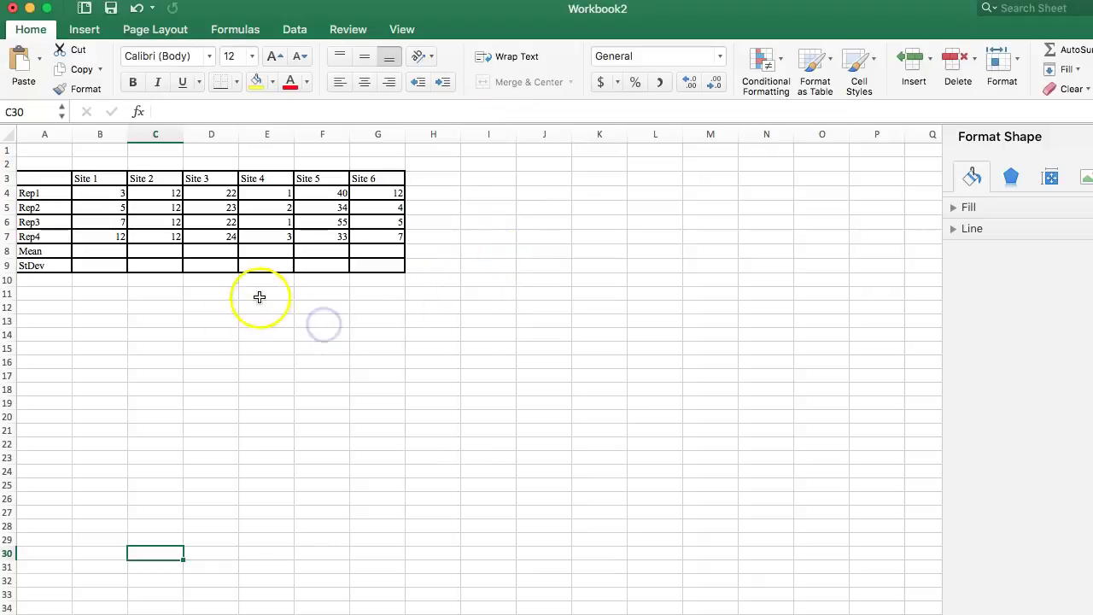
left_click(44, 294)
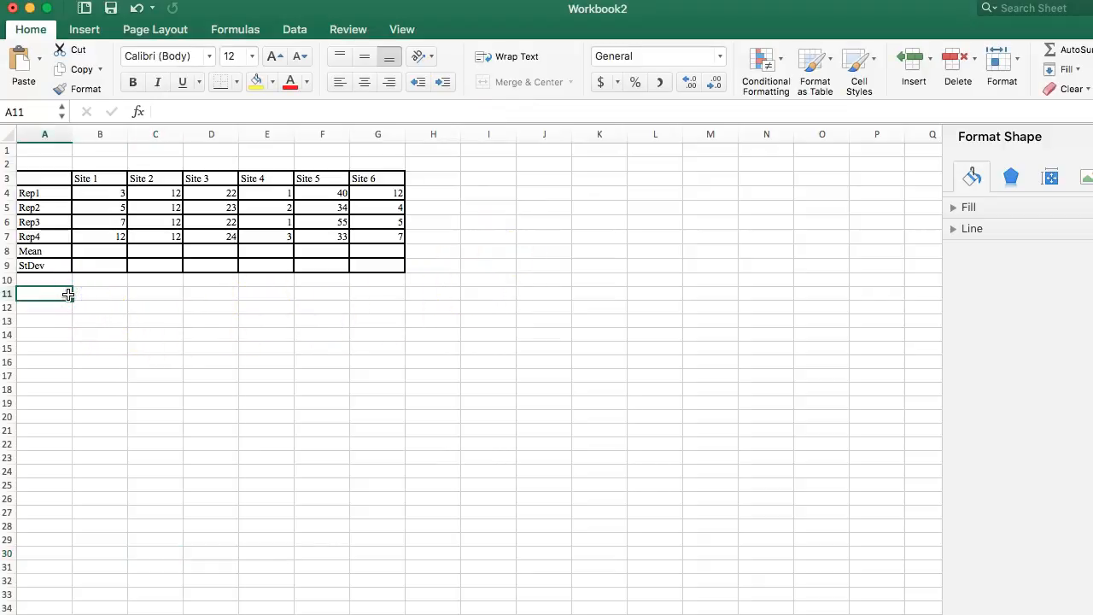
mouse_move(106, 294)
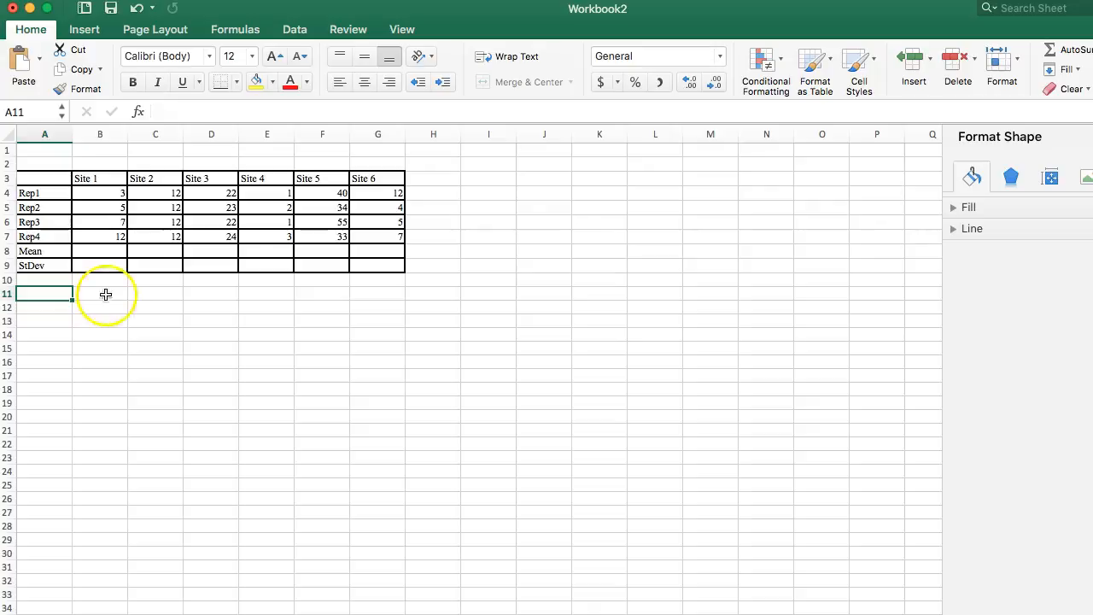
mouse_move(325, 215)
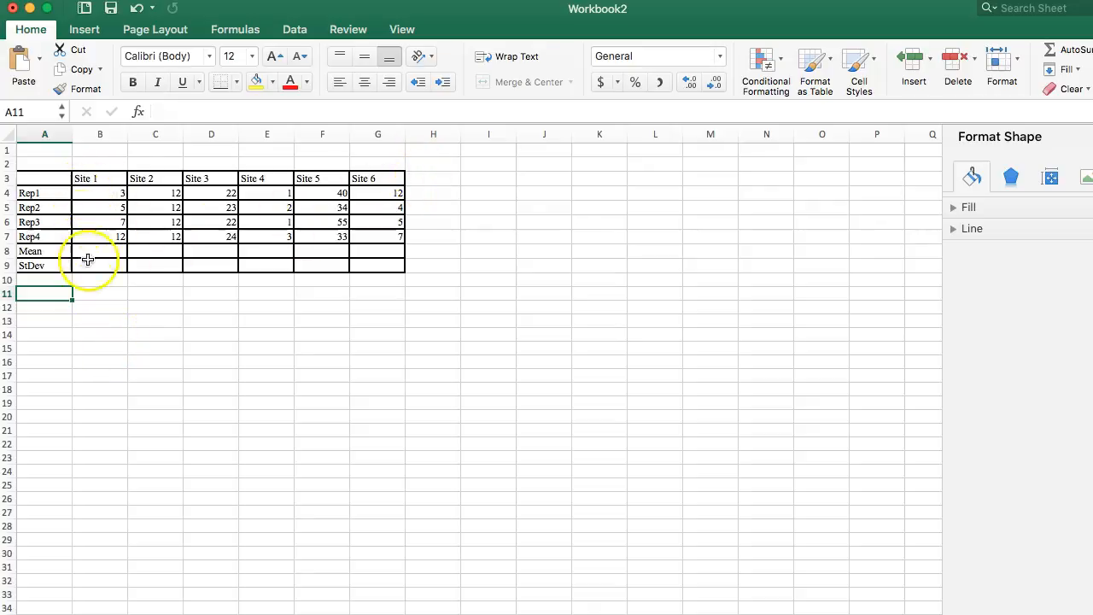
mouse_move(99, 251)
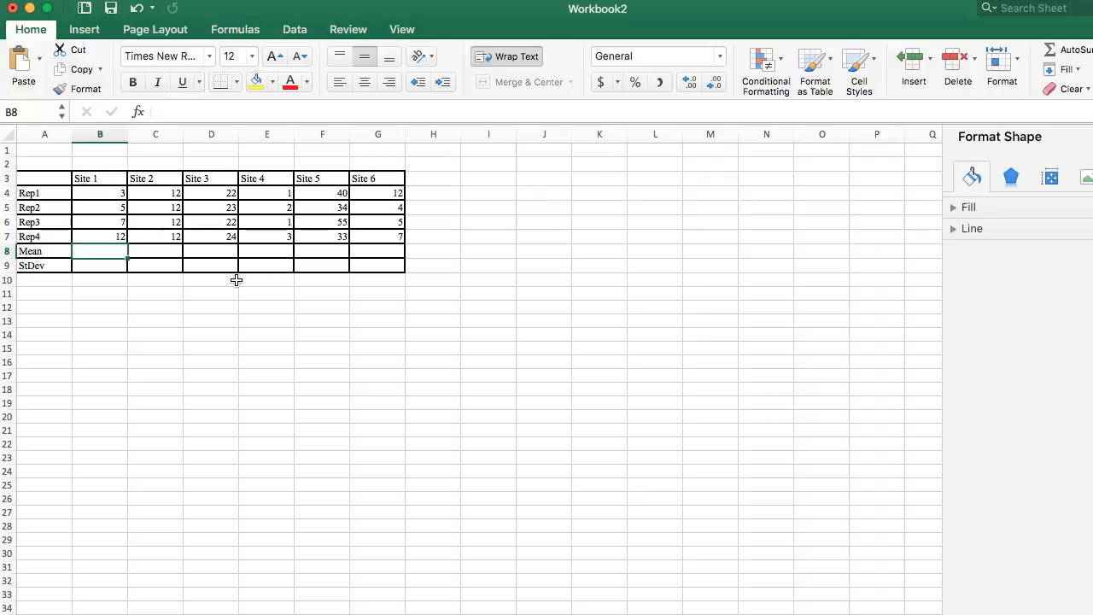
Step: Enter =AVERAGE(B4:B7) in B8, giving Site 1's mean of 6.75
type("=")
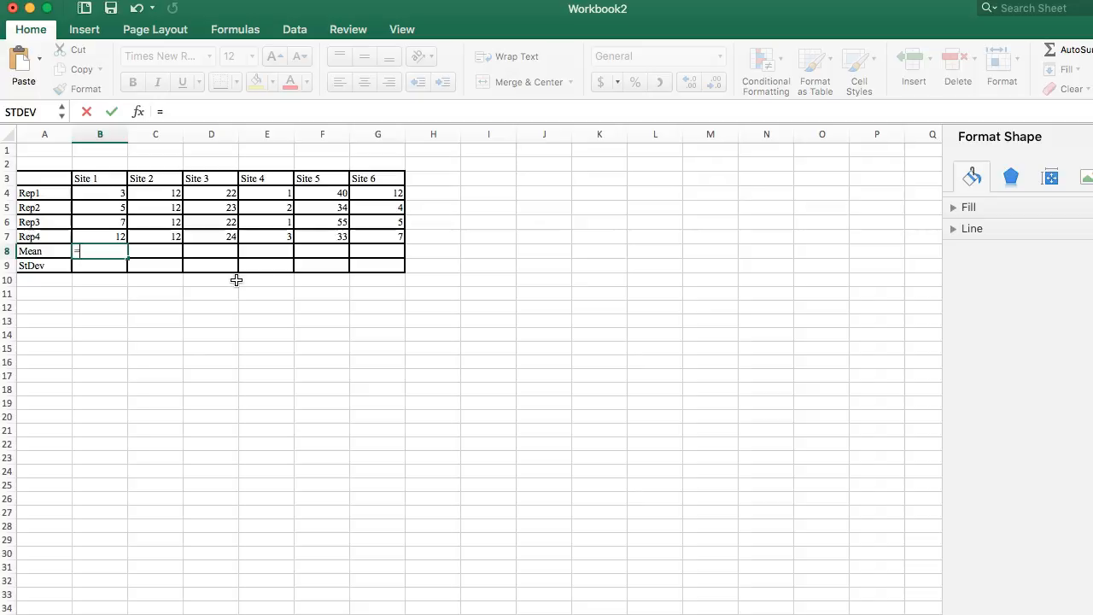
type("av")
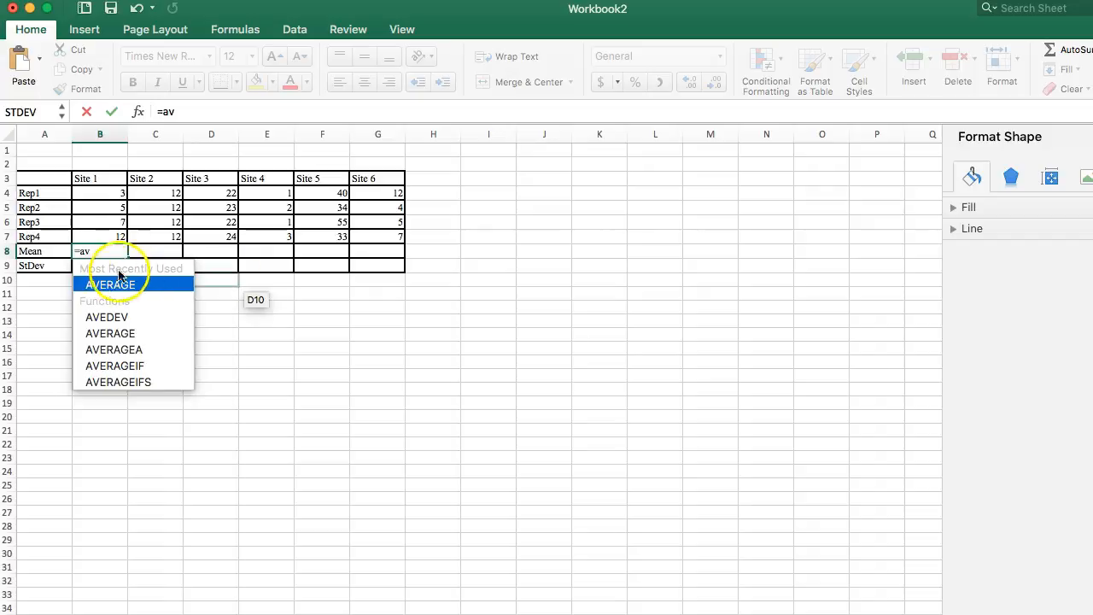
double_click(109, 283)
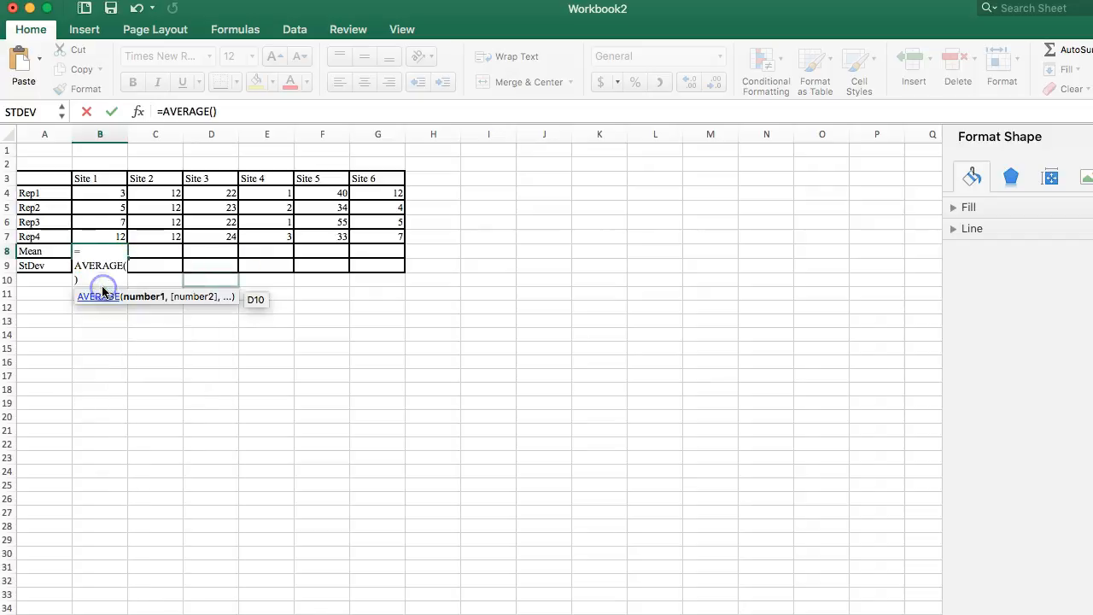
left_click(99, 192)
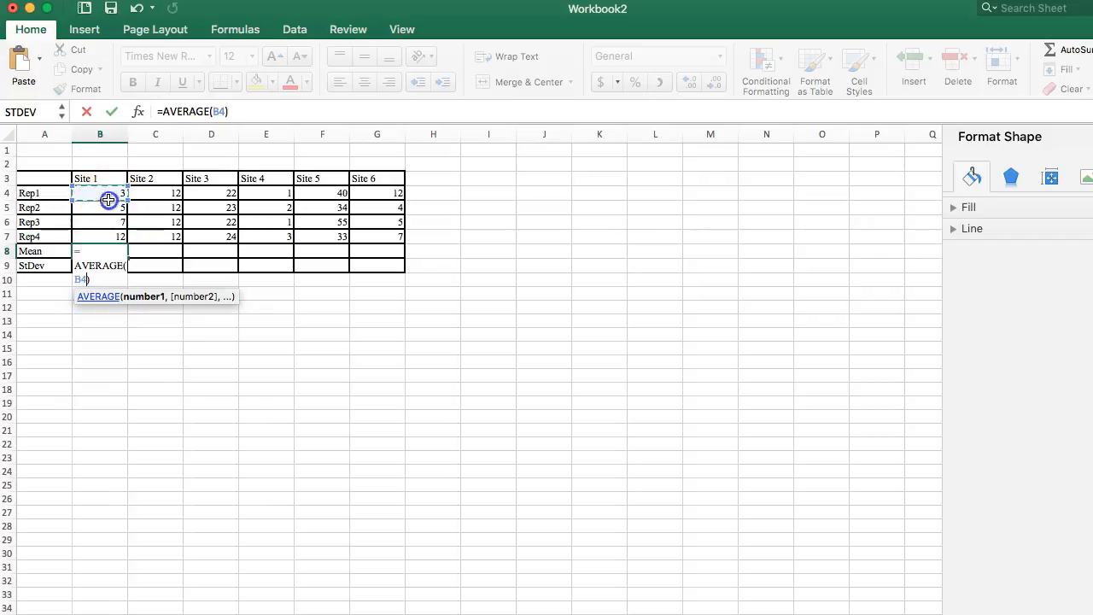
left_click_drag(109, 193, 106, 235)
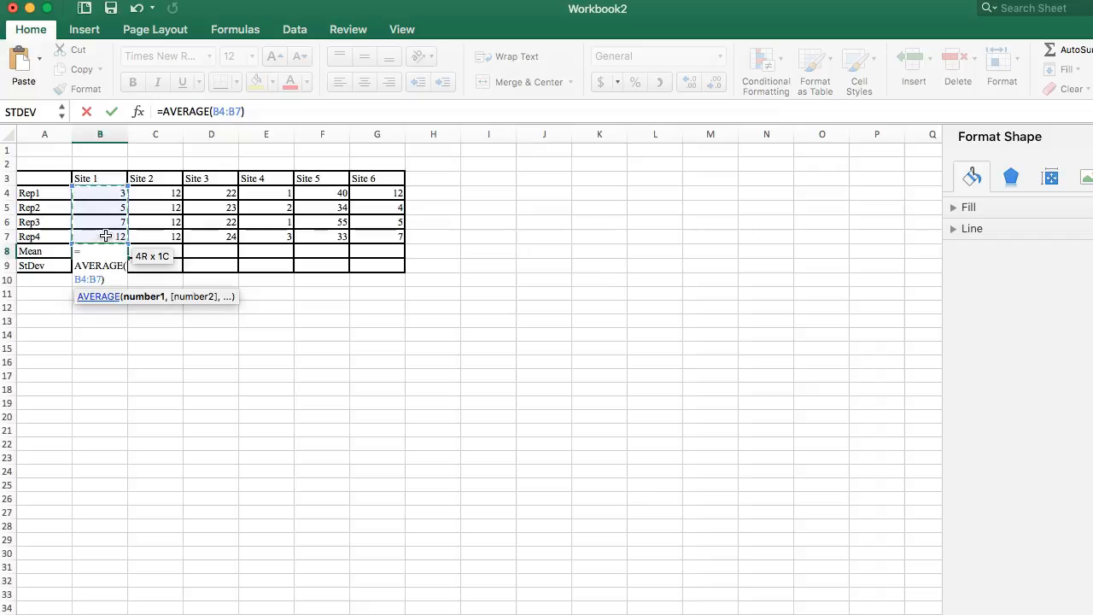
key("Return")
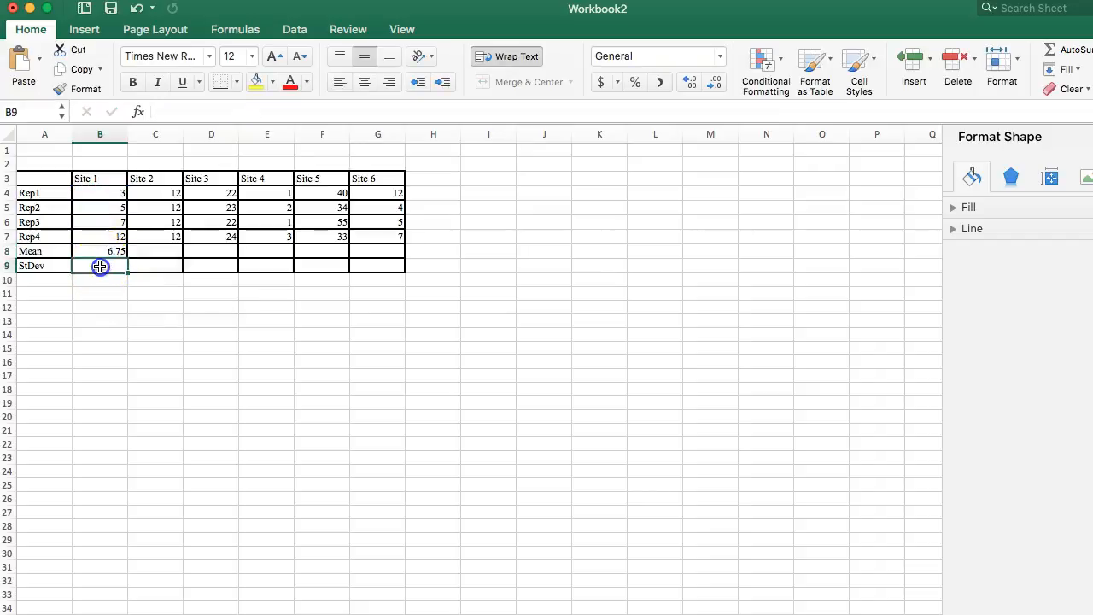
mouse_move(135, 320)
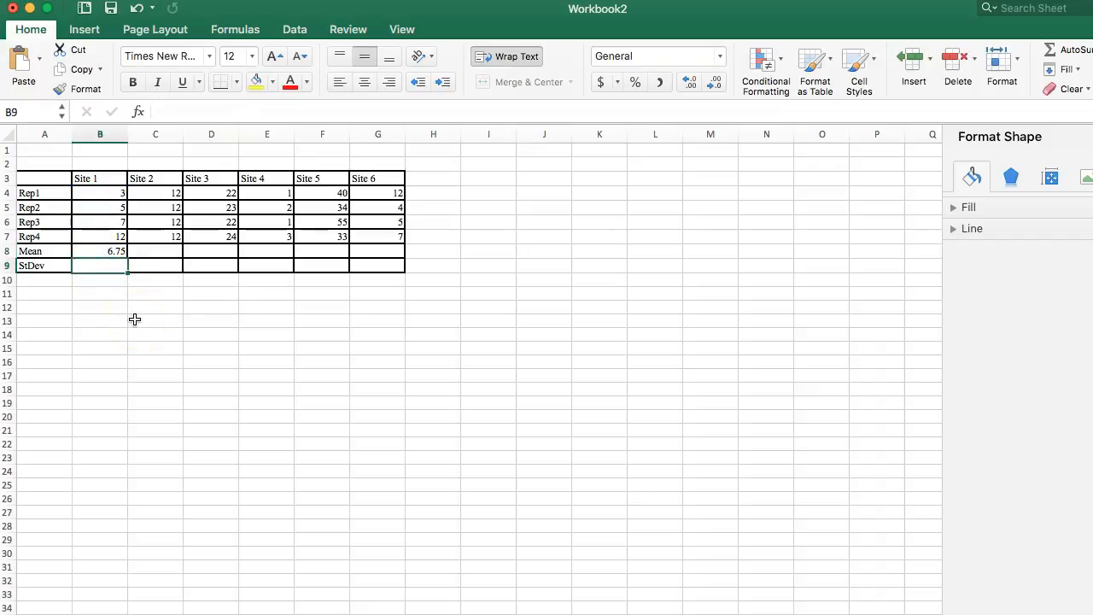
Step: Enter =STDEV(B4:B7) in B9, giving Site 1's standard deviation of 3.8622
type("=s")
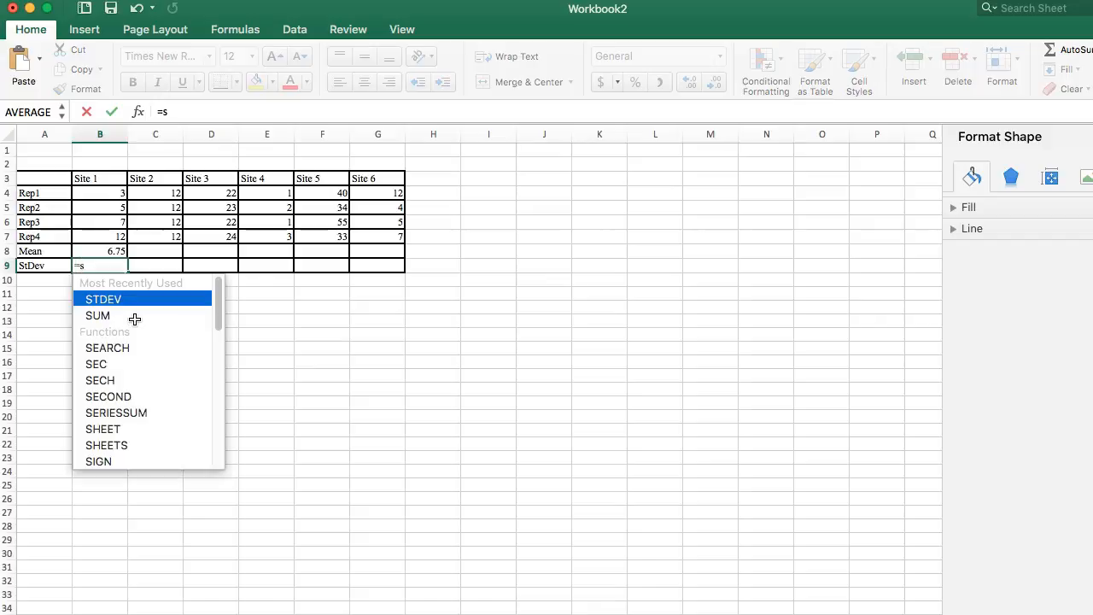
type("t")
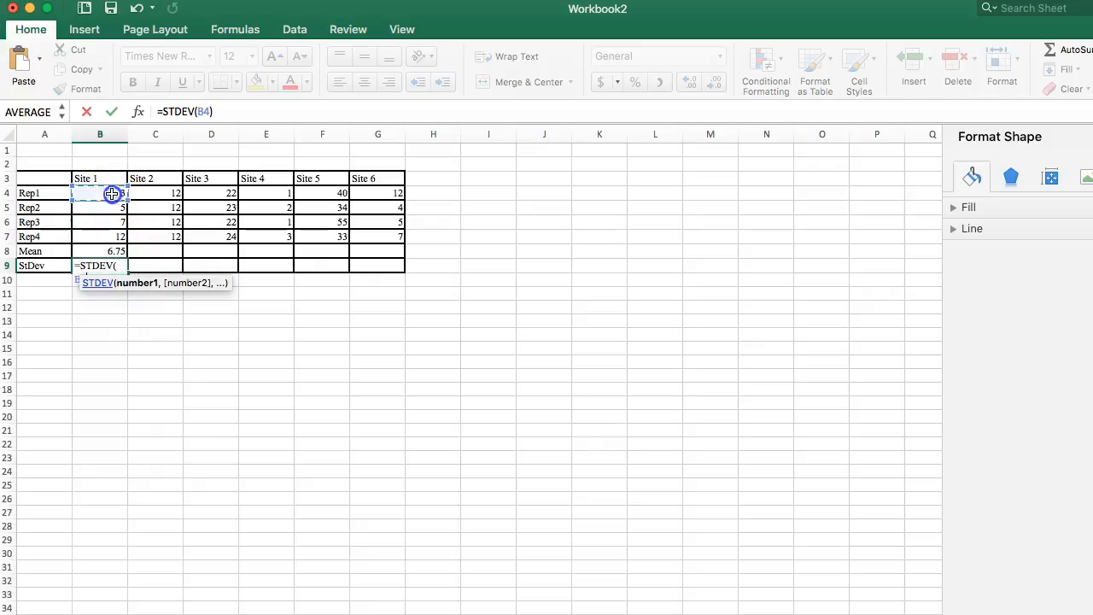
left_click_drag(113, 193, 106, 236)
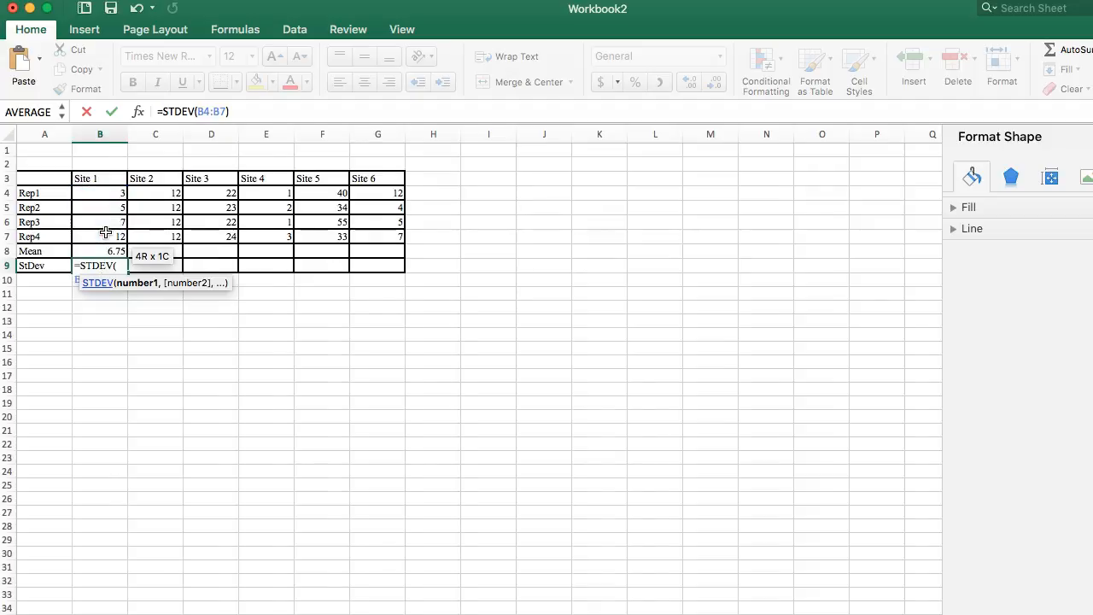
key("Return")
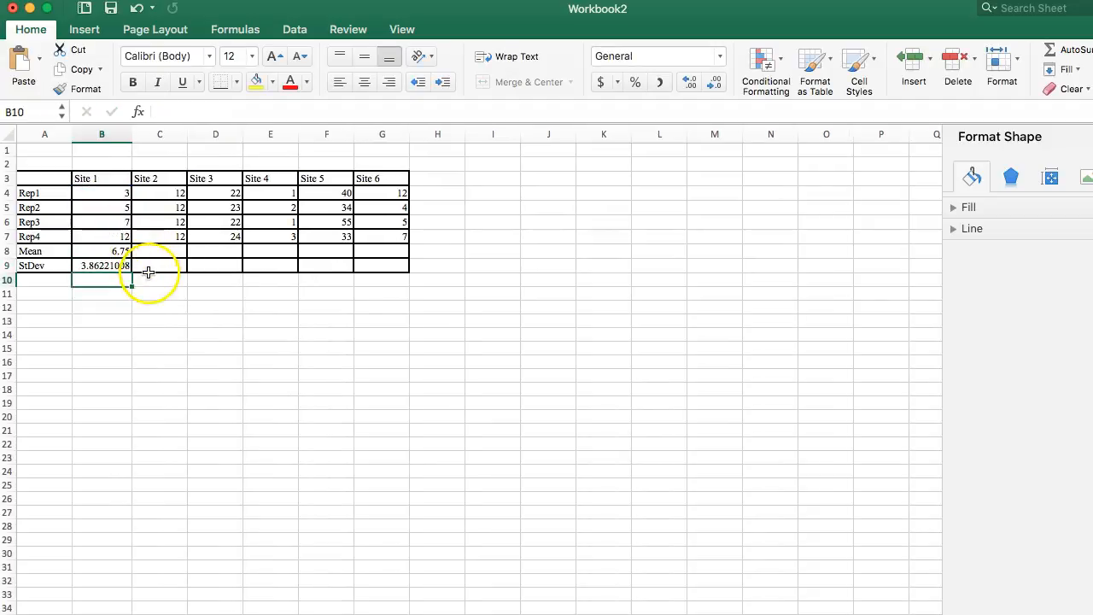
left_click(102, 264)
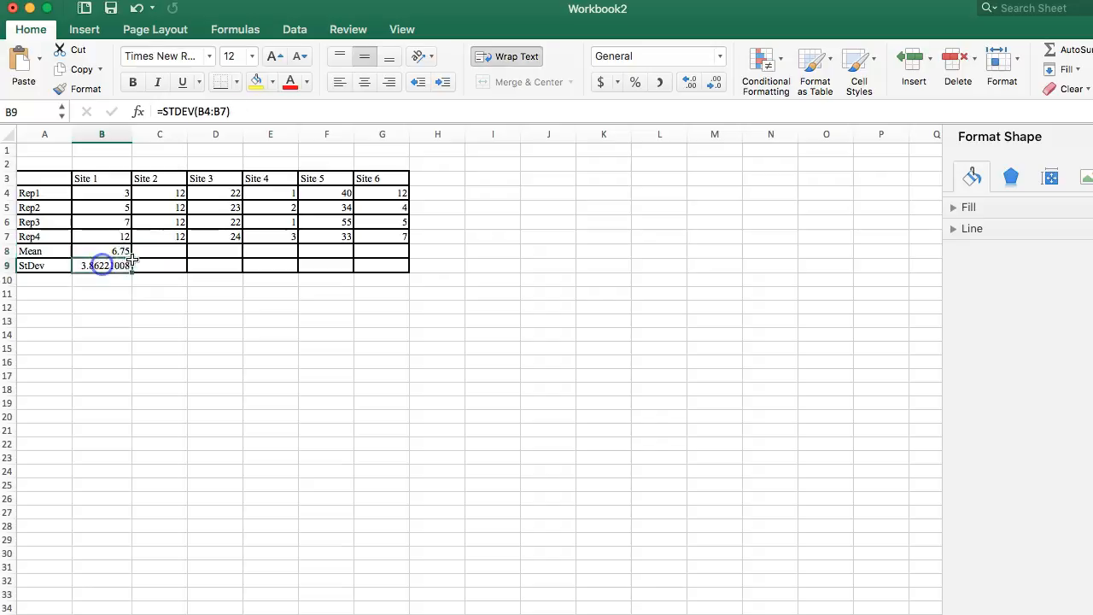
mouse_move(350, 250)
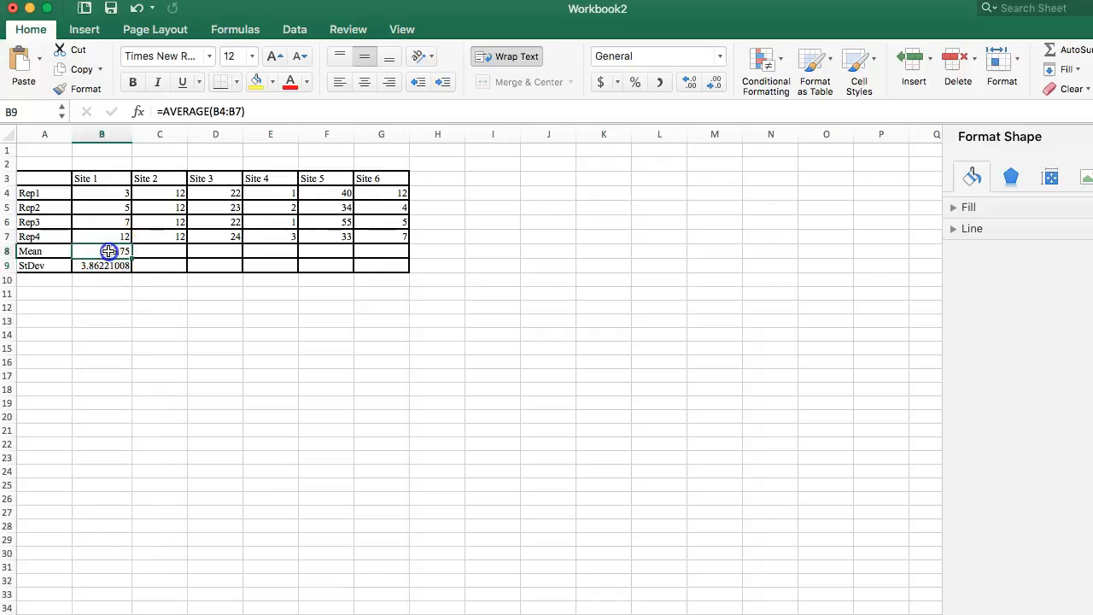
Step: Fill the Mean and StDev formulas from column B across to Site 6 in column G
left_click(103, 249)
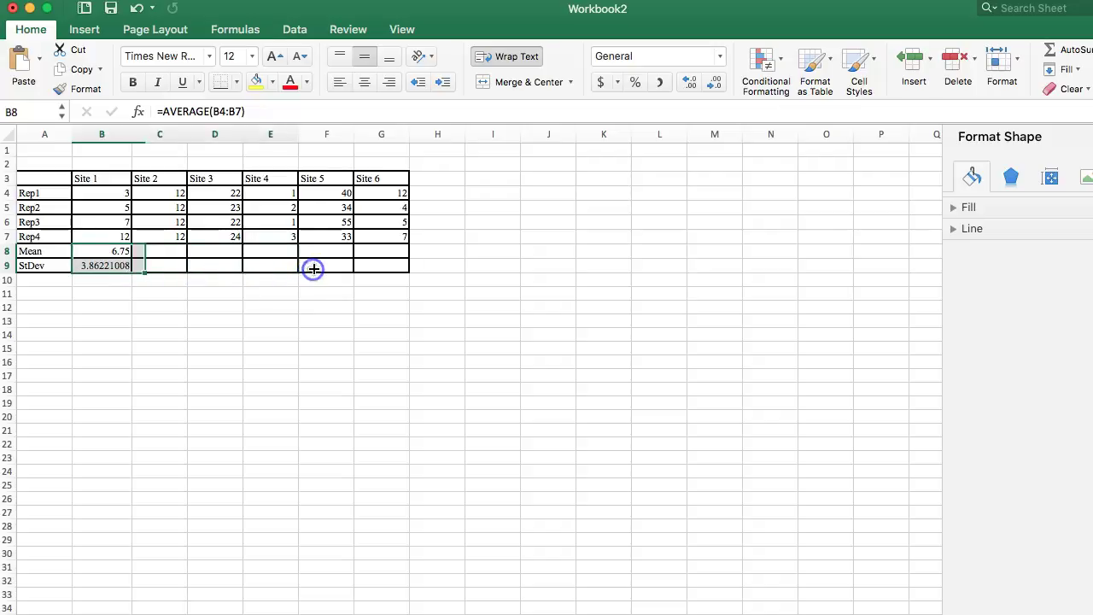
left_click_drag(144, 270, 297, 270)
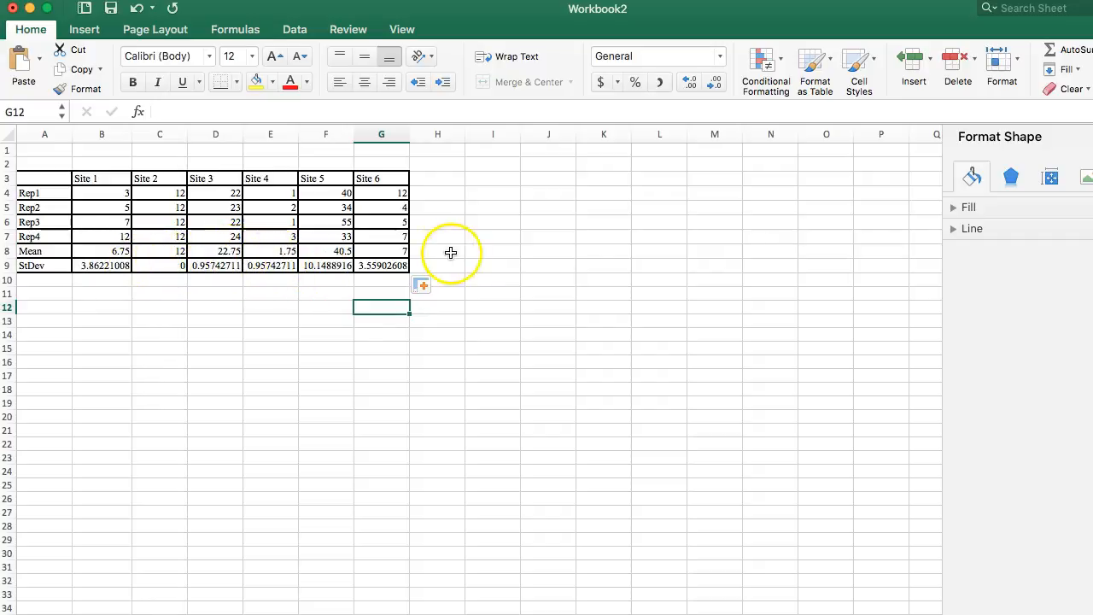
mouse_move(390, 280)
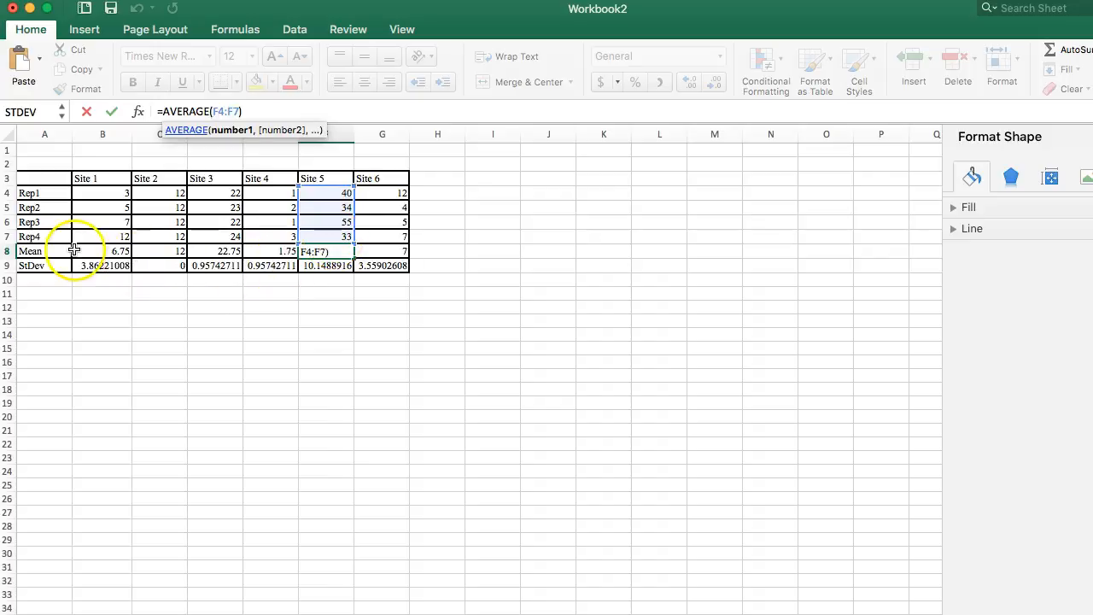
key("Return")
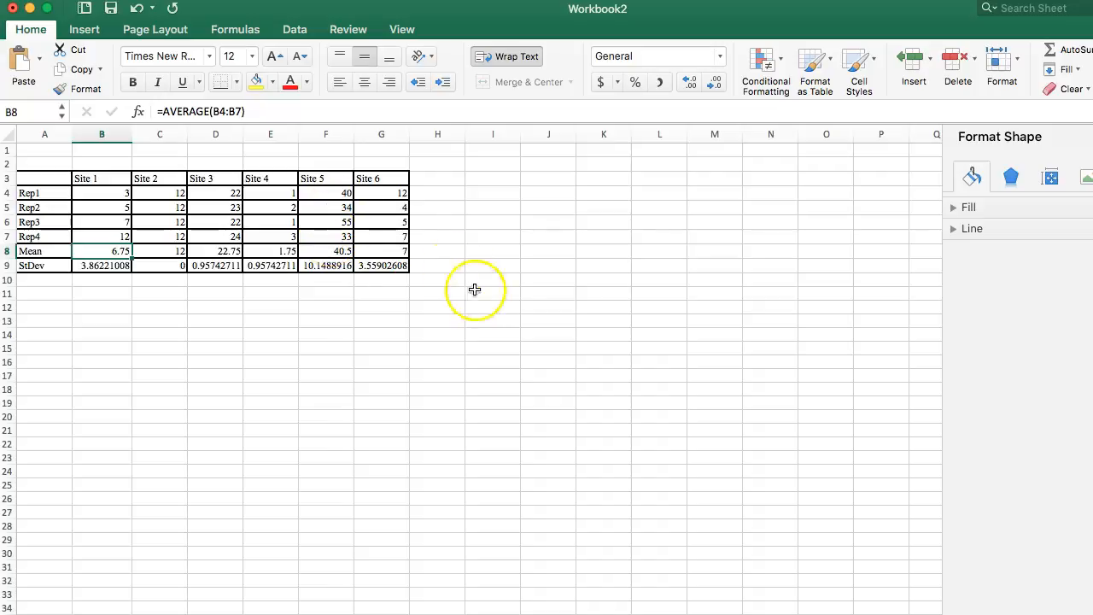
left_click(492, 294)
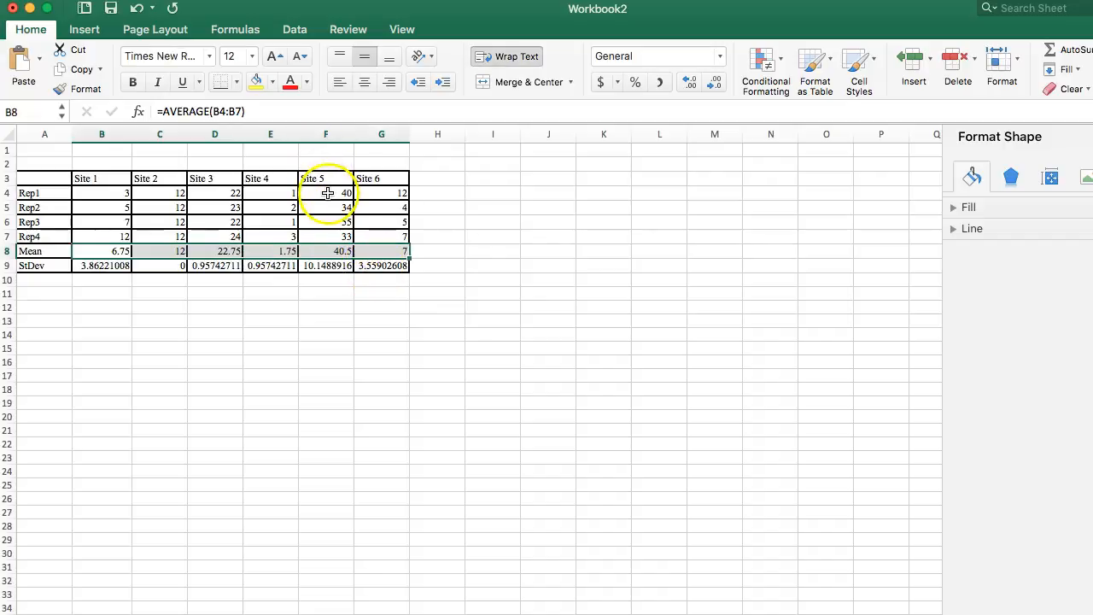
left_click(84, 29)
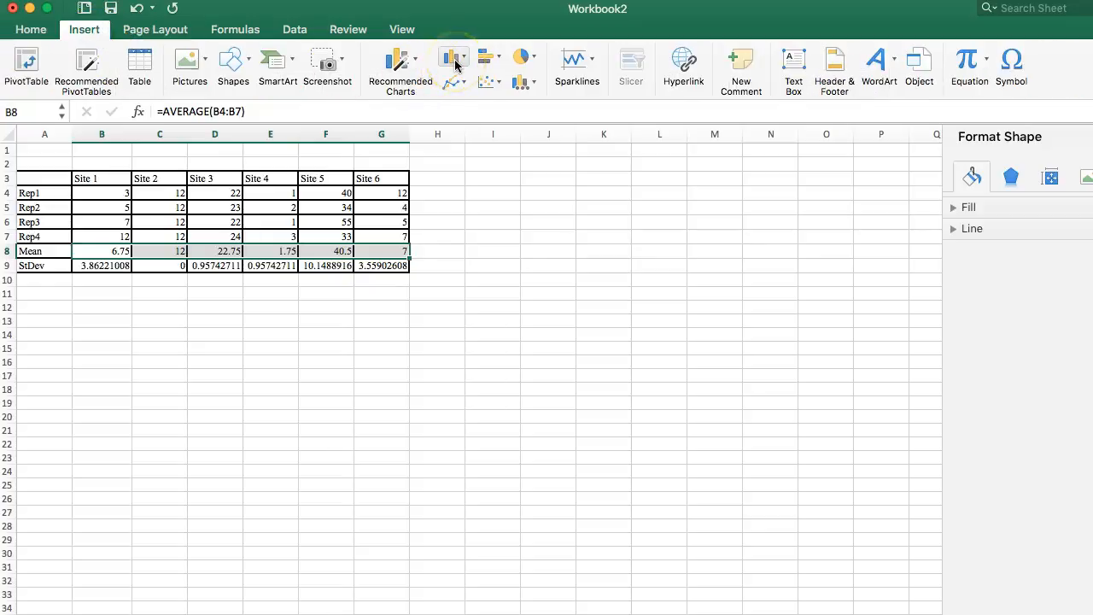
left_click(454, 58)
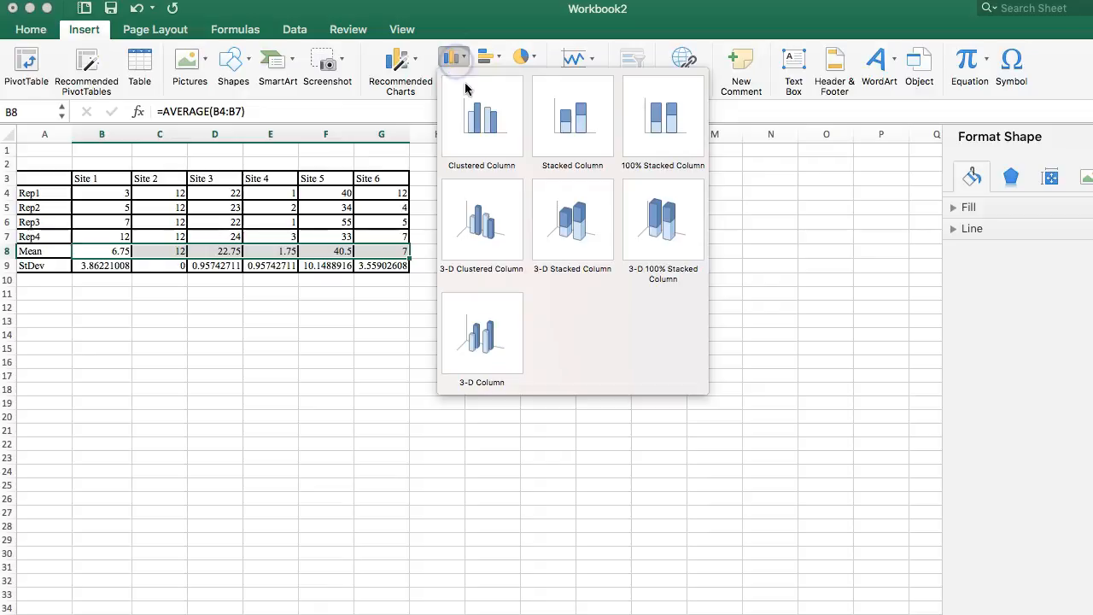
mouse_move(481, 120)
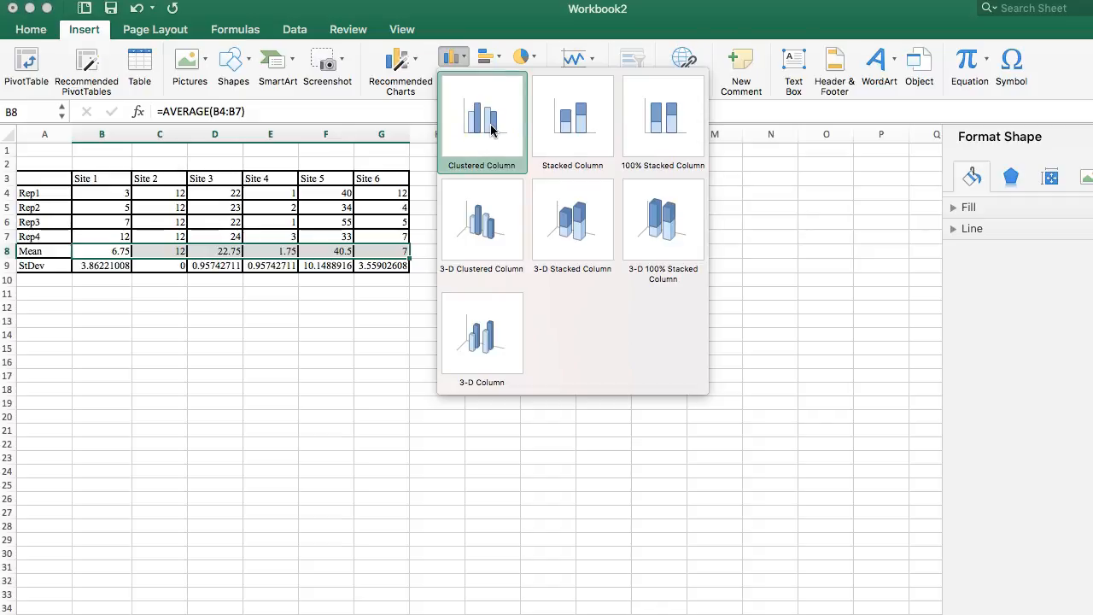
left_click(482, 116)
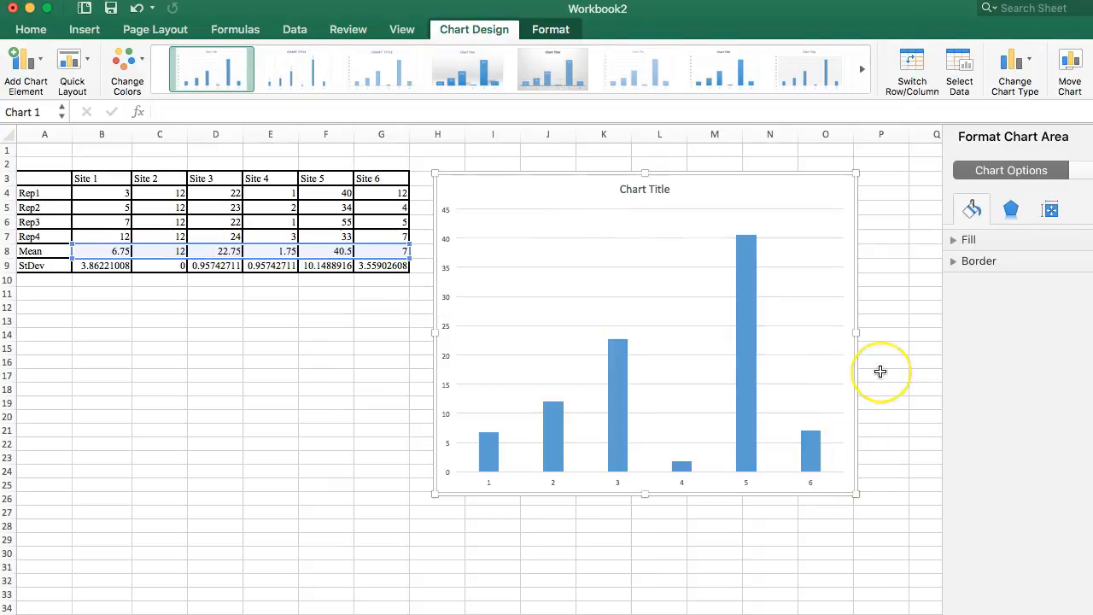
mouse_move(869, 437)
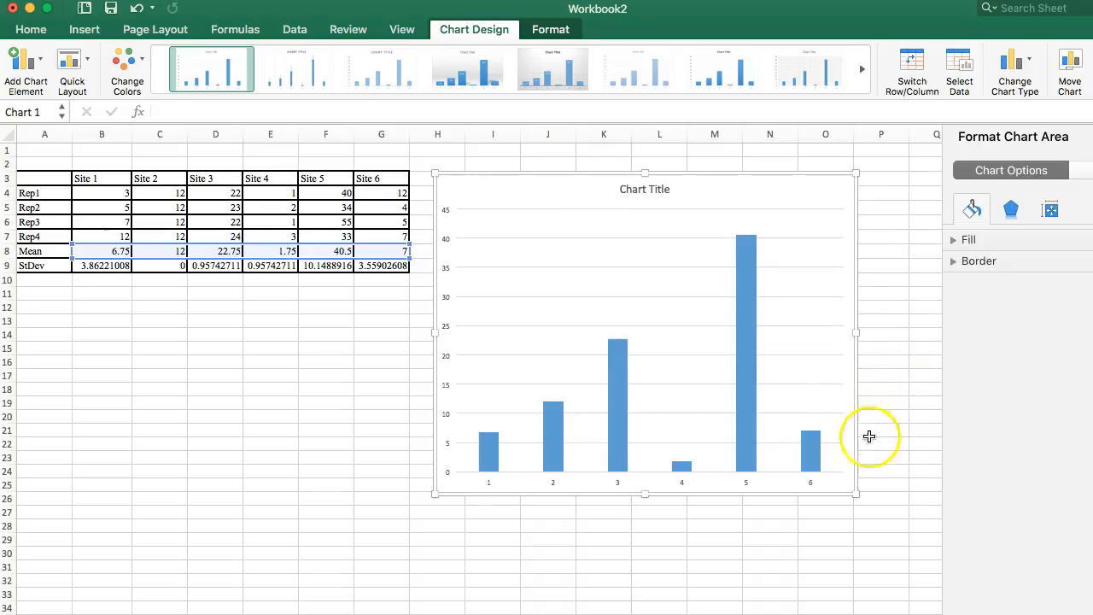
mouse_move(567, 437)
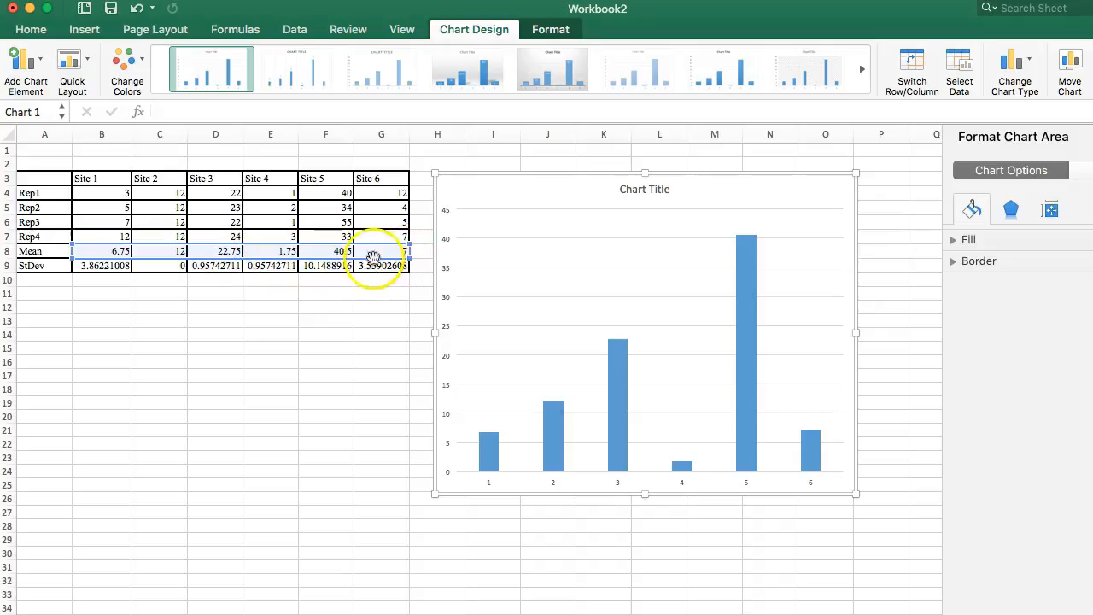
mouse_move(374, 255)
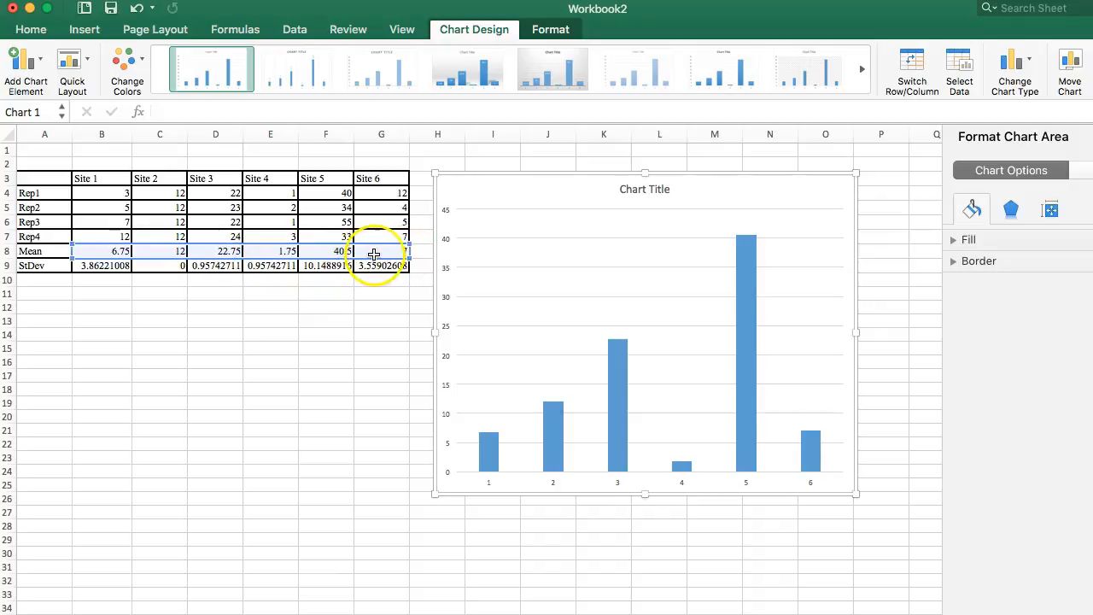
mouse_move(702, 292)
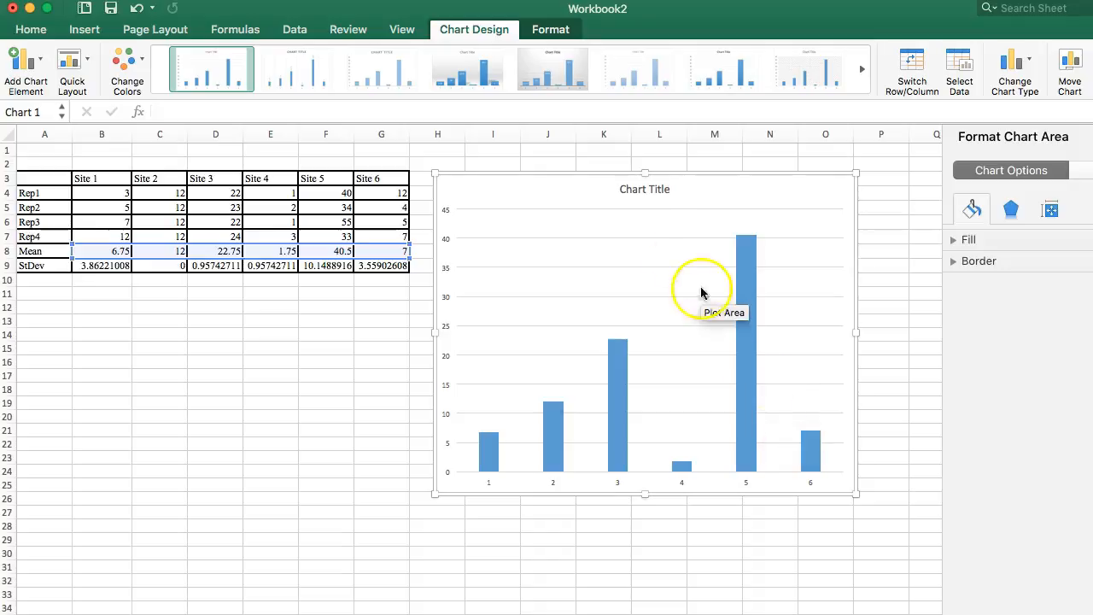
mouse_move(652, 191)
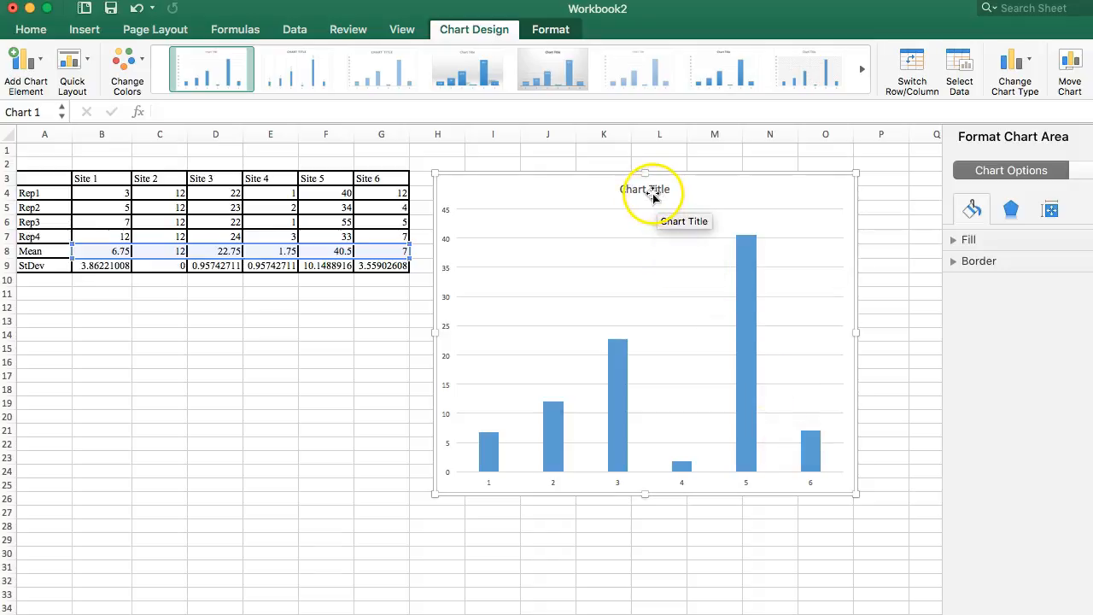
mouse_move(669, 485)
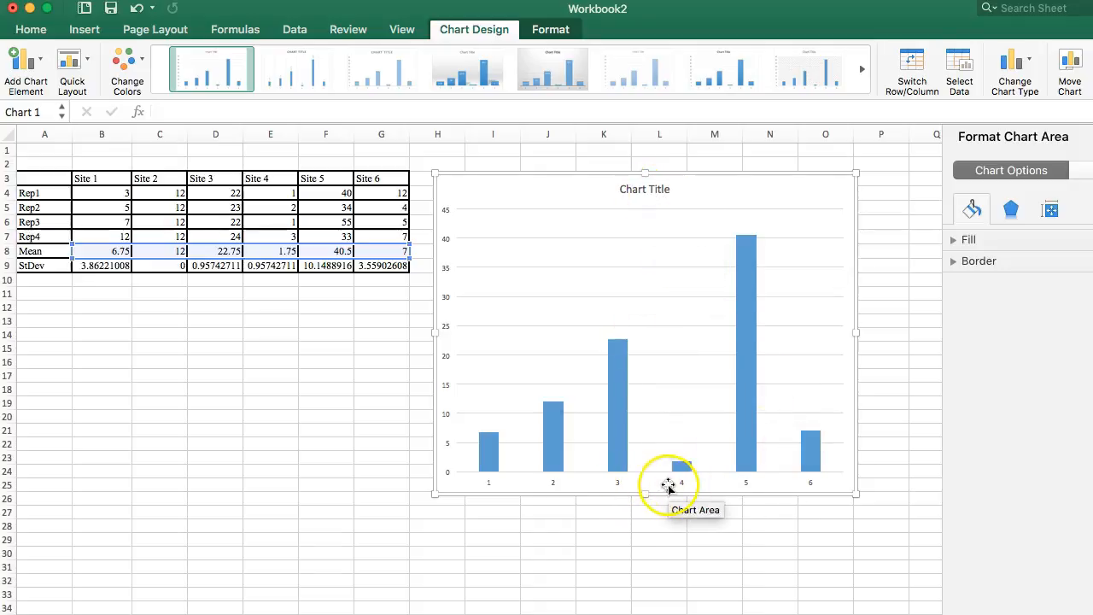
mouse_move(533, 351)
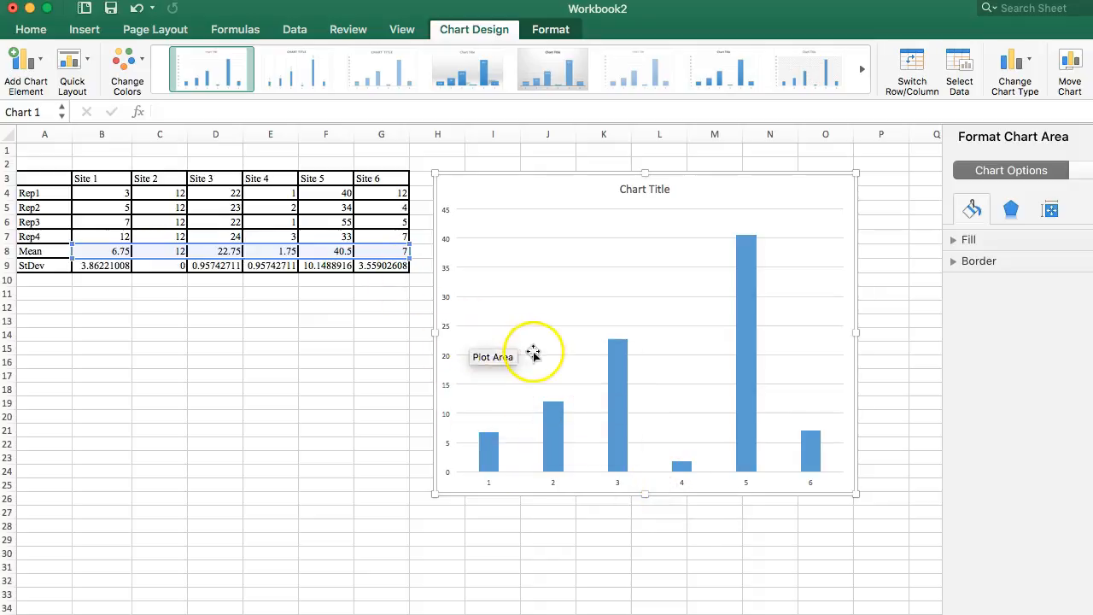
mouse_move(451, 304)
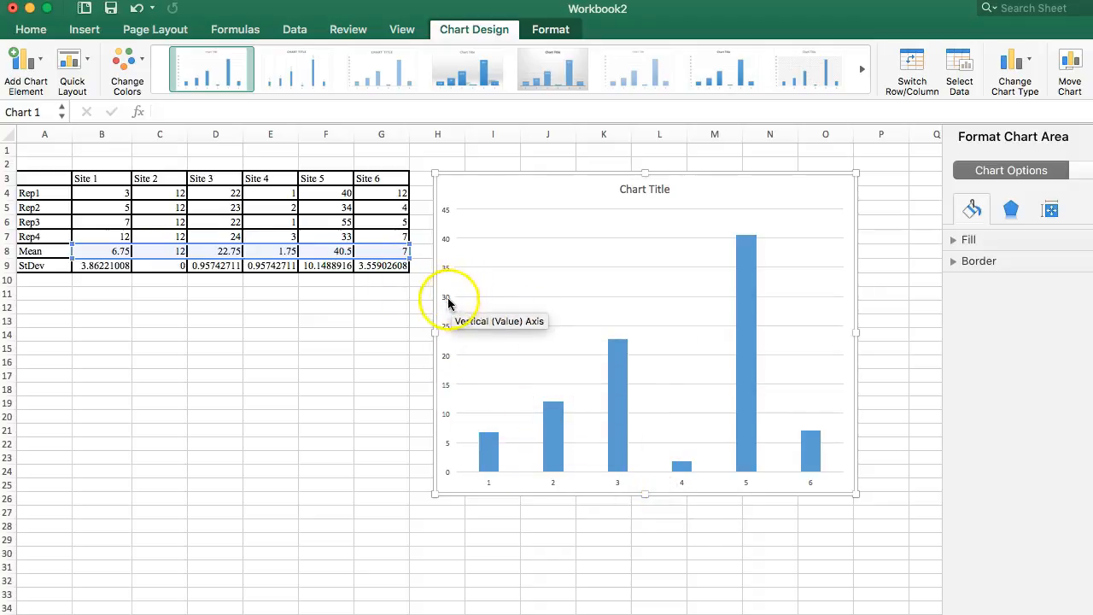
mouse_move(380, 376)
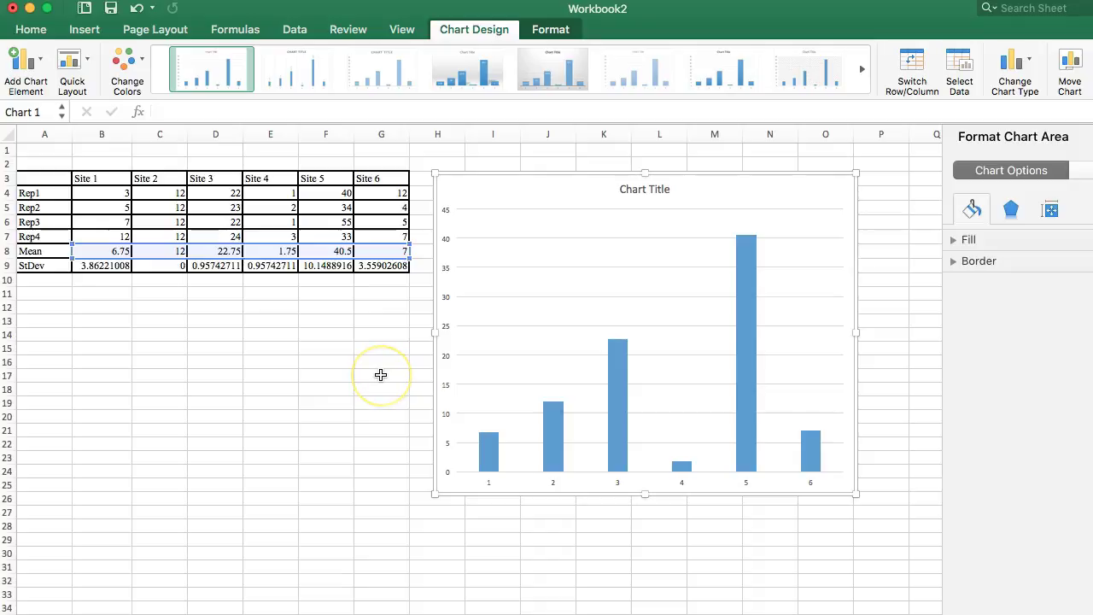
mouse_move(401, 362)
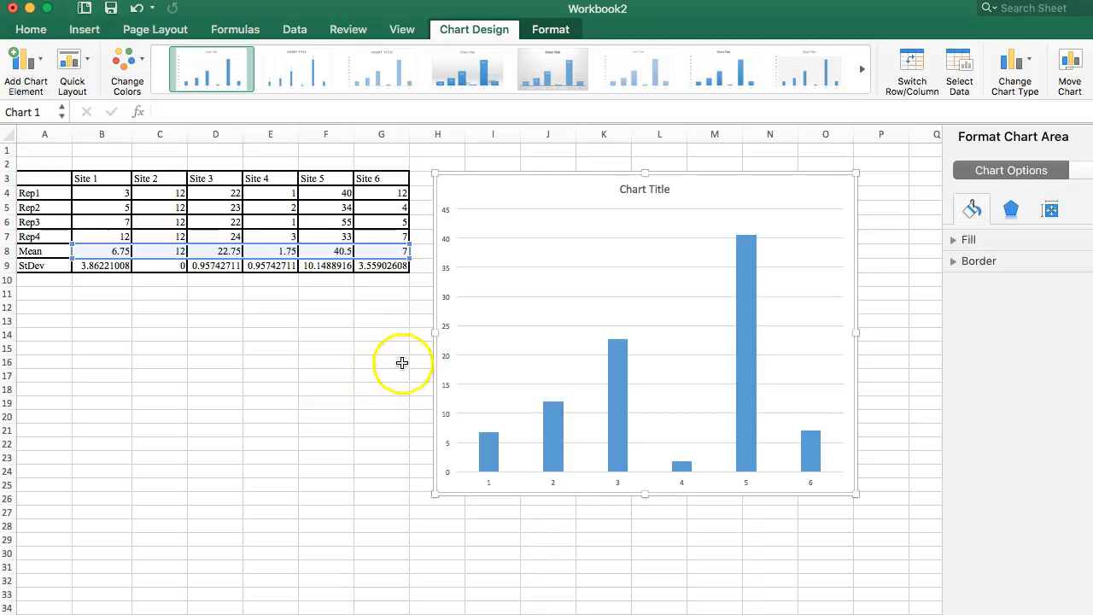
mouse_move(611, 367)
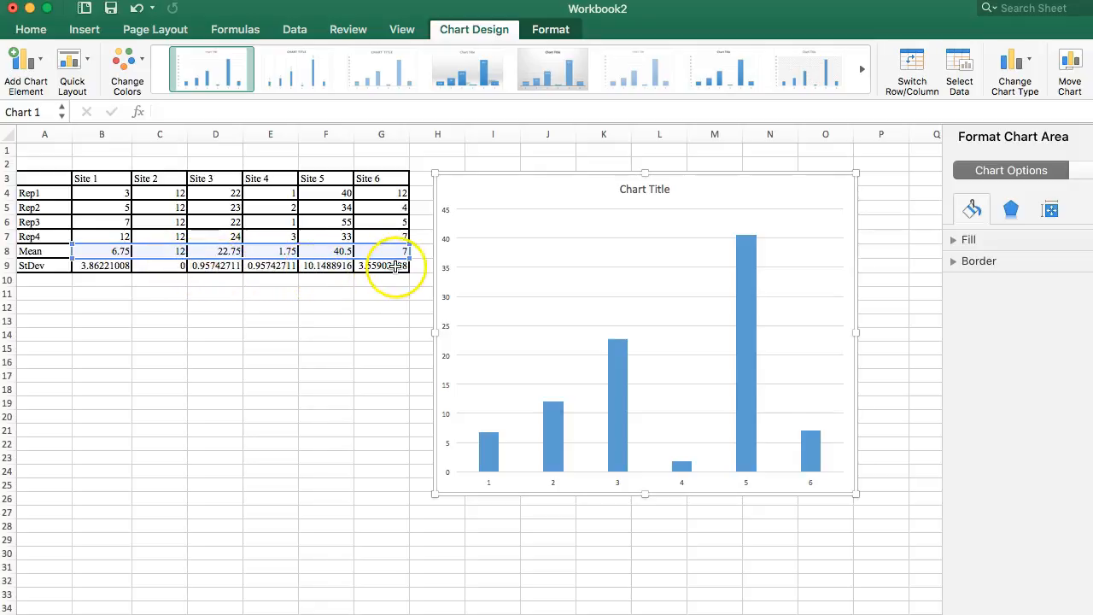
mouse_move(174, 297)
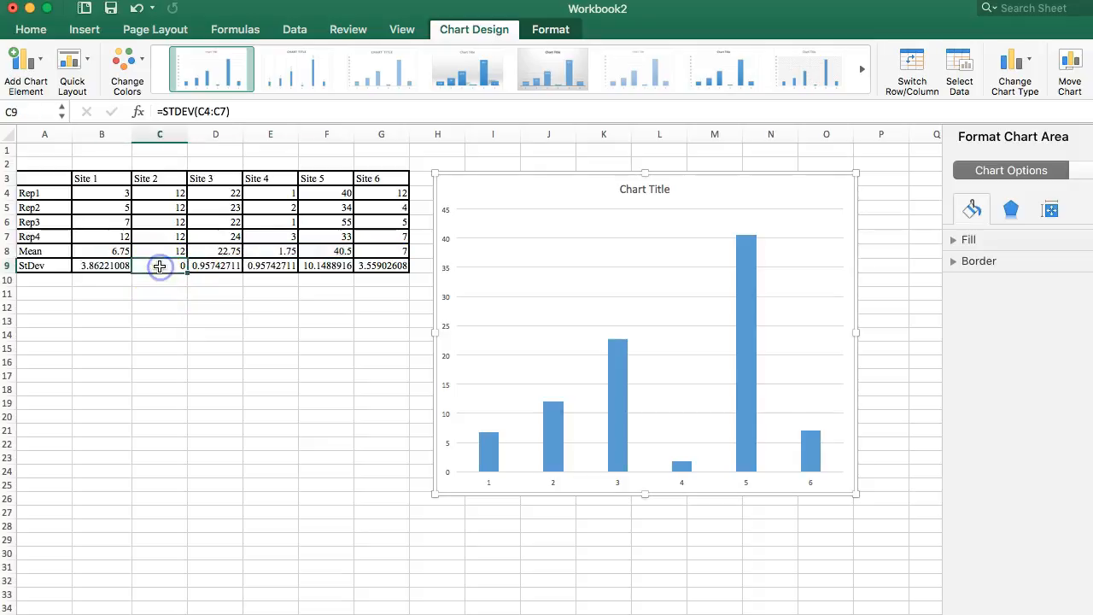
left_click(161, 293)
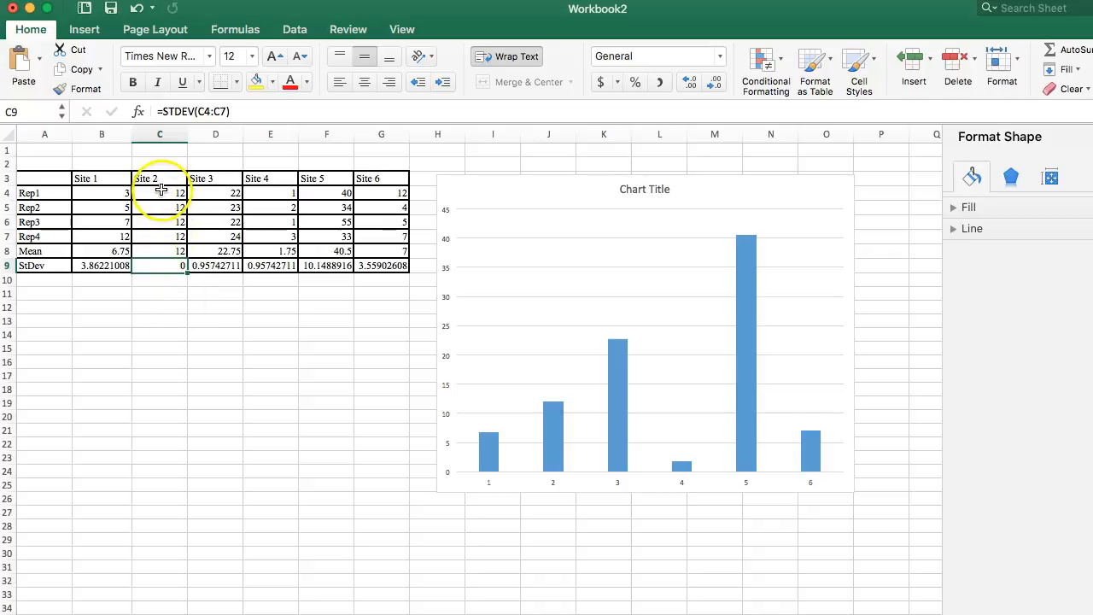
left_click(160, 208)
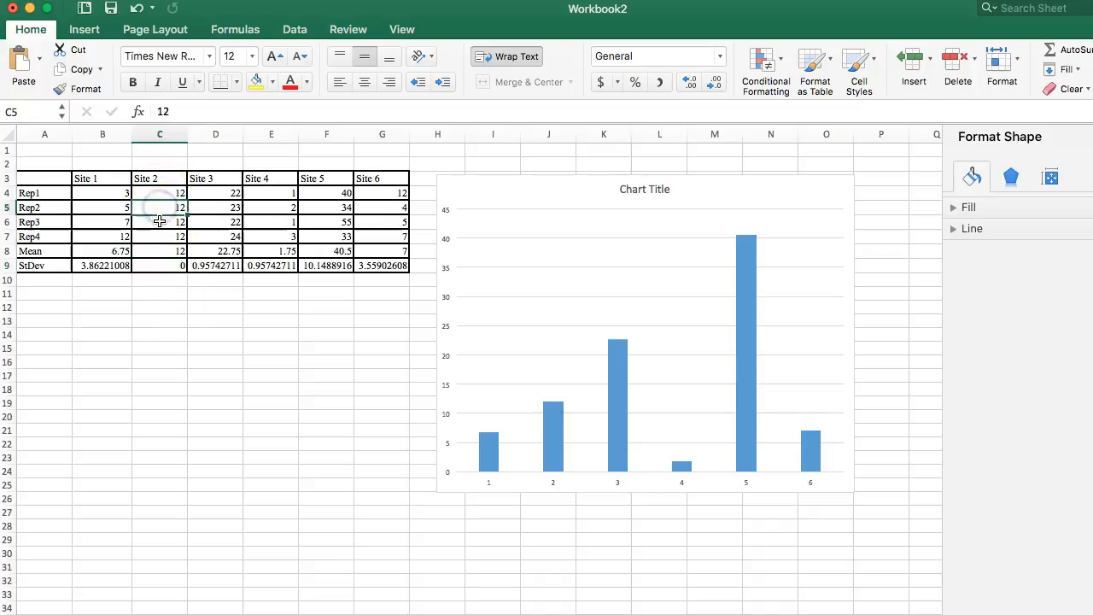
left_click(160, 236)
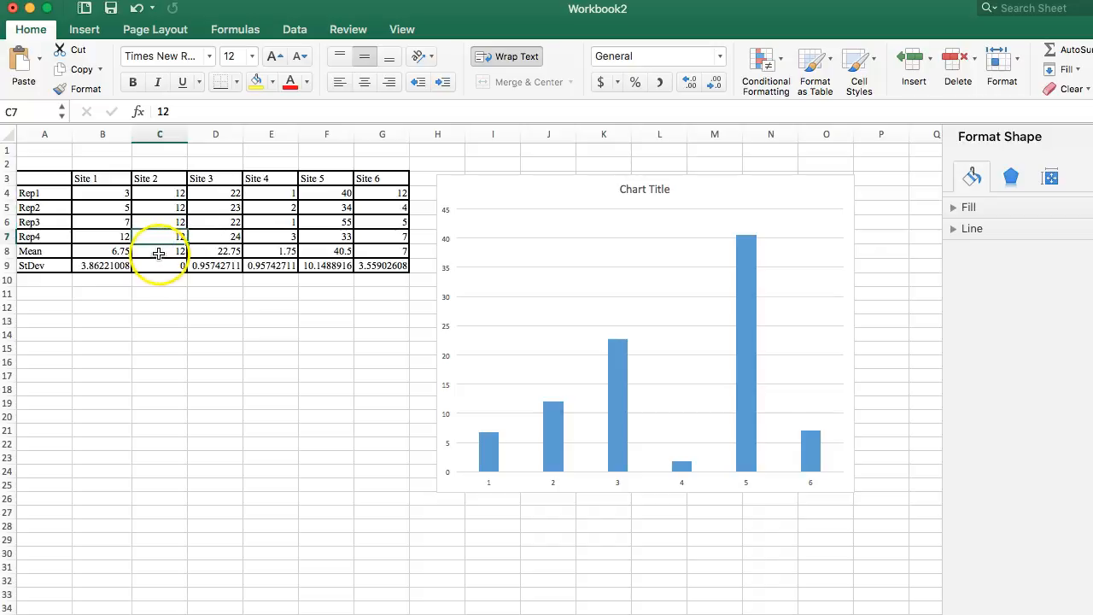
left_click(160, 249)
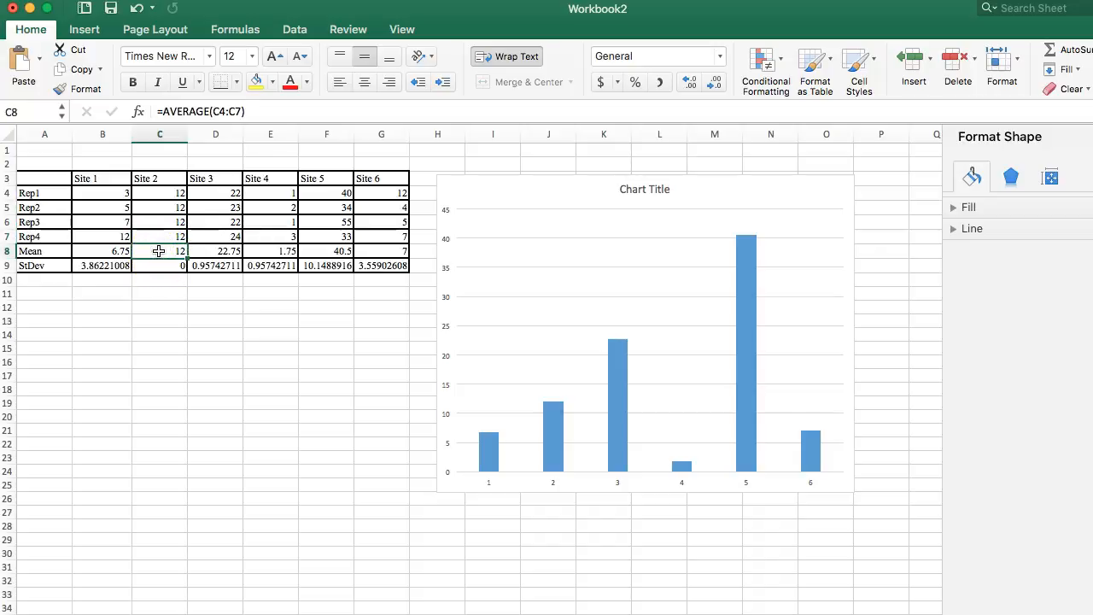
left_click(160, 264)
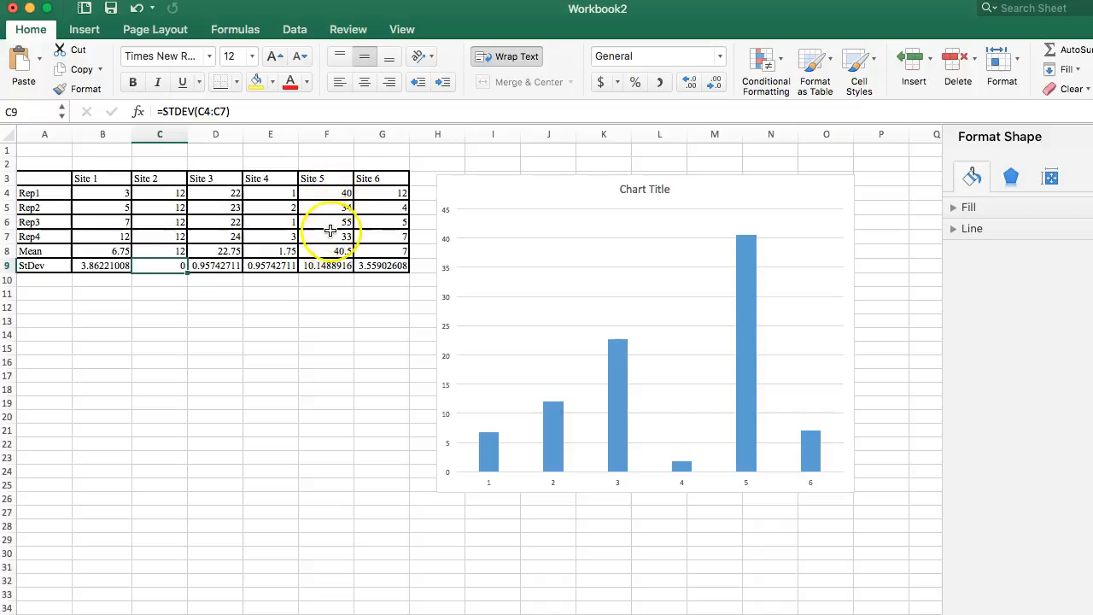
left_click(324, 267)
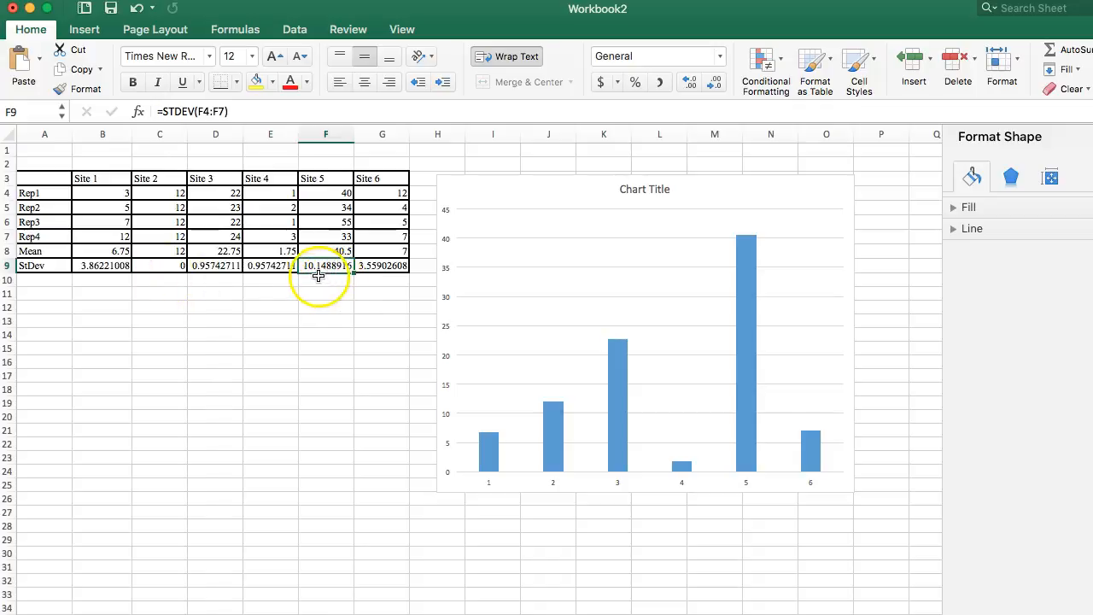
mouse_move(325, 271)
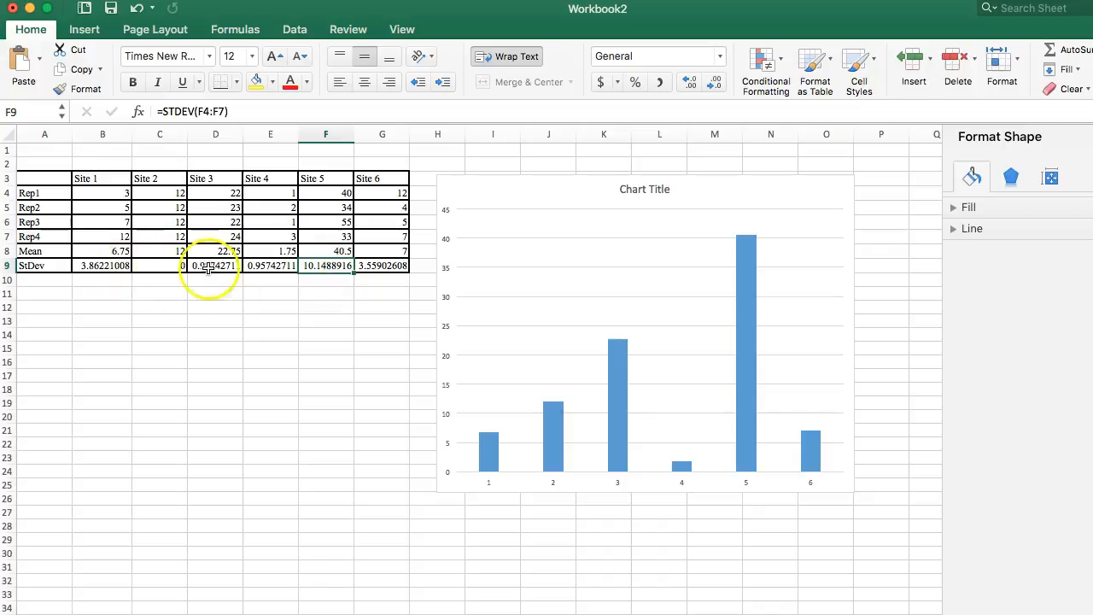
mouse_move(682, 468)
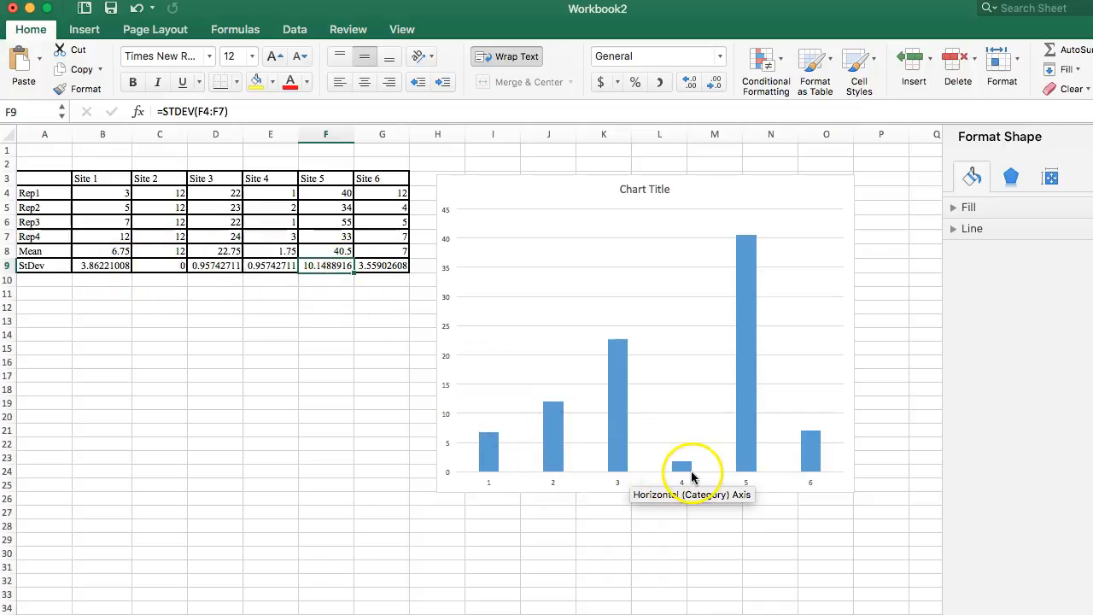
mouse_move(489, 444)
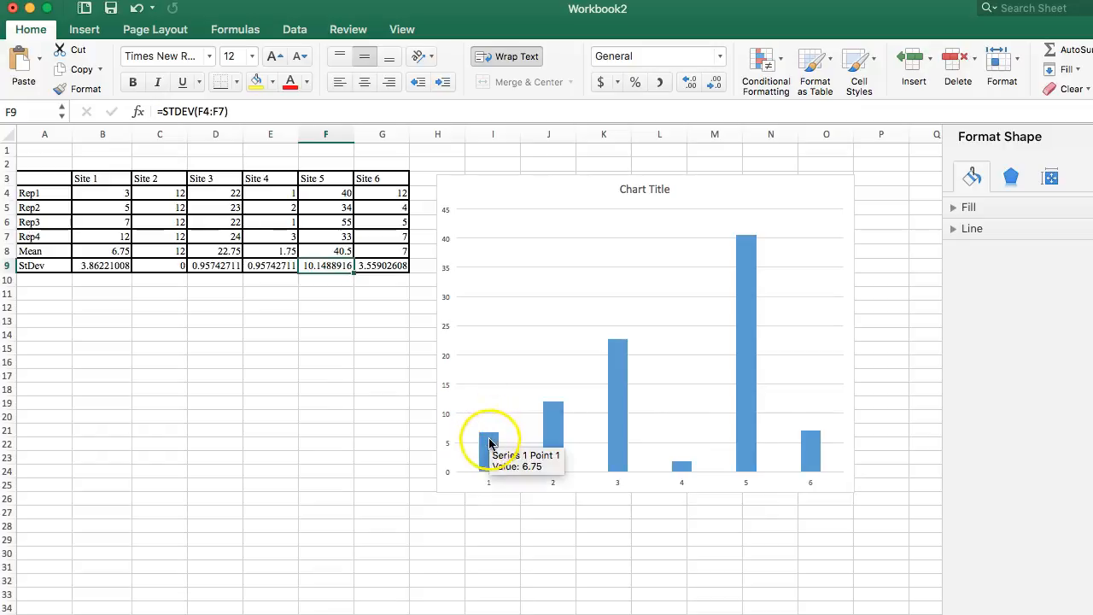
mouse_move(621, 362)
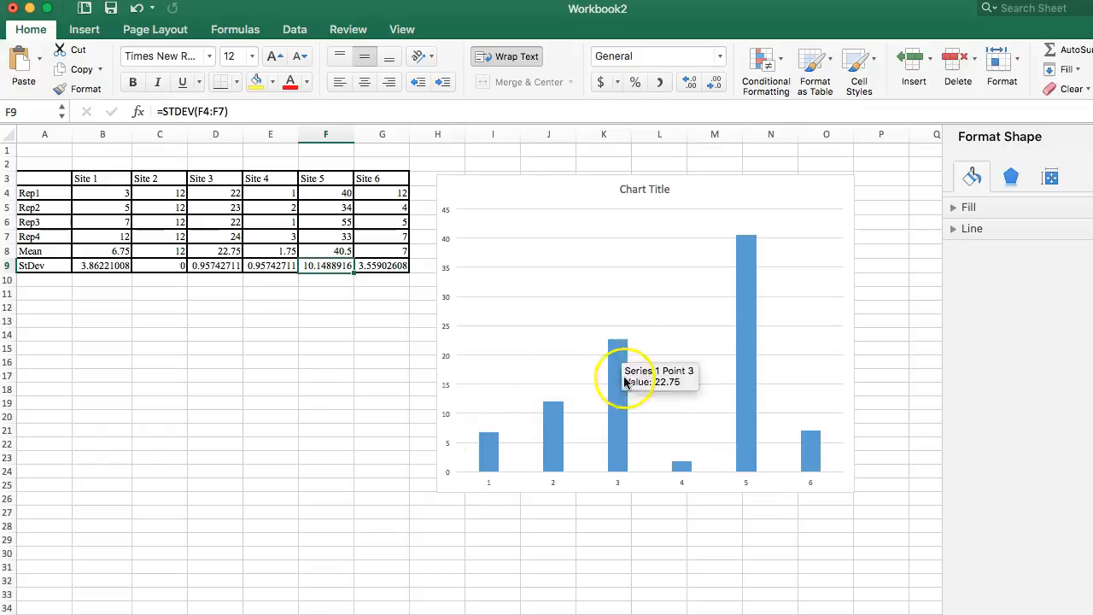
mouse_move(724, 273)
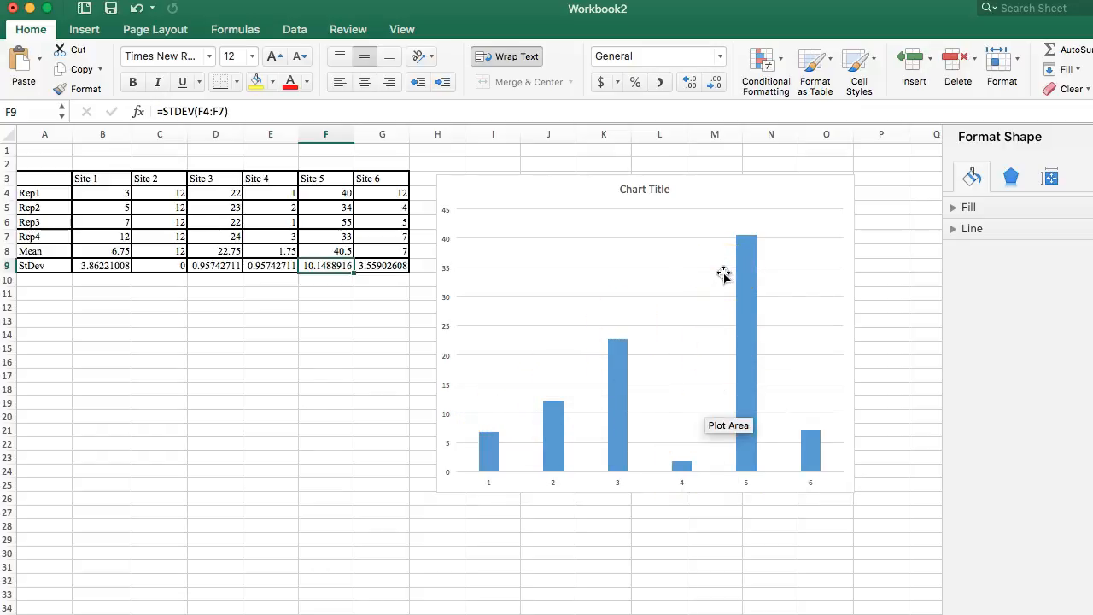
mouse_move(710, 277)
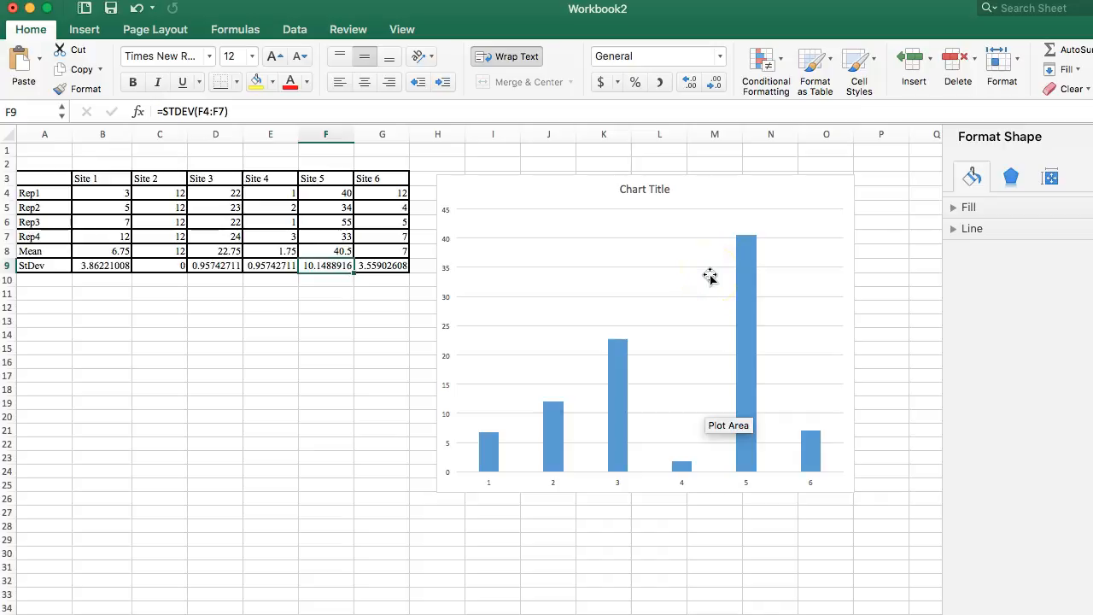
mouse_move(616, 367)
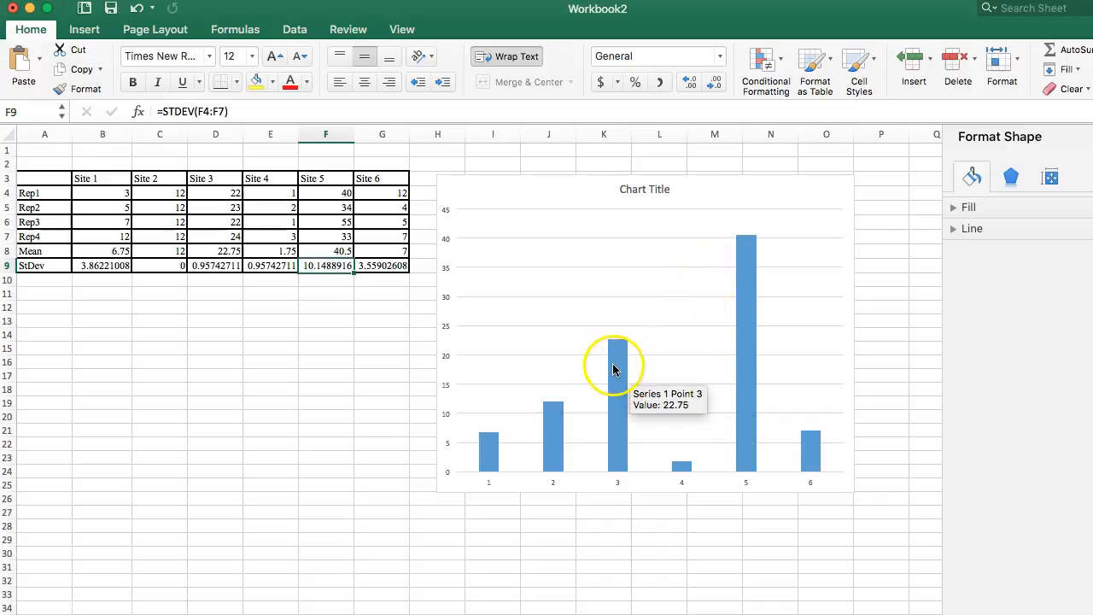
mouse_move(617, 367)
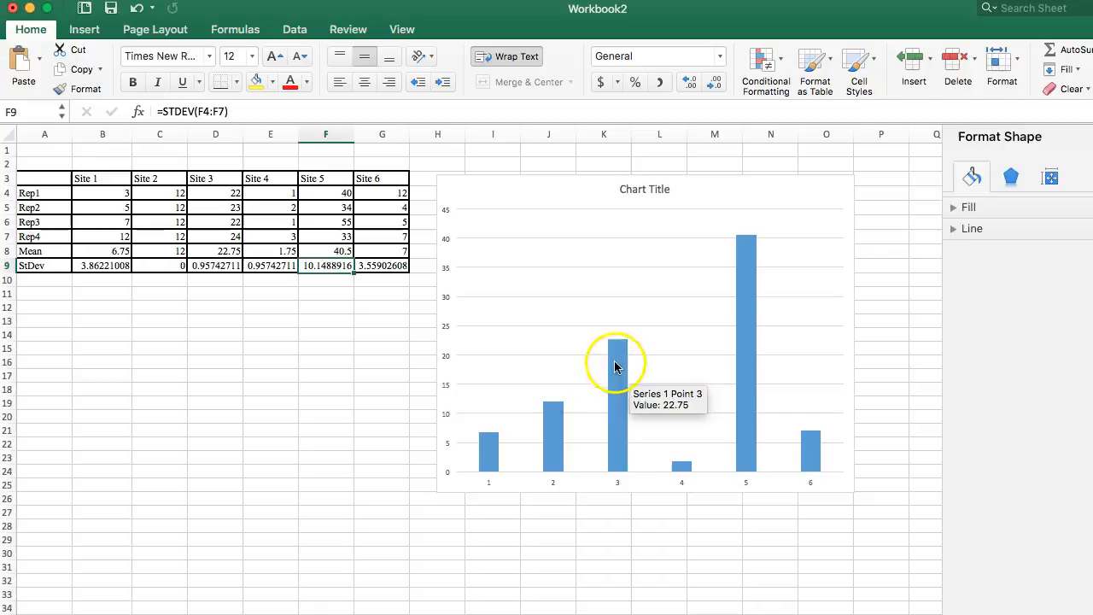
mouse_move(621, 365)
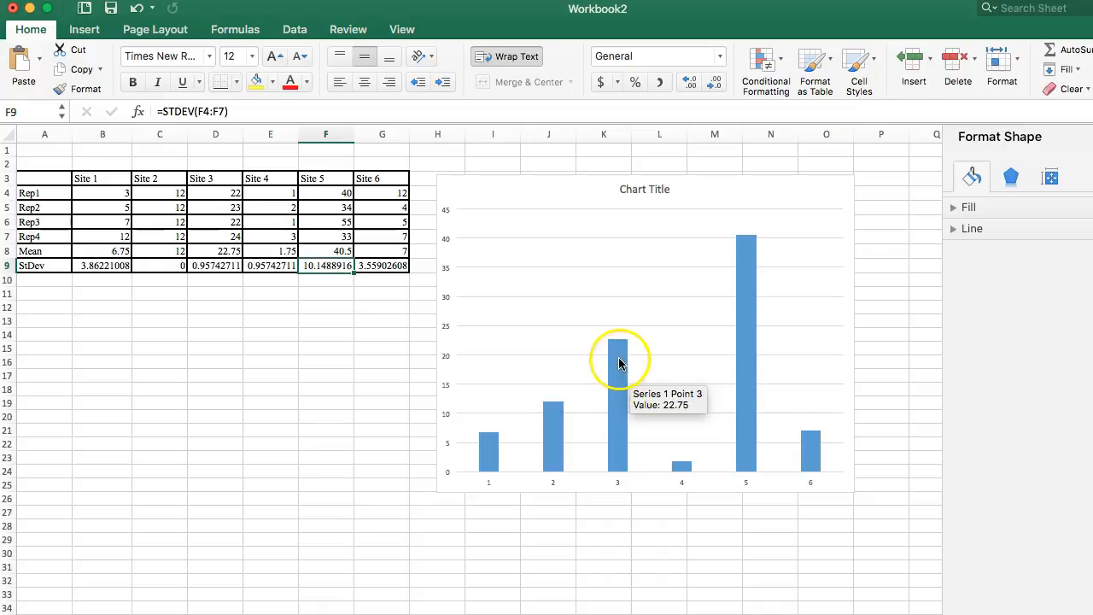
mouse_move(359, 349)
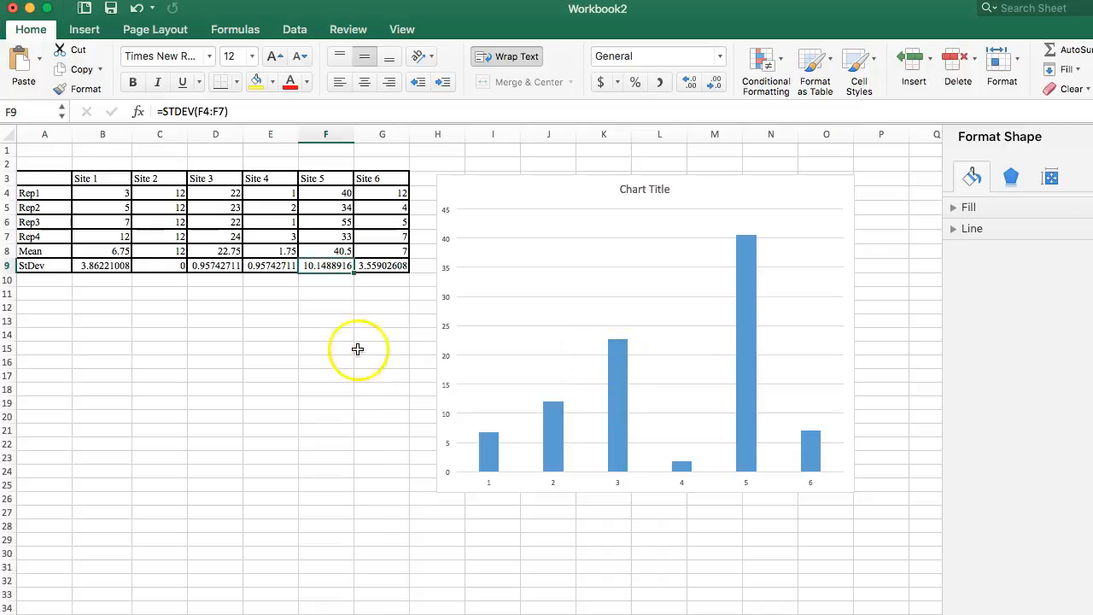
mouse_move(290, 305)
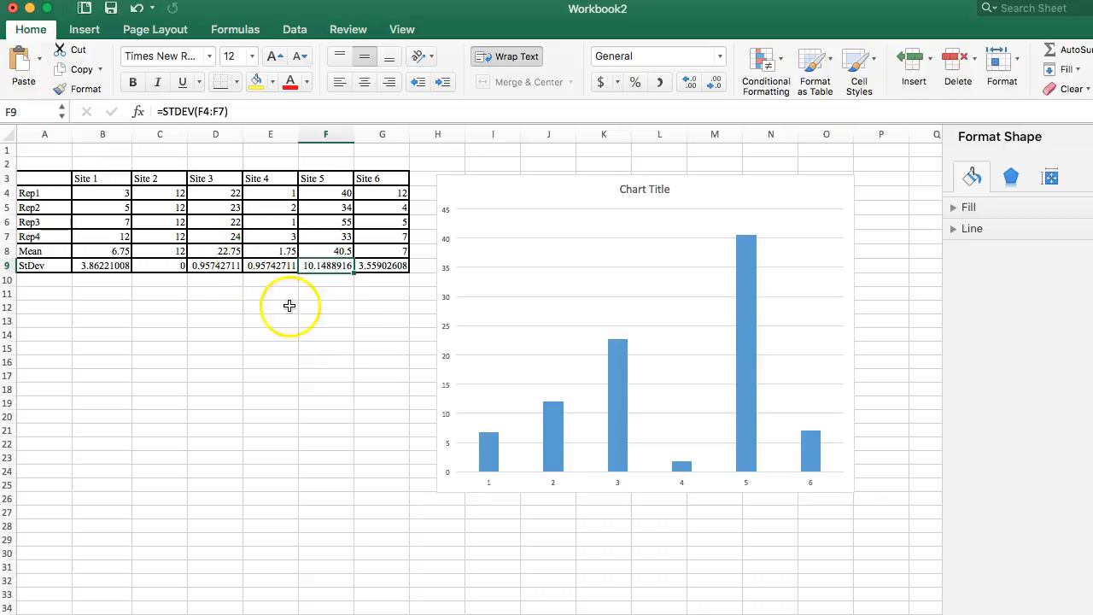
left_click(618, 376)
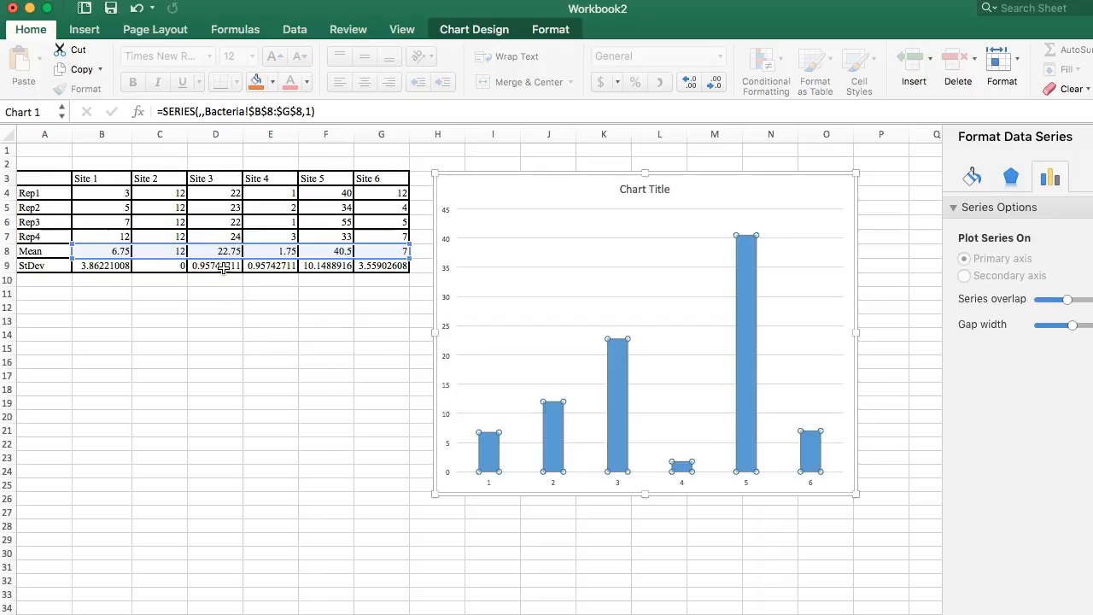
Step: Select the column chart of Site 1–6 means
left_click(324, 376)
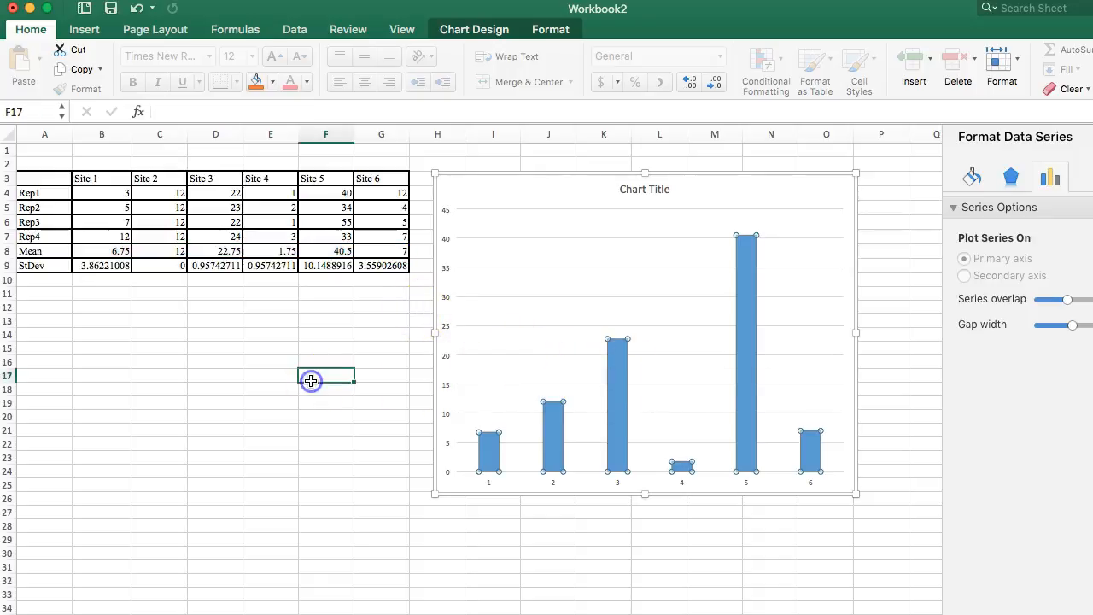
left_click(222, 365)
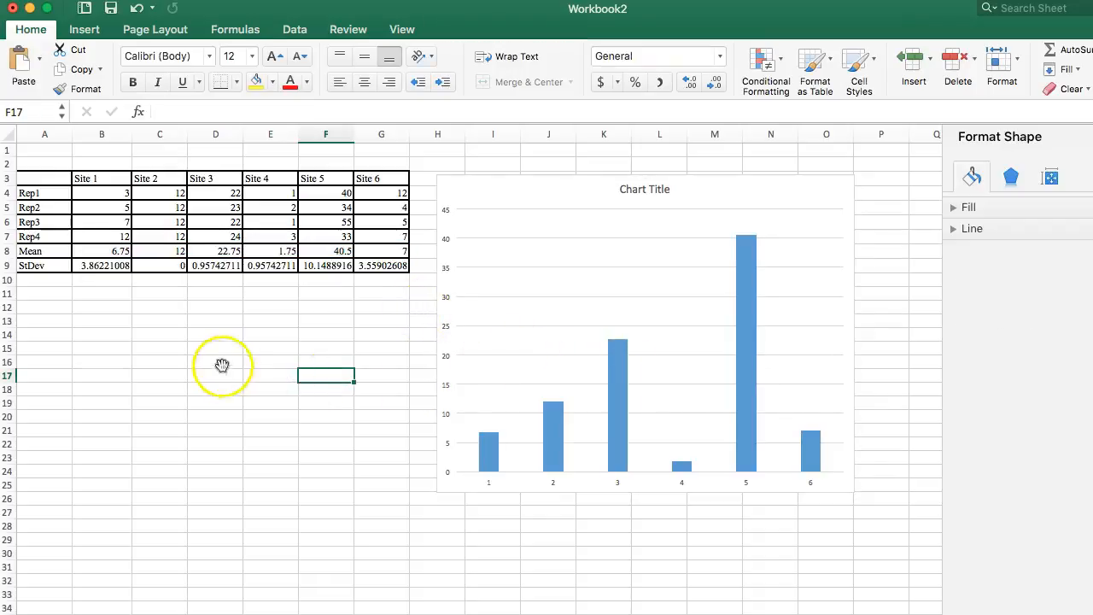
left_click(215, 333)
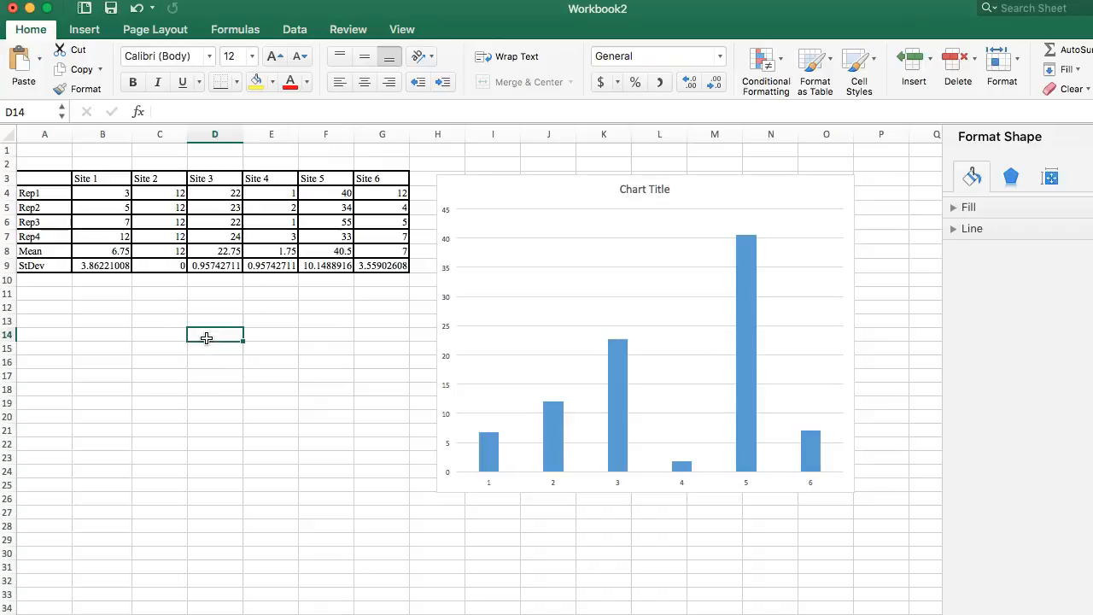
mouse_move(206, 338)
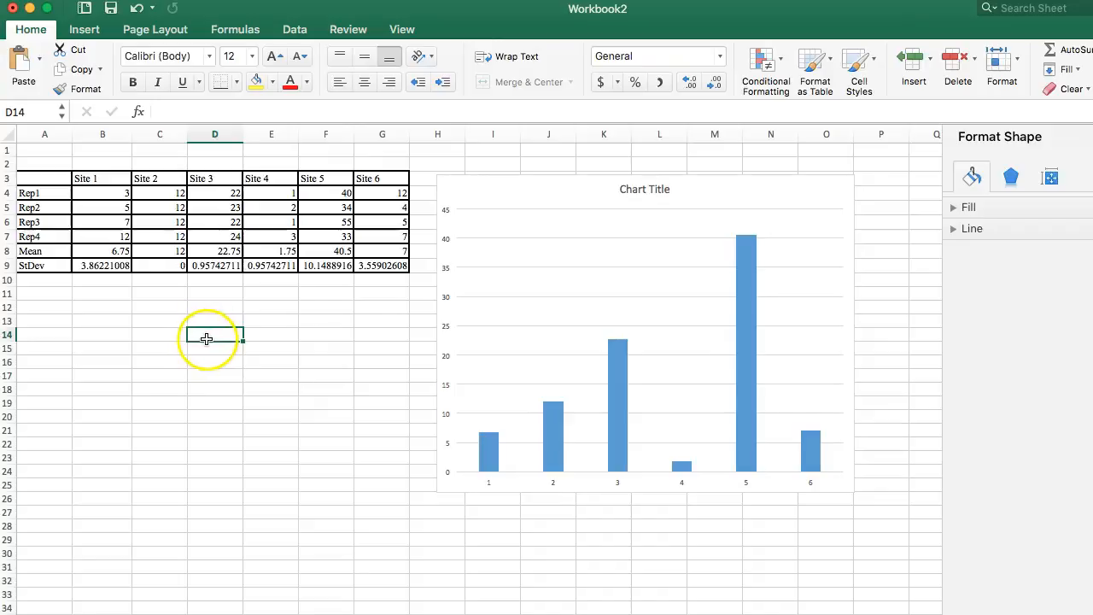
left_click(646, 333)
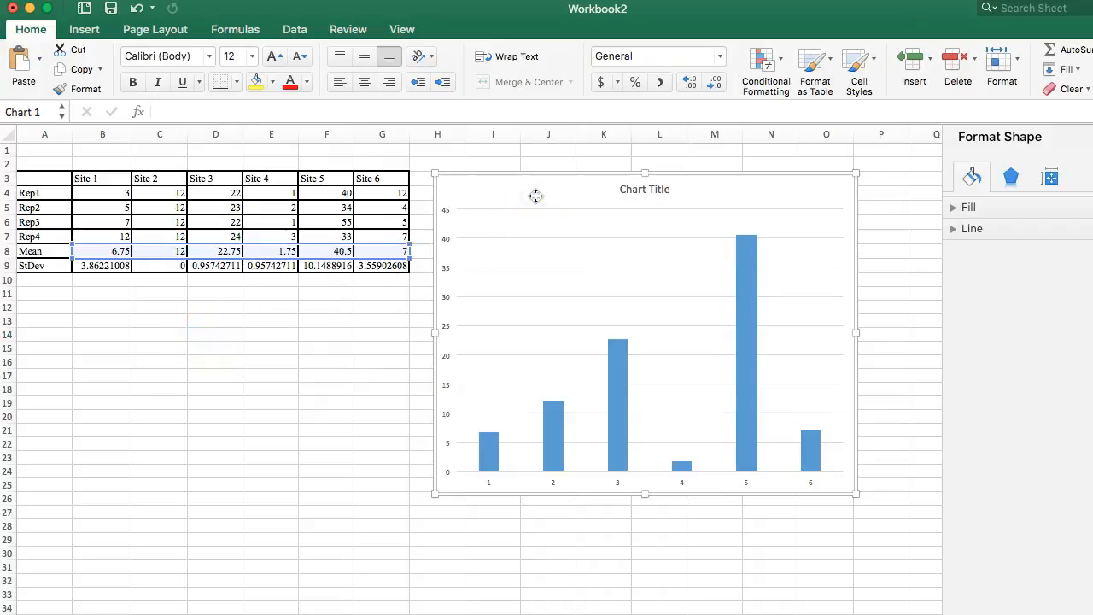
left_click(640, 333)
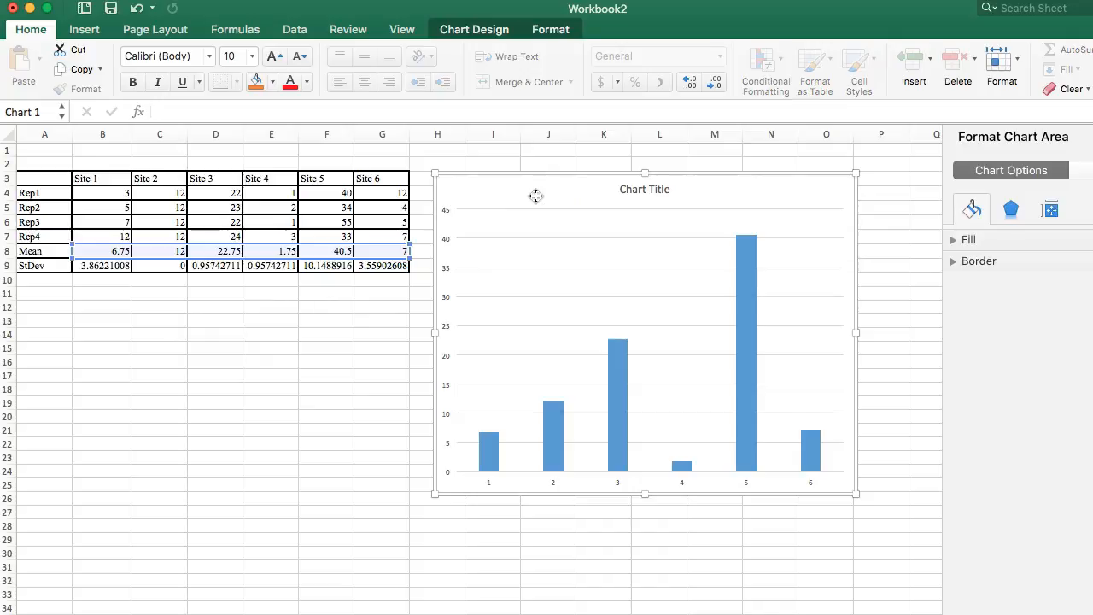
Step: Select the Mean column data series and show the Chart Design options
left_click(618, 367)
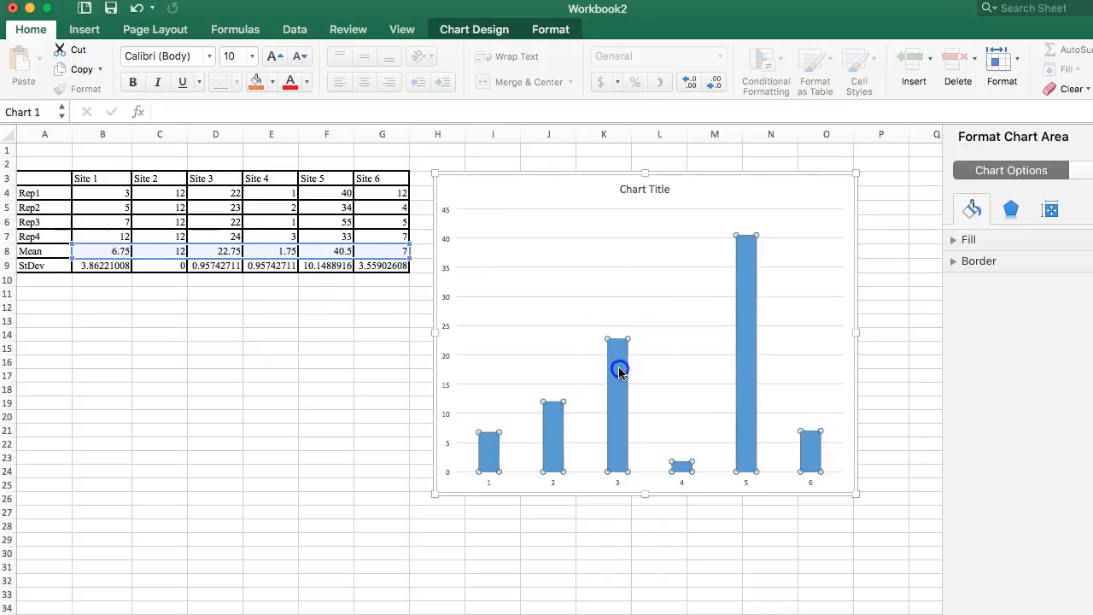
left_click(618, 369)
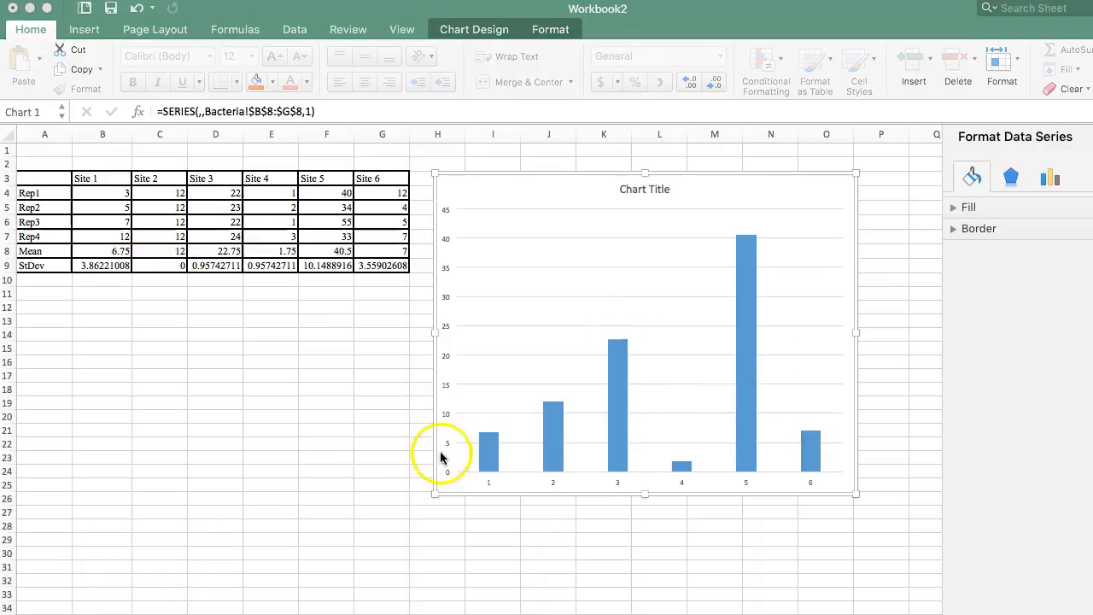
left_click(618, 365)
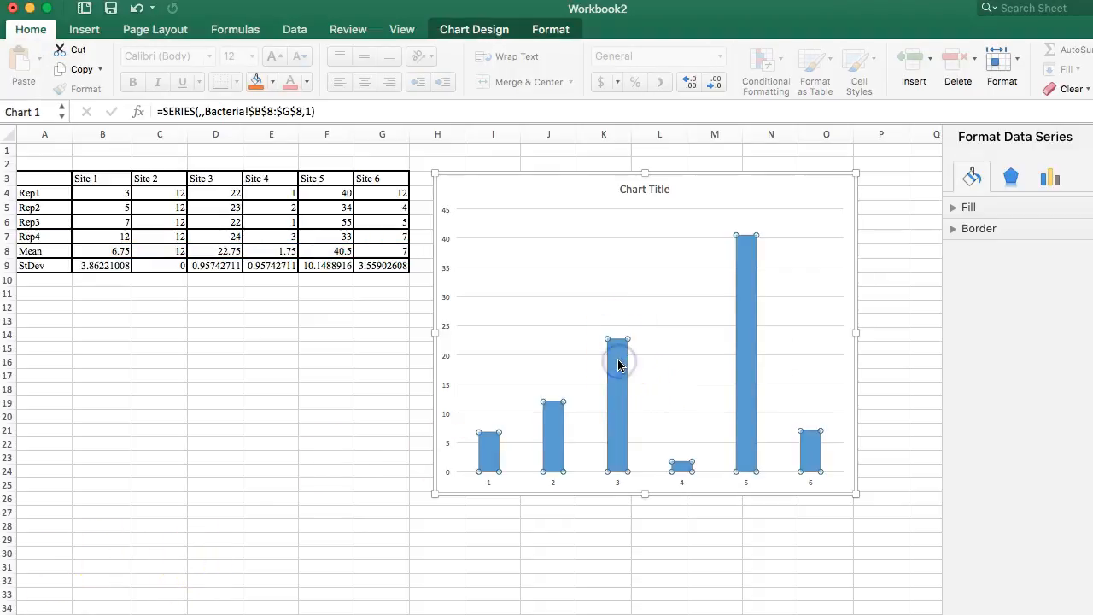
mouse_move(430, 105)
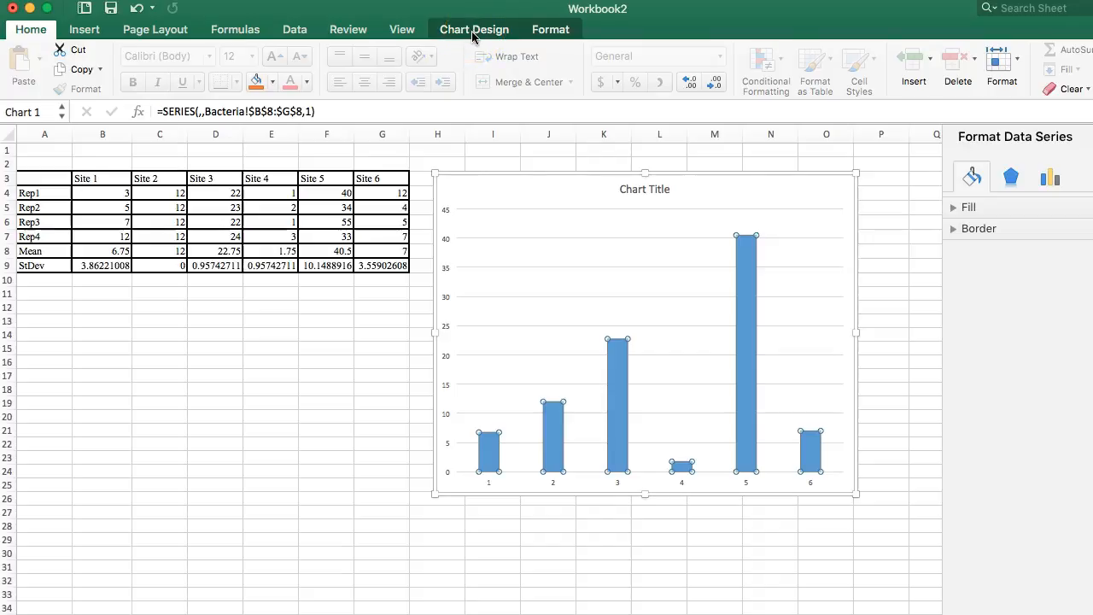
mouse_move(567, 298)
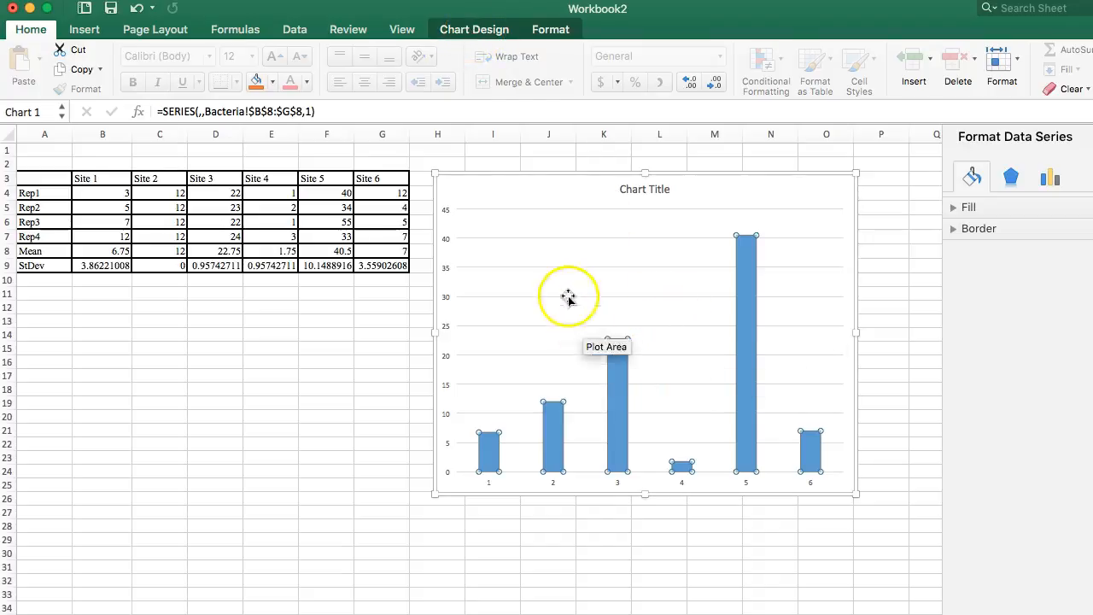
mouse_move(589, 304)
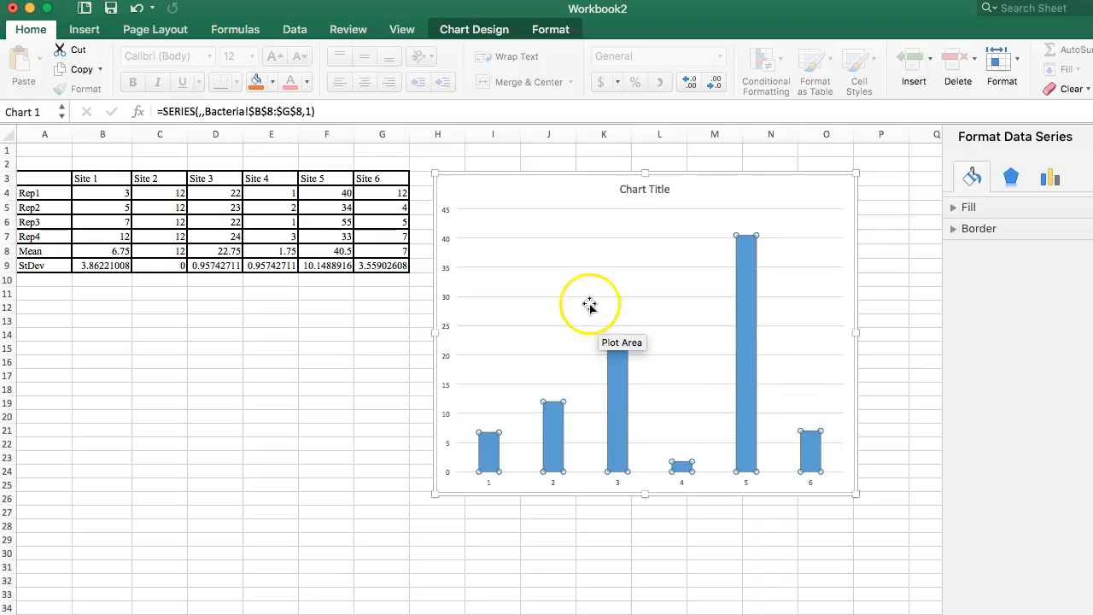
mouse_move(608, 314)
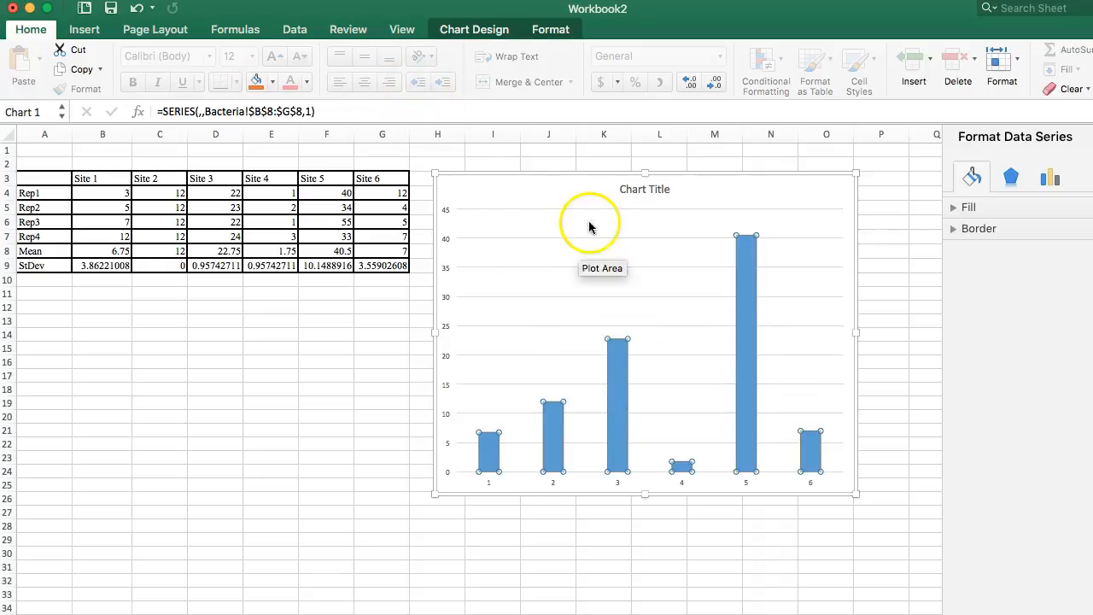
mouse_move(579, 212)
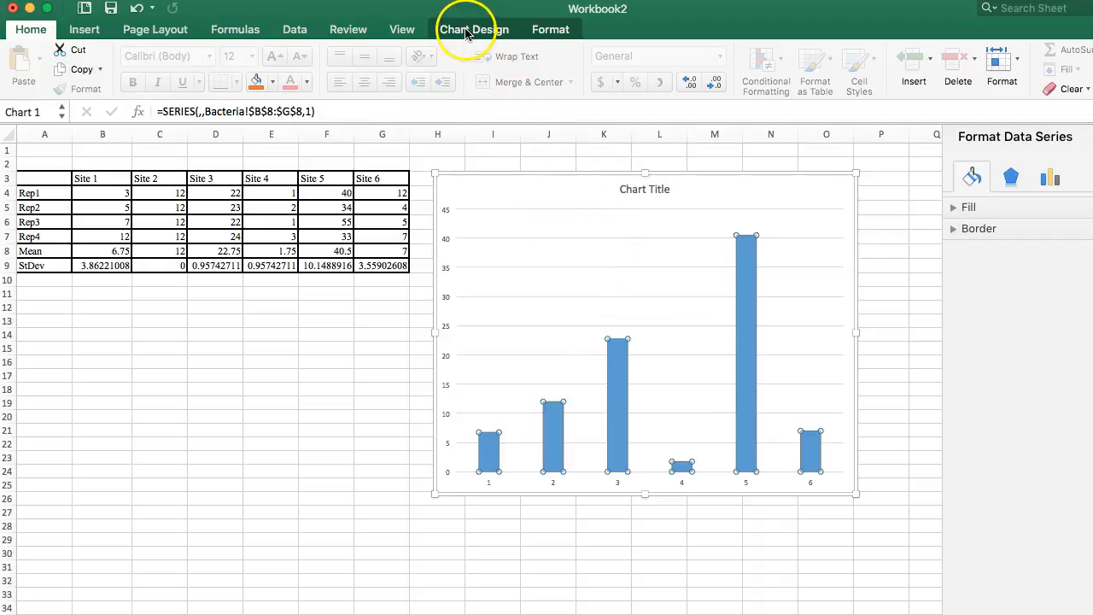
left_click(475, 29)
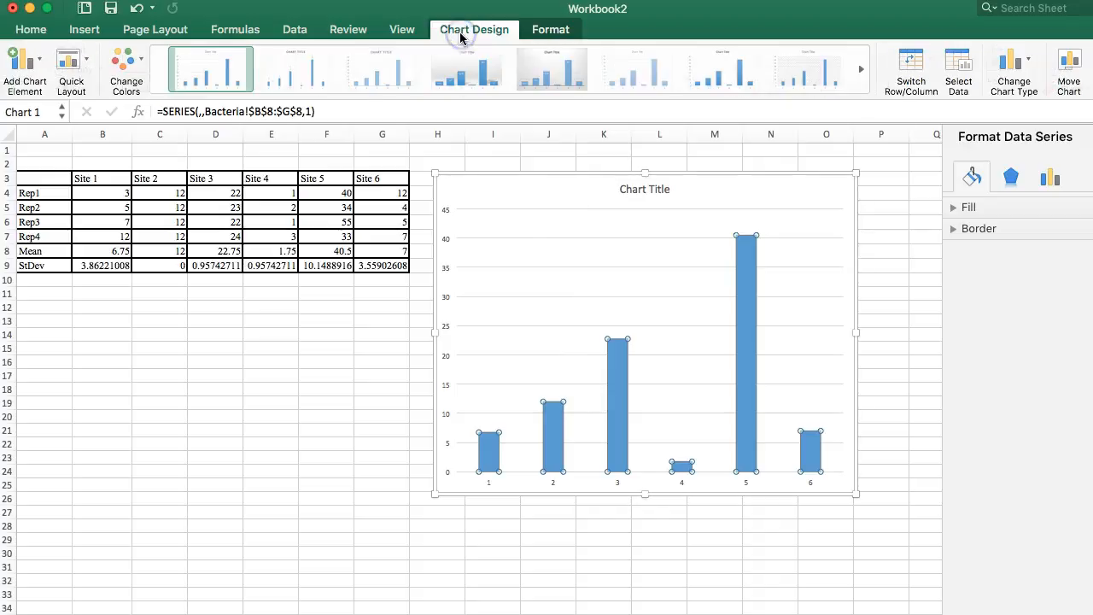
mouse_move(26, 71)
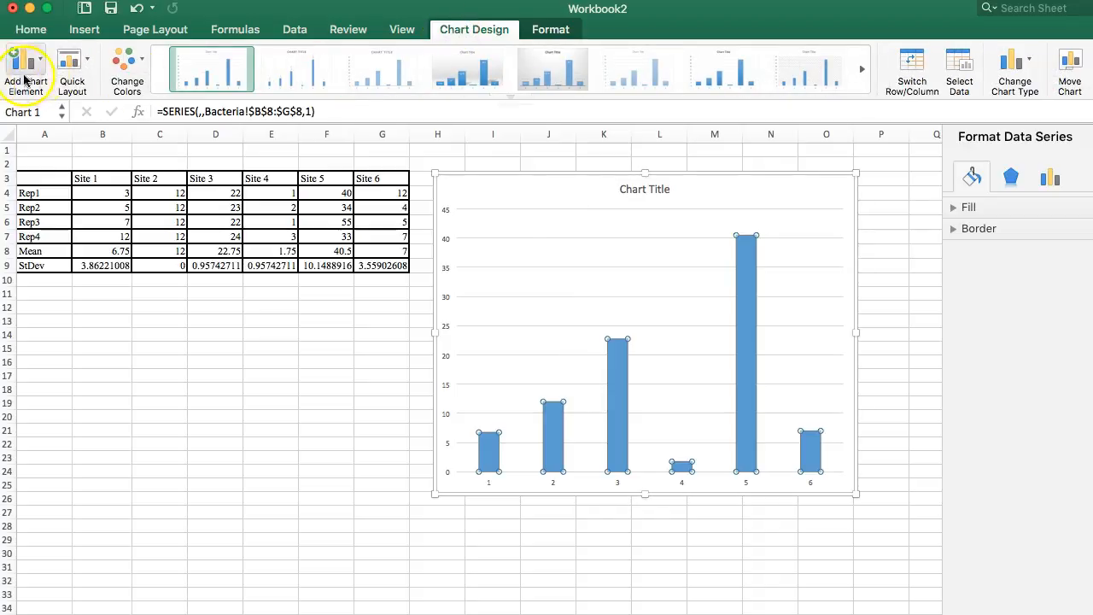
mouse_move(38, 65)
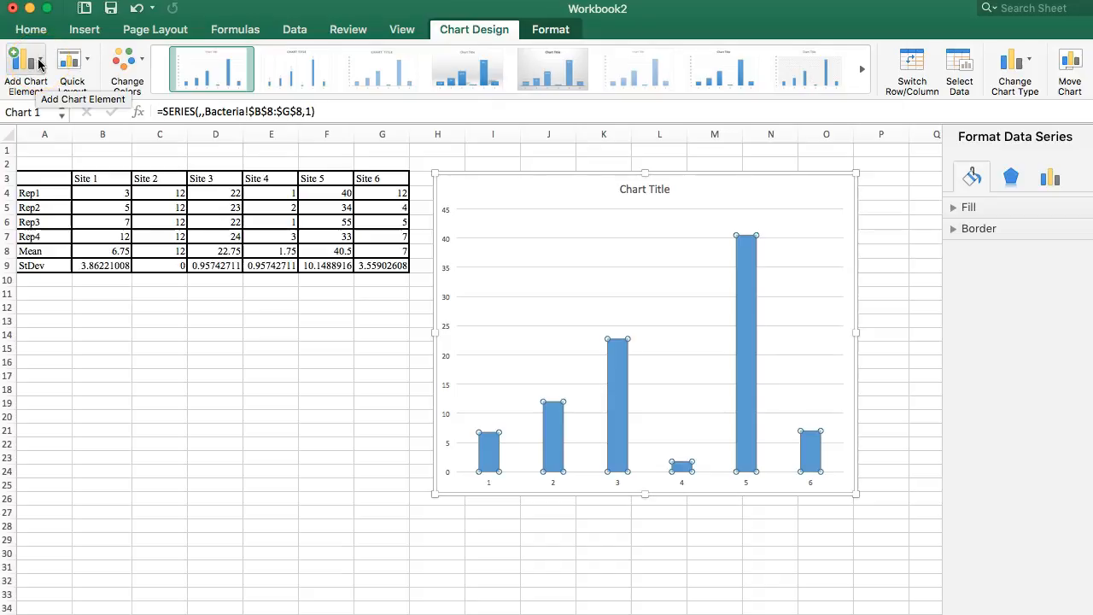
Step: Add standard deviation error bars to the site-mean columns and select them for formatting
left_click(26, 70)
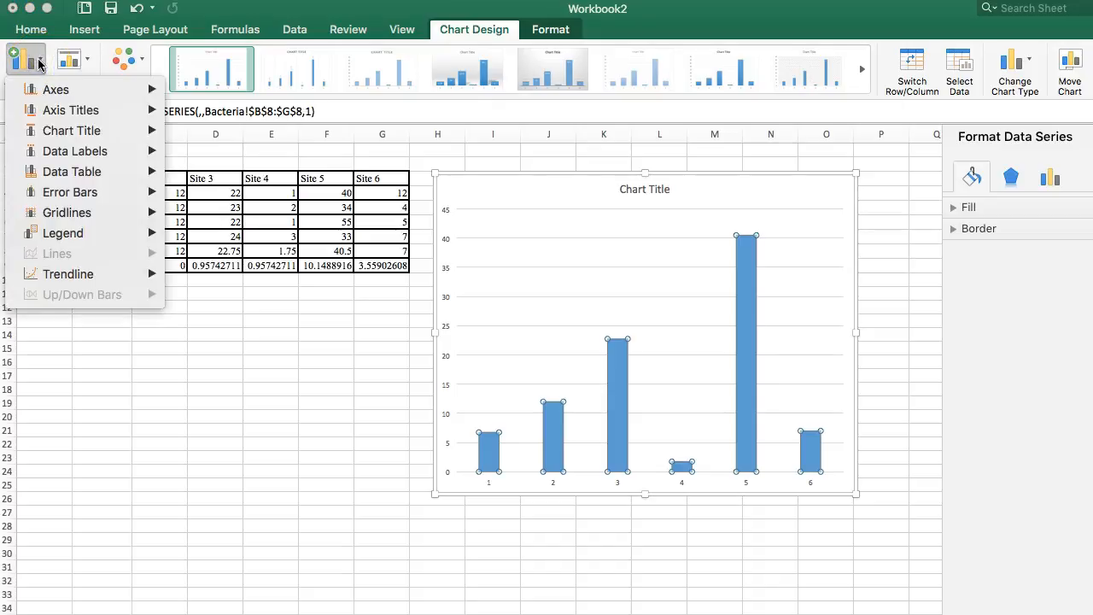
mouse_move(72, 171)
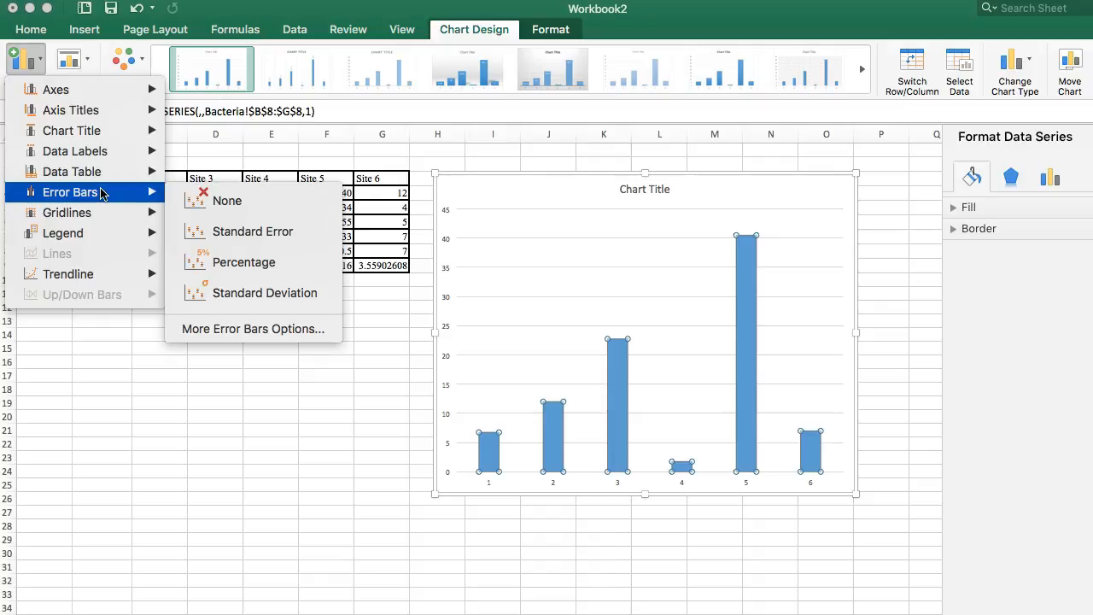
mouse_move(168, 191)
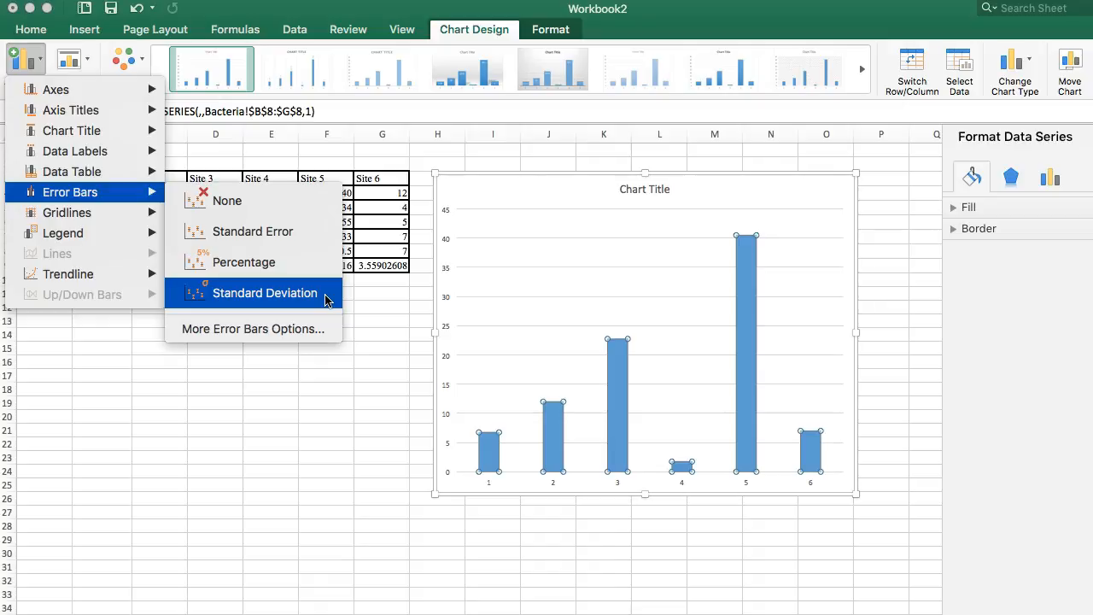
left_click(264, 294)
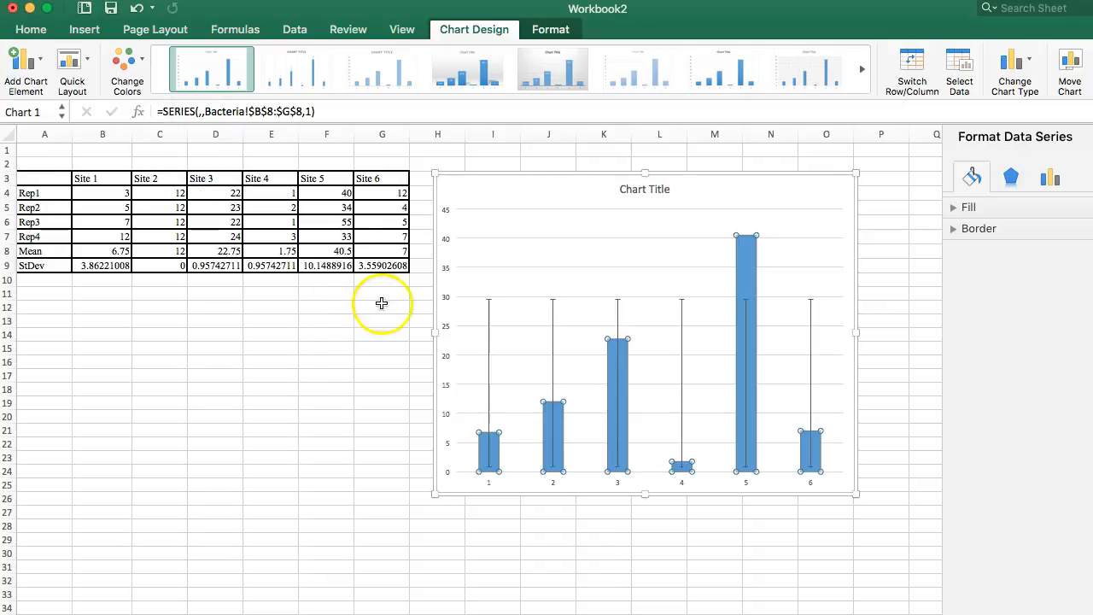
mouse_move(679, 348)
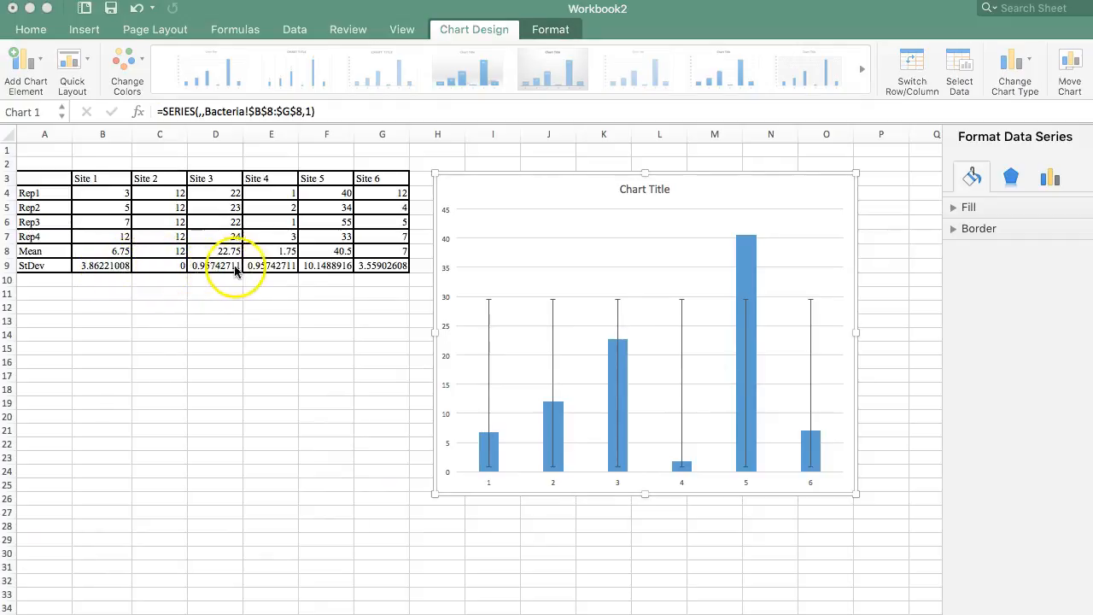
mouse_move(498, 348)
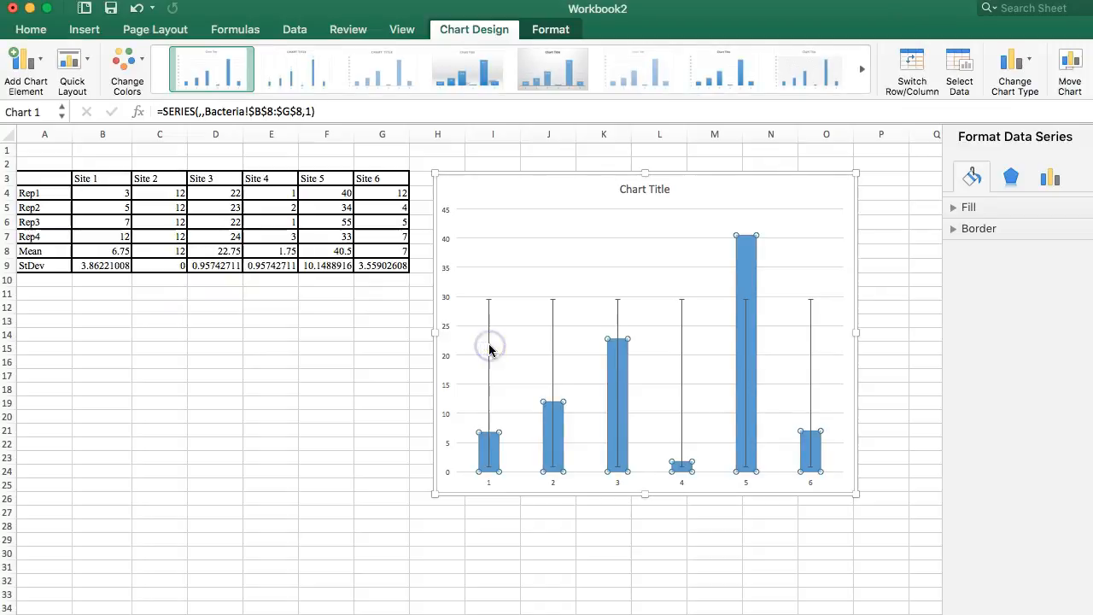
left_click(488, 341)
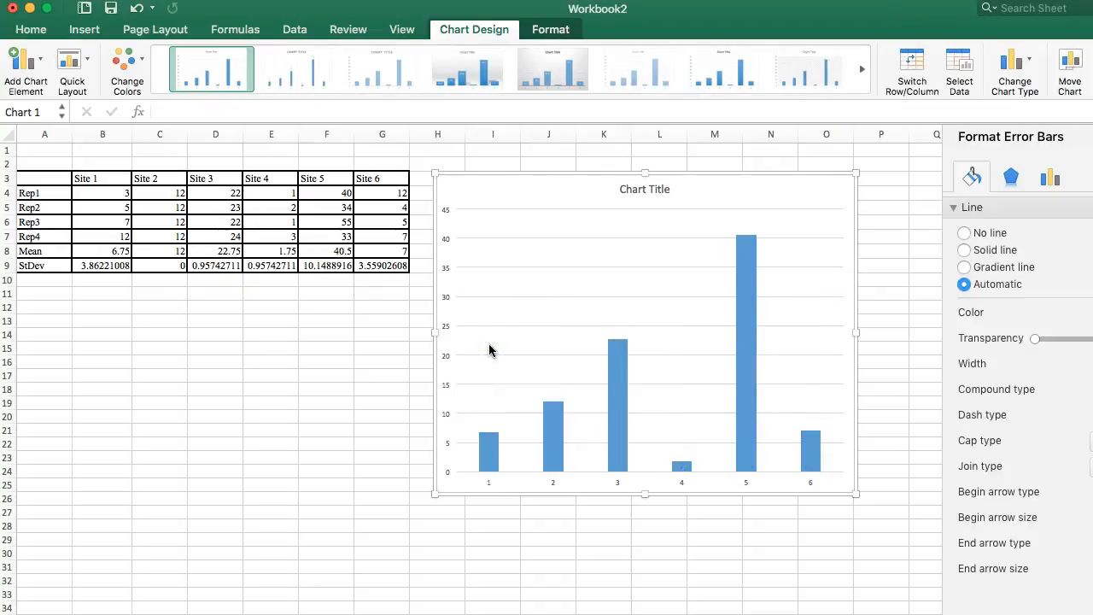
Step: Reopen the Add Chart Element list to reach More Error Bars Options
left_click(616, 368)
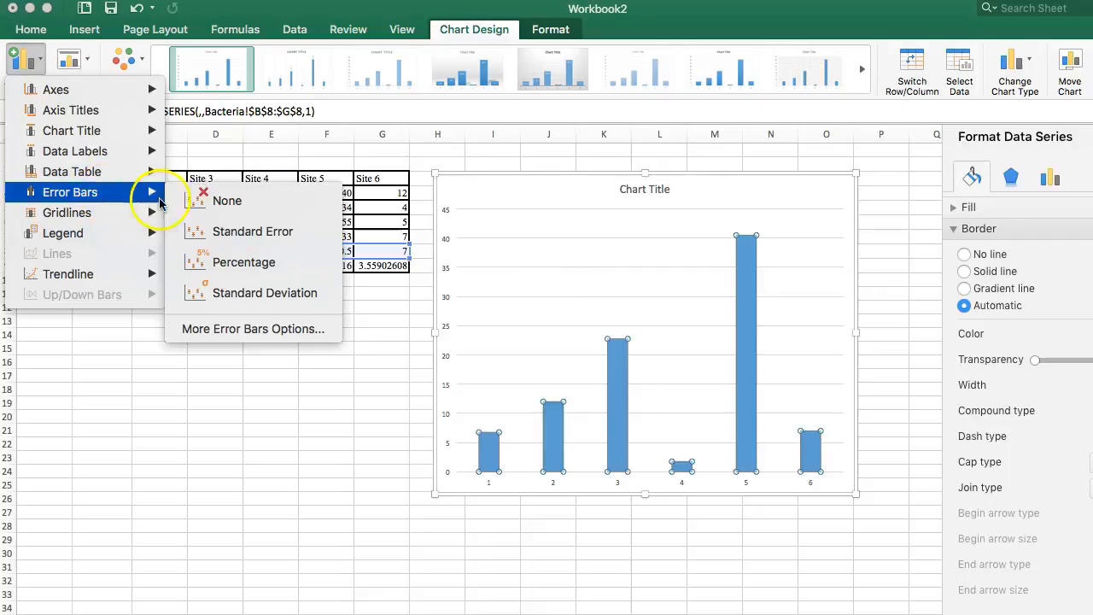
mouse_move(252, 328)
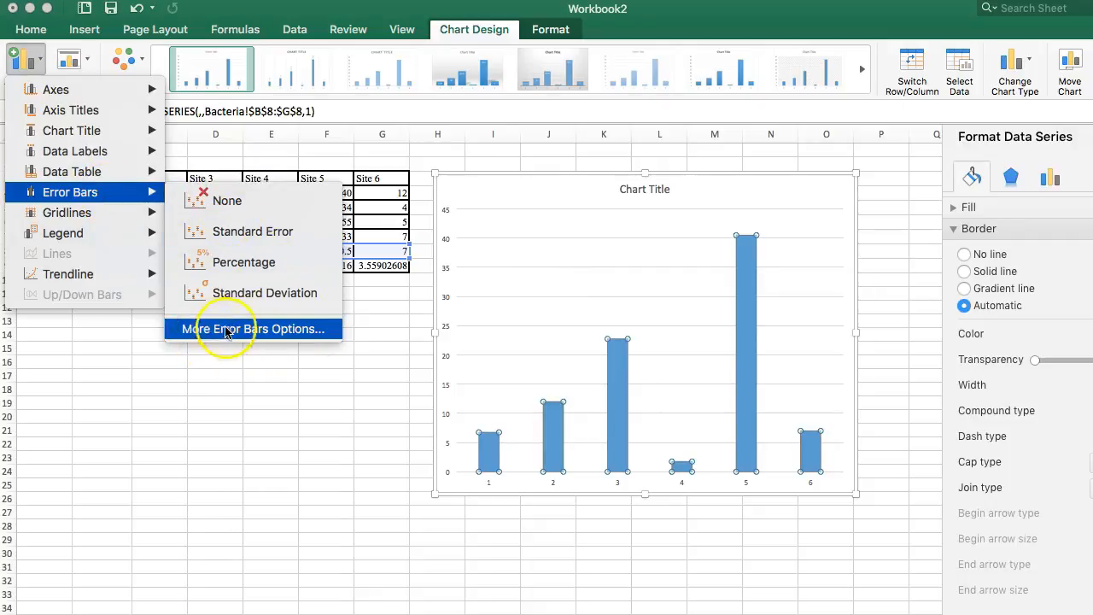
mouse_move(328, 338)
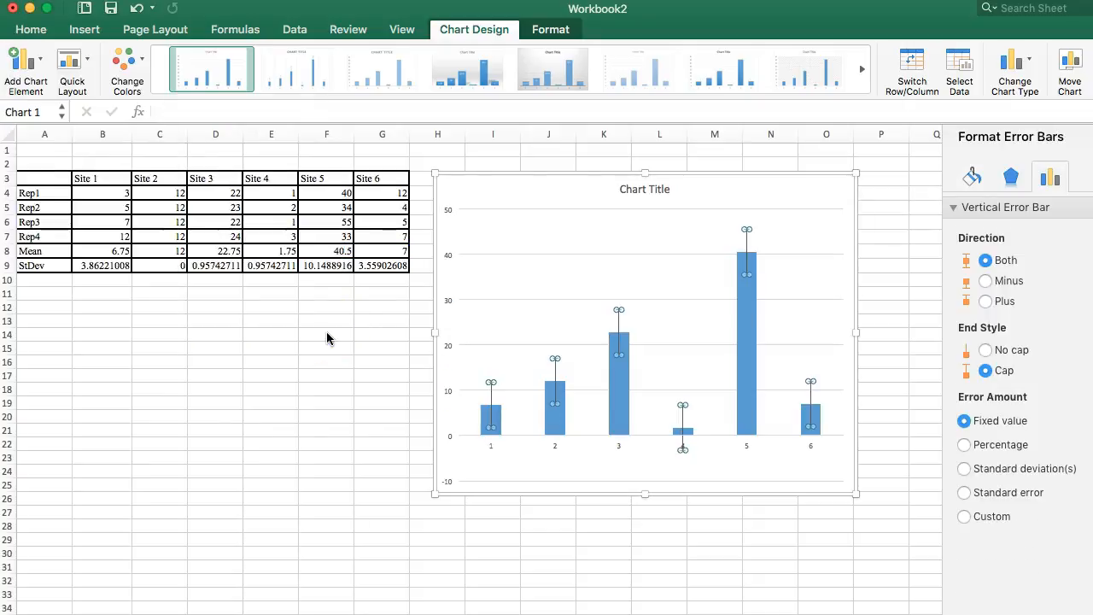
mouse_move(439, 277)
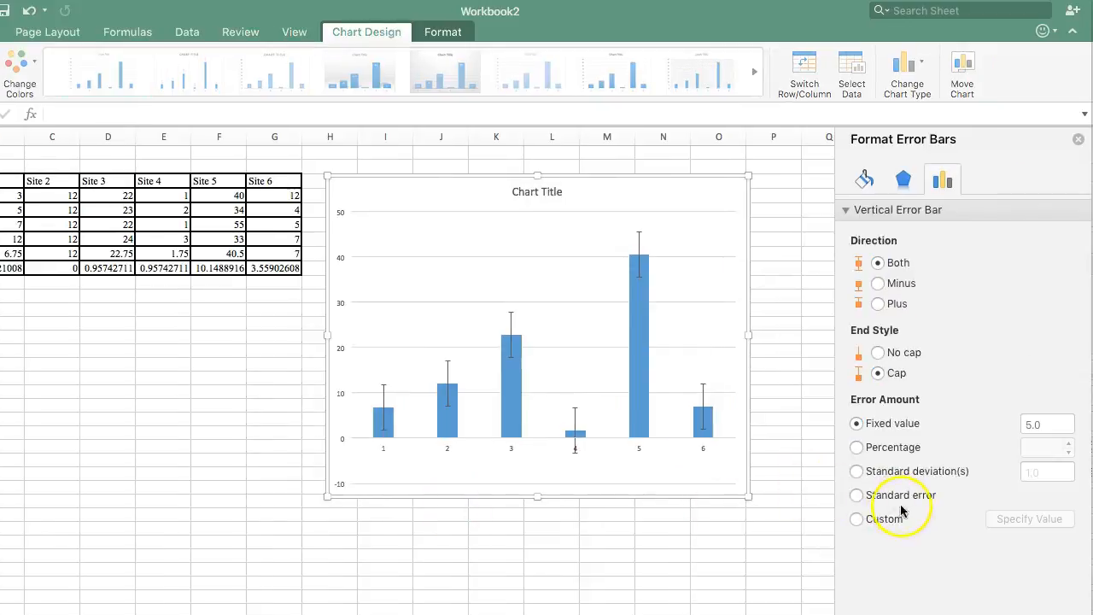
mouse_move(465, 396)
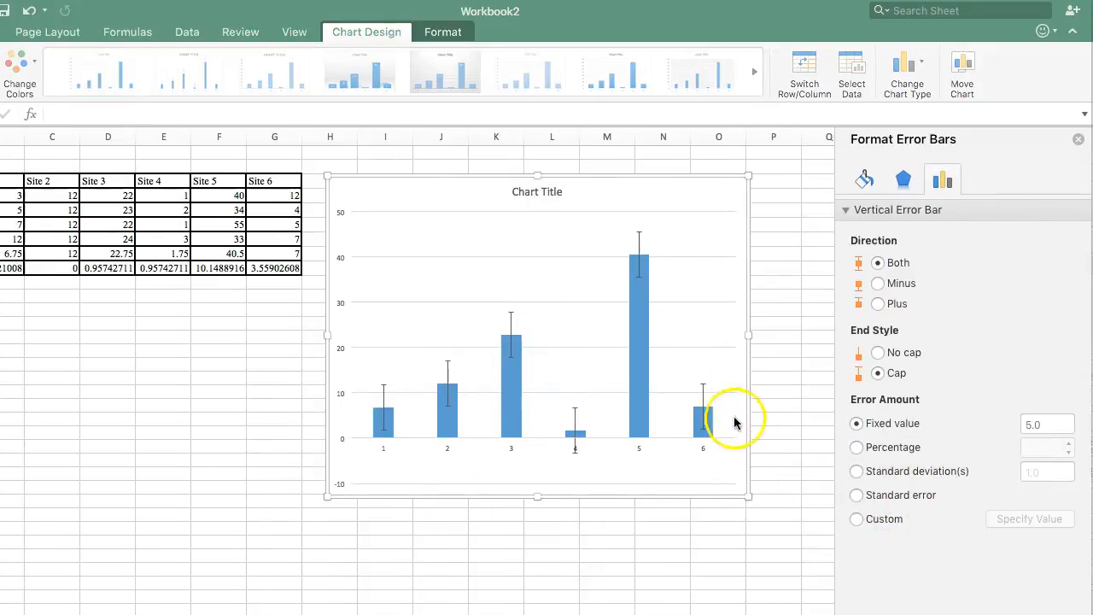
mouse_move(510, 352)
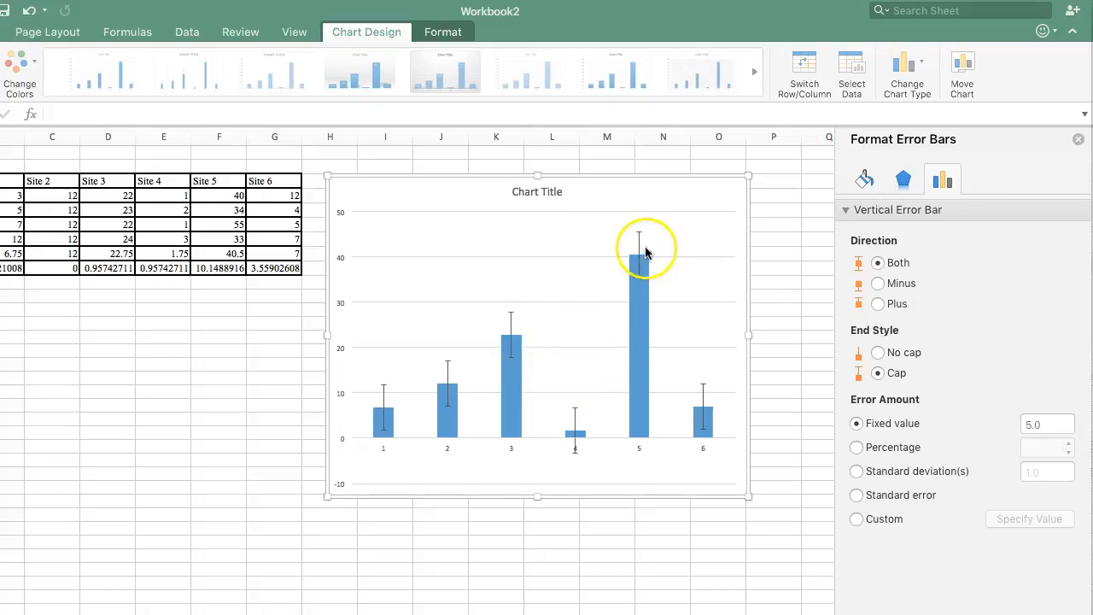
mouse_move(802, 280)
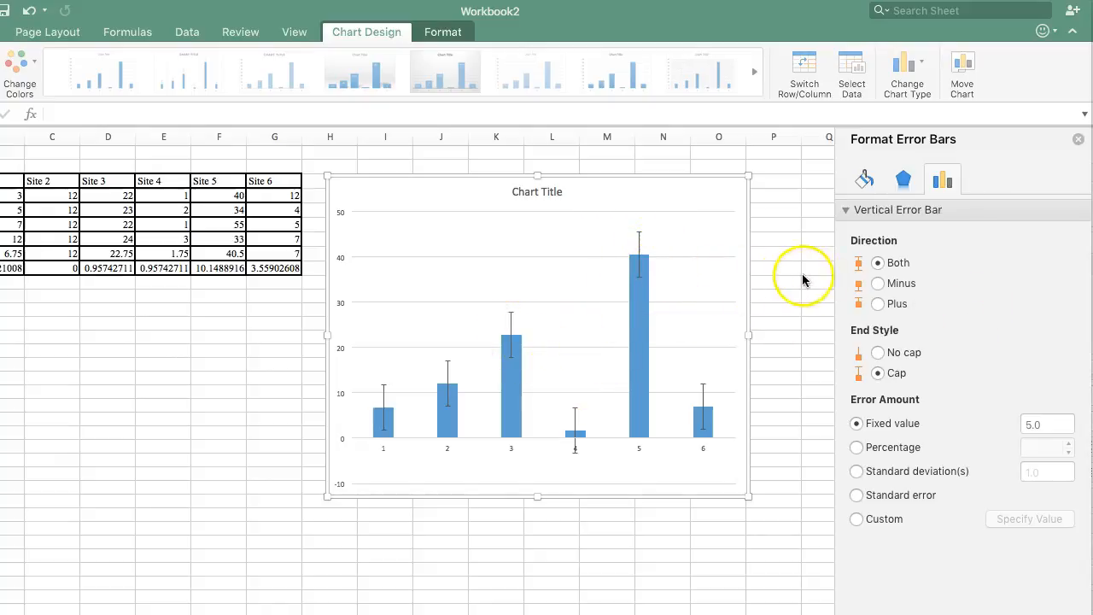
mouse_move(642, 239)
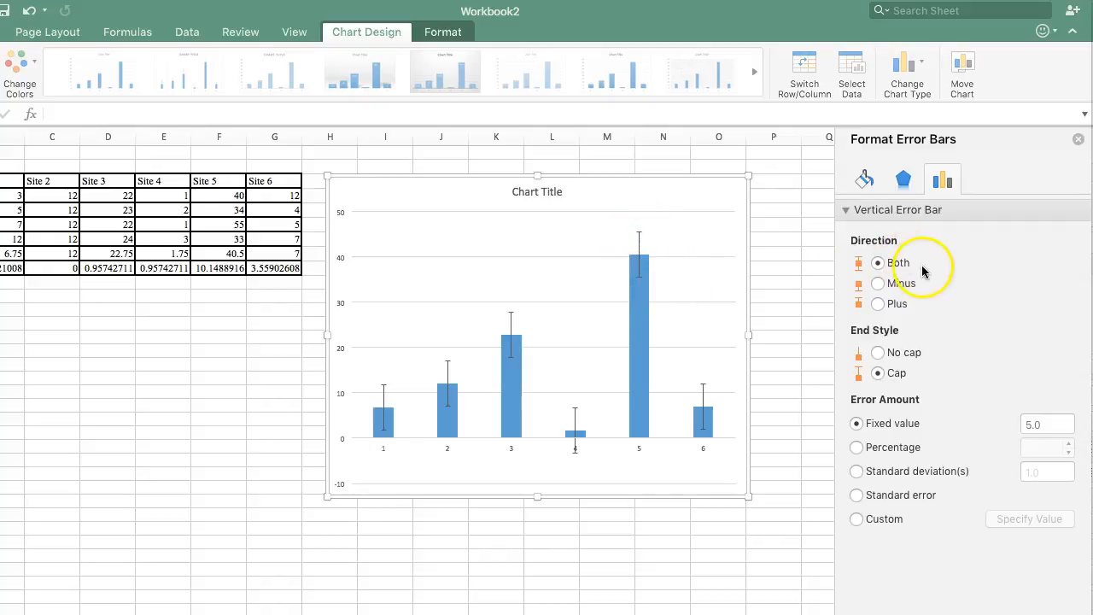
mouse_move(724, 282)
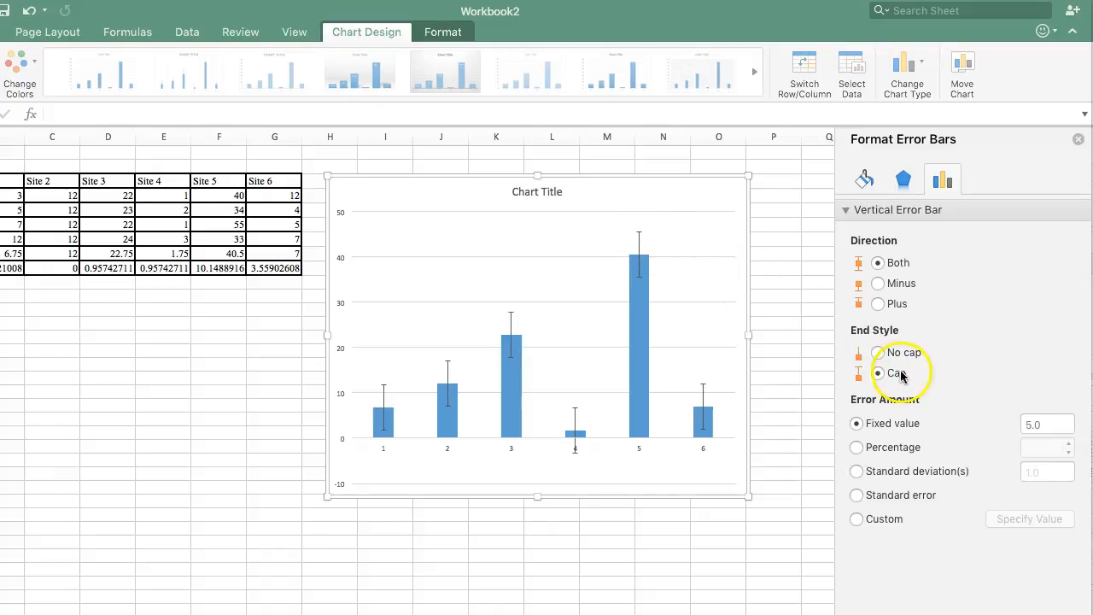
mouse_move(946, 391)
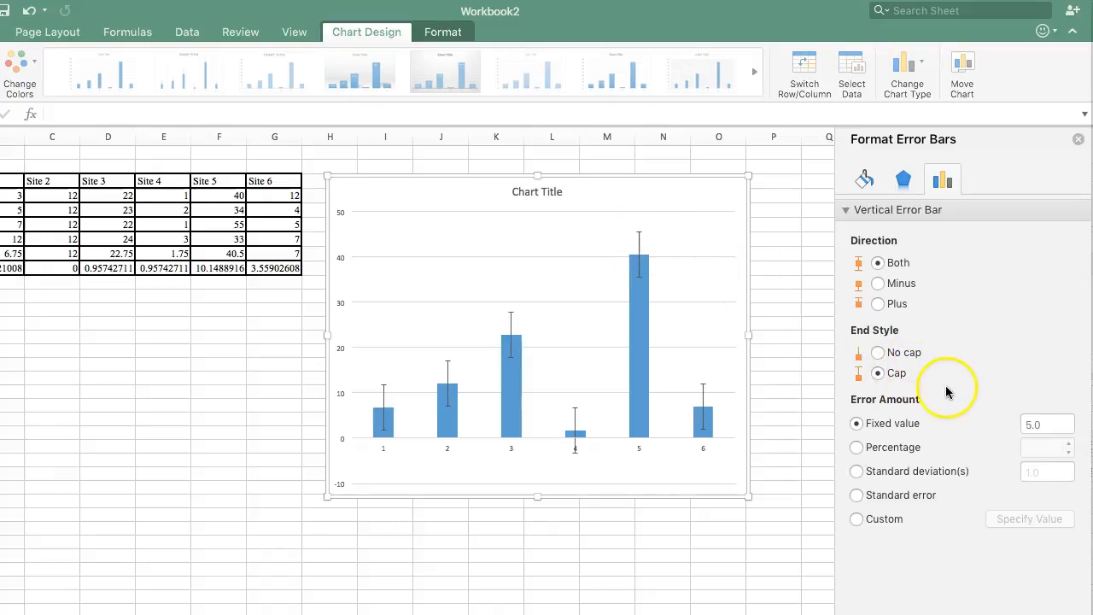
mouse_move(956, 435)
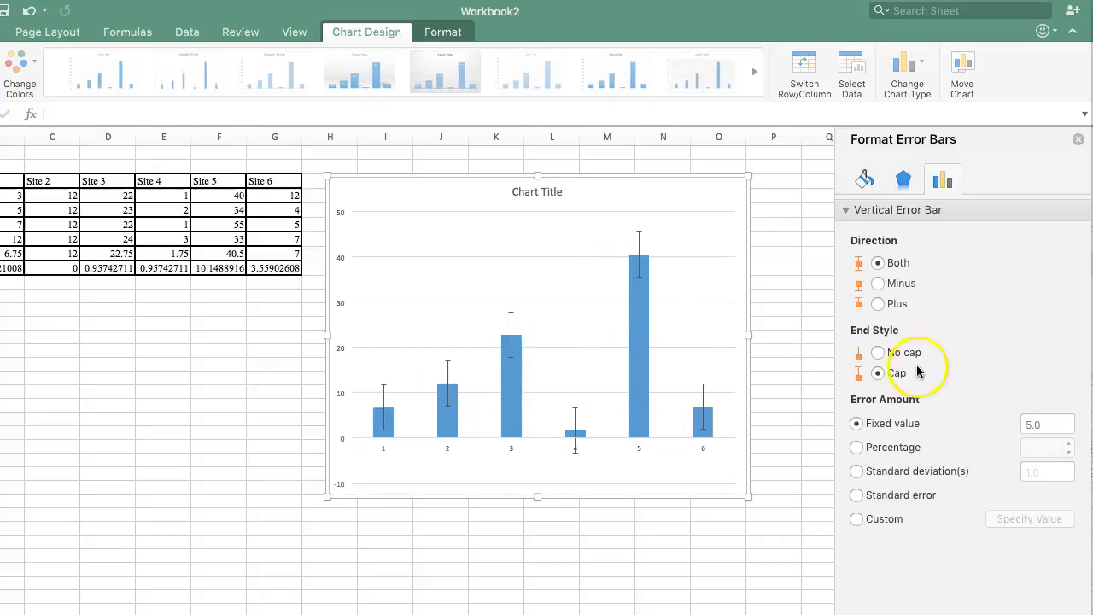
mouse_move(942, 410)
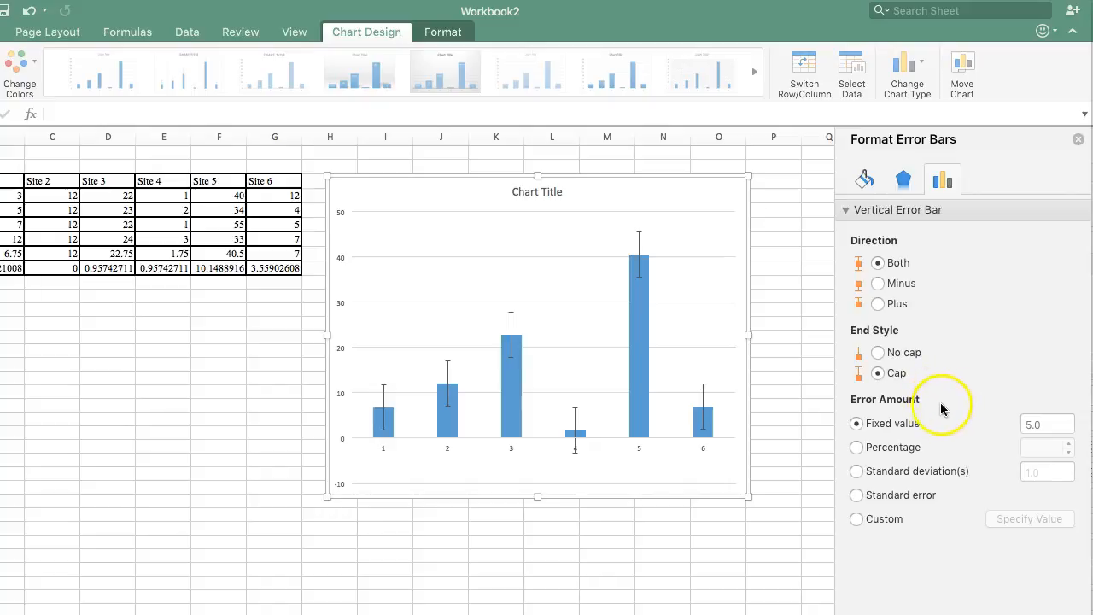
mouse_move(860, 511)
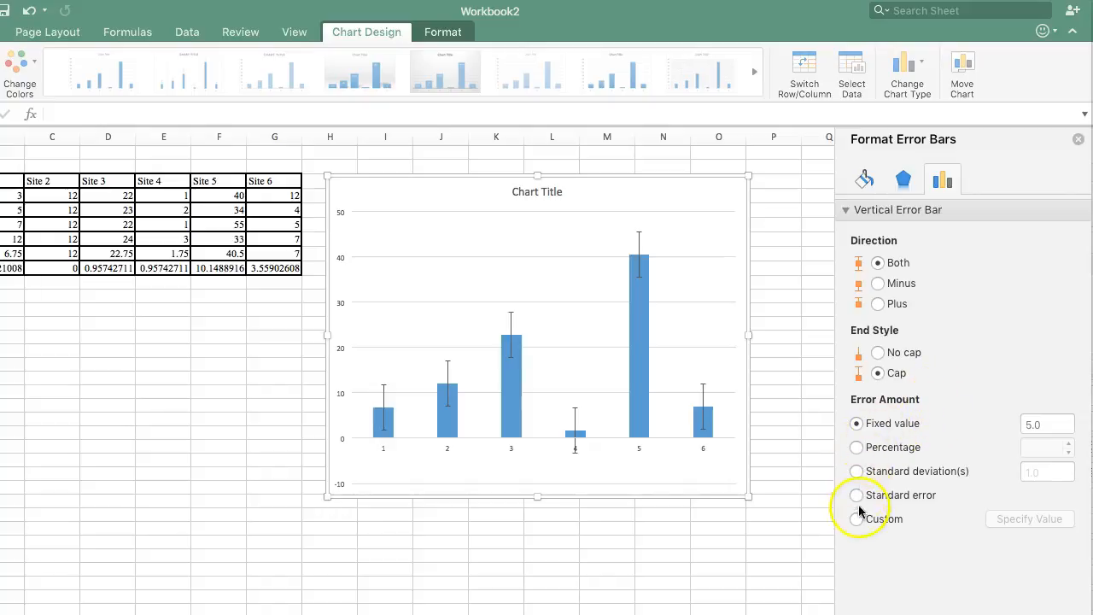
Step: Set the vertical error bars' Error Amount to Custom in the Format Error Bars pane
left_click(856, 519)
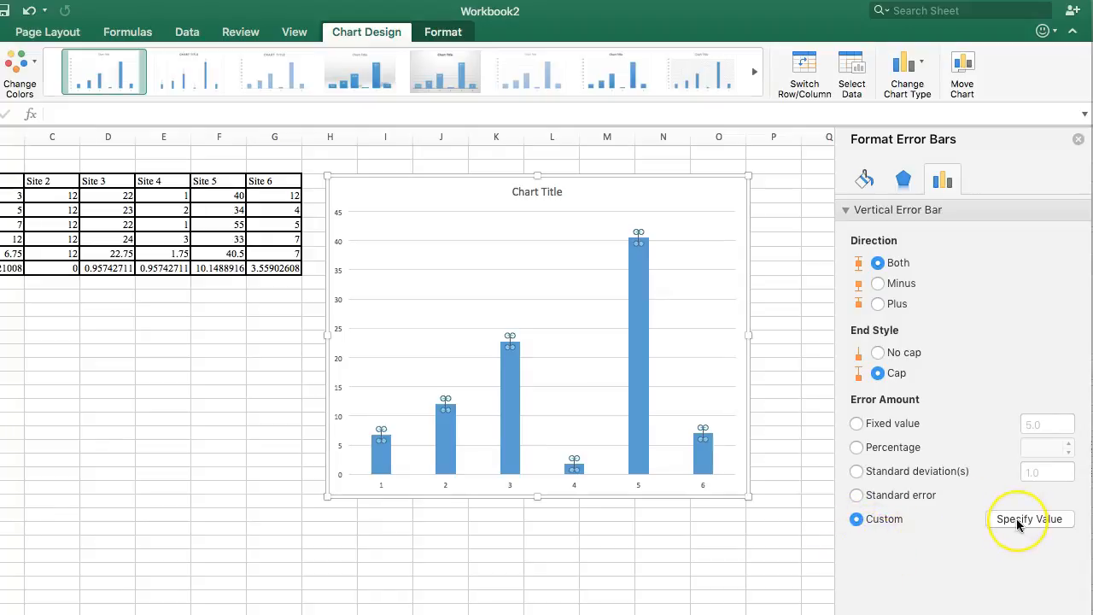
Step: Set both positive and negative error values to =Bacterial!$B$9:$G$9 and apply them
left_click(1028, 519)
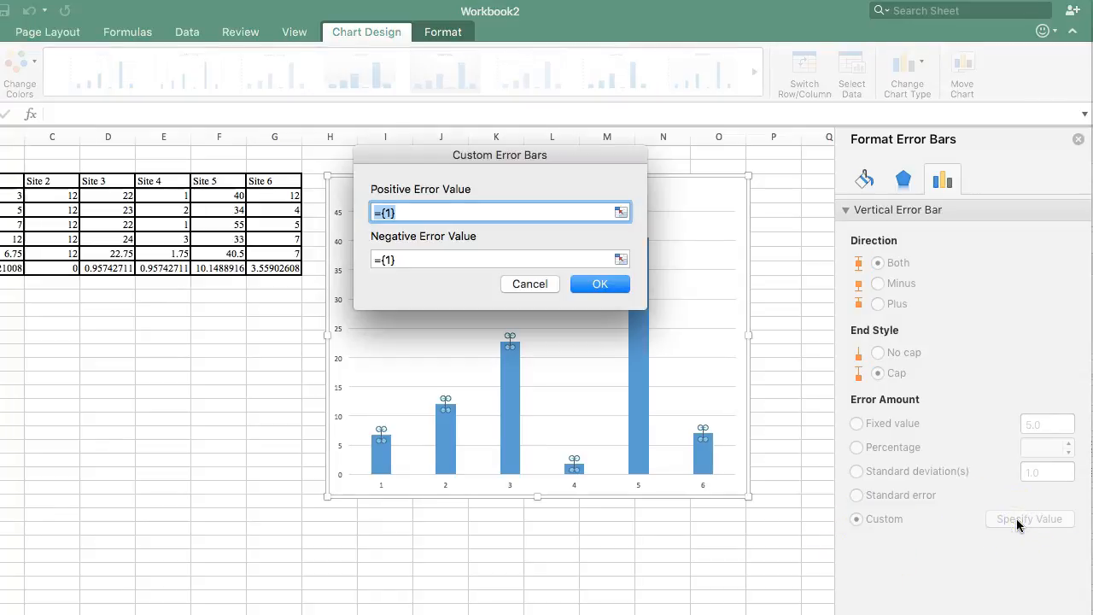
left_click(498, 212)
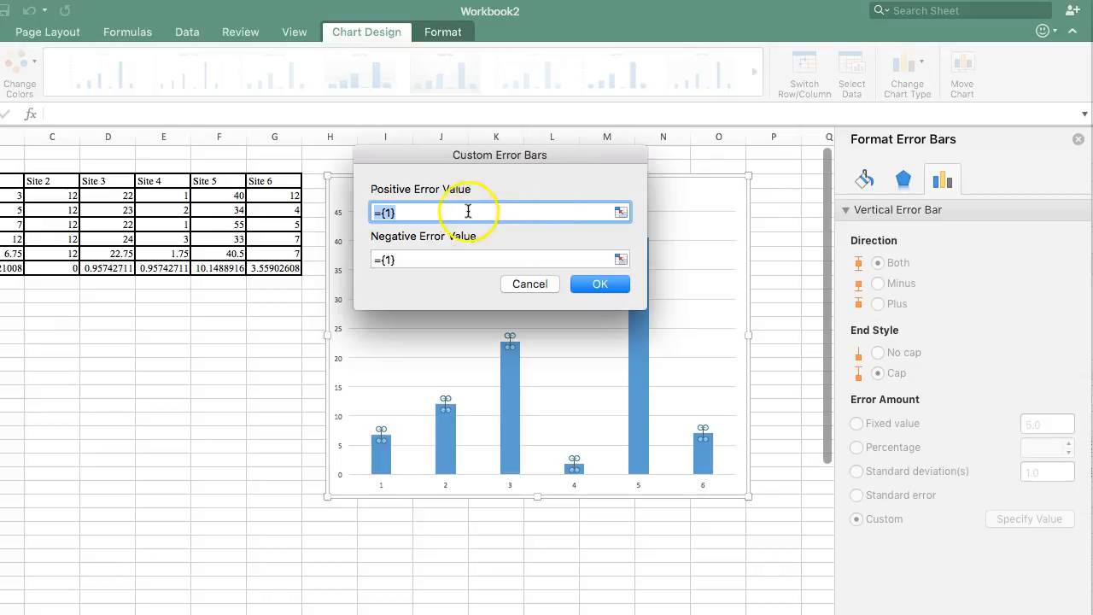
mouse_move(350, 218)
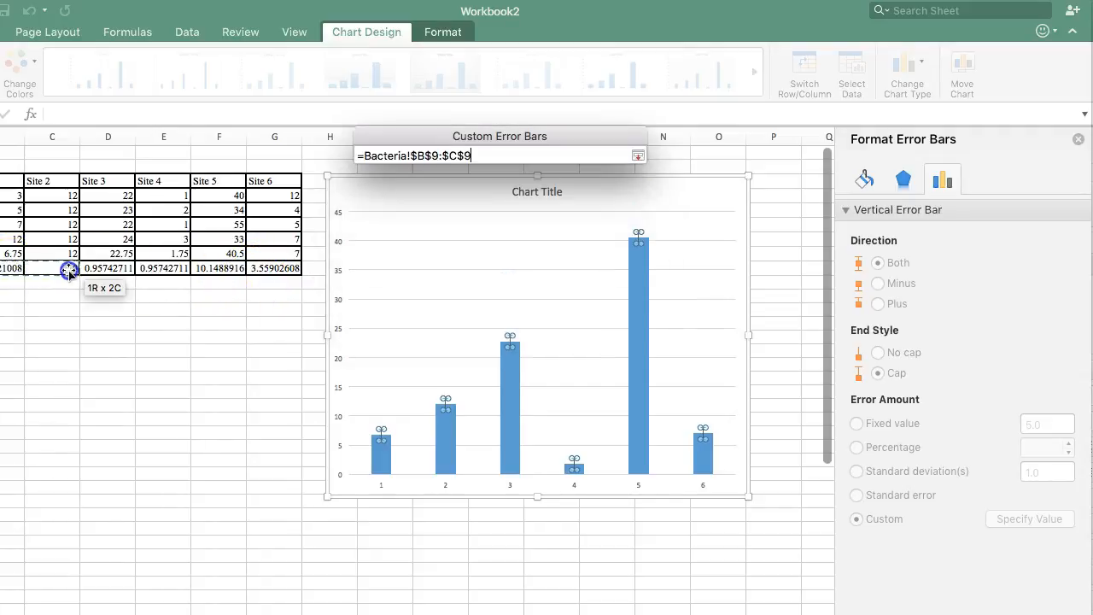
left_click_drag(68, 266, 219, 267)
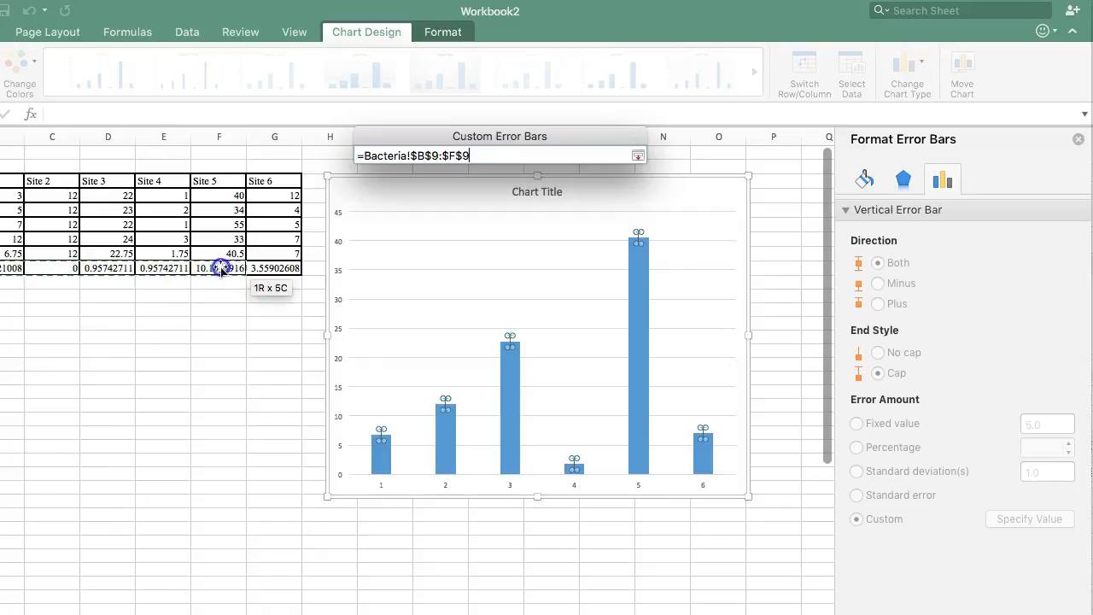
left_click_drag(219, 267, 274, 268)
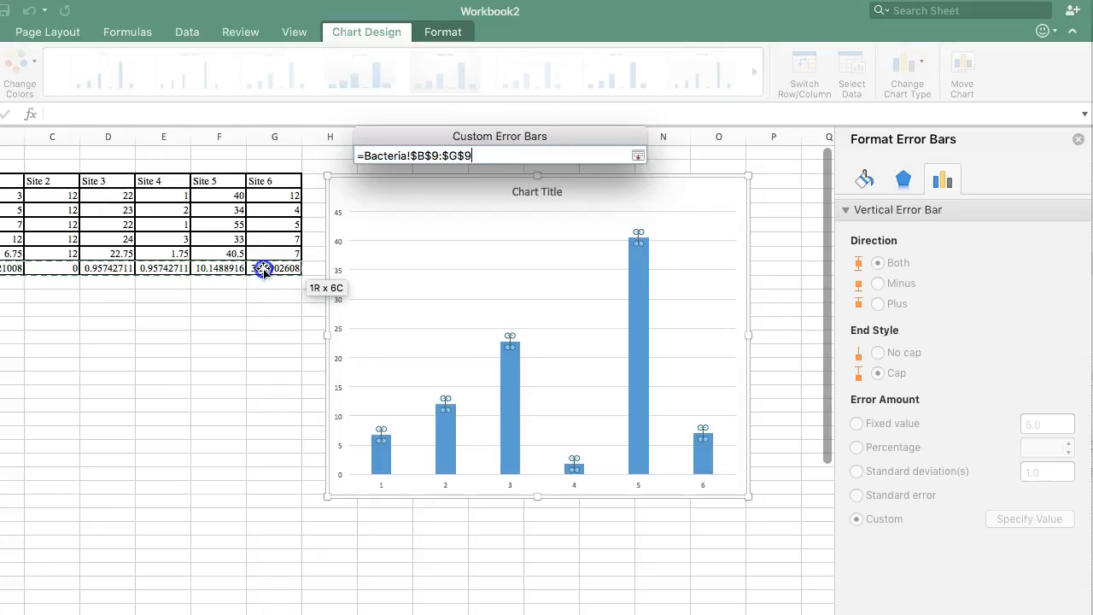
left_click(639, 154)
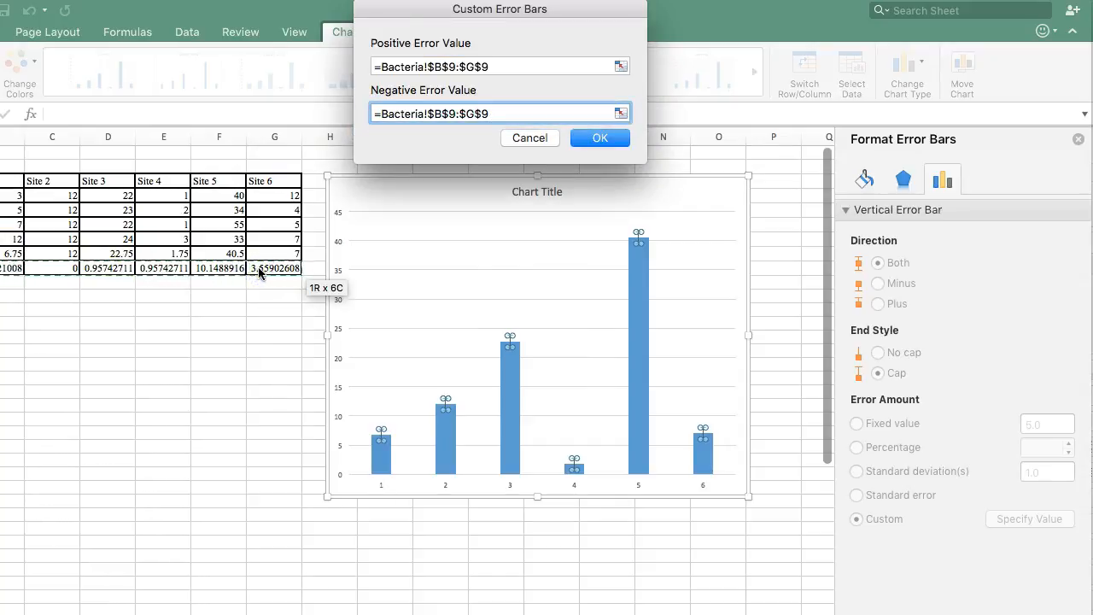
left_click(495, 113)
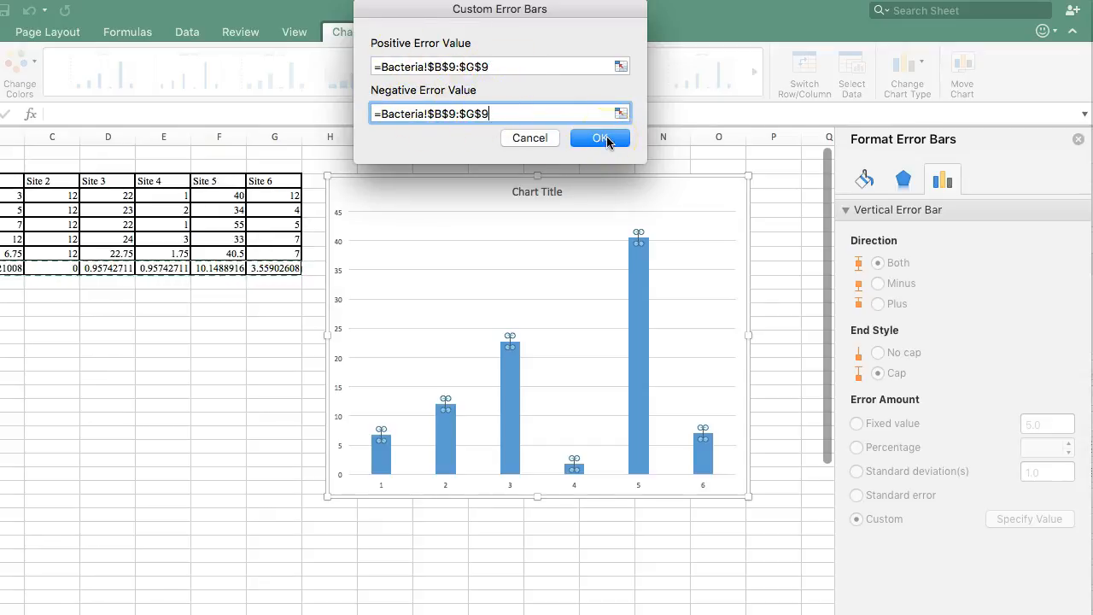
left_click(599, 136)
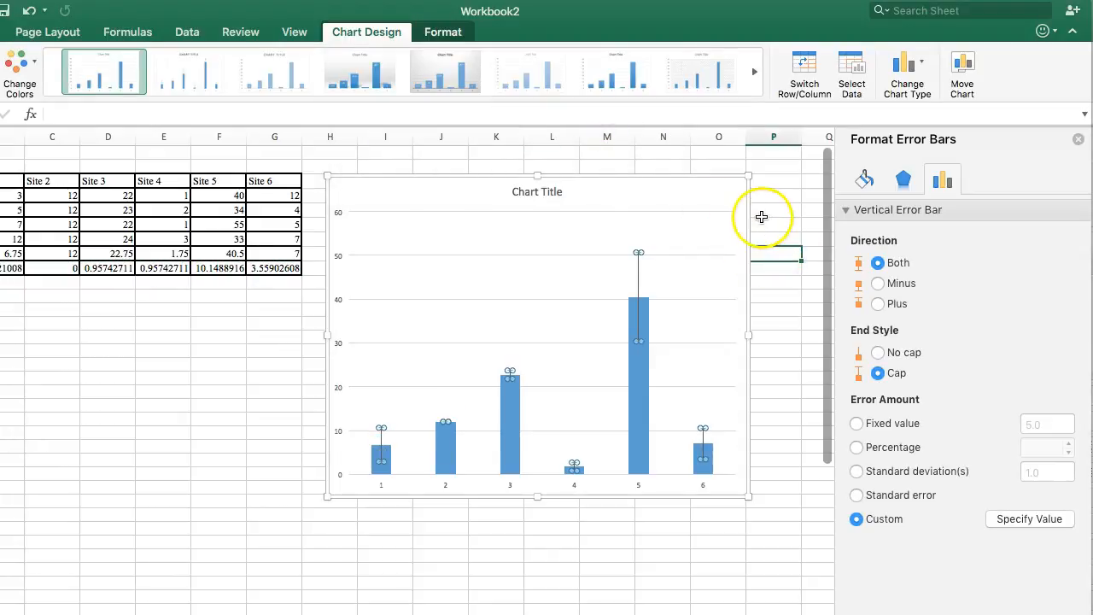
Step: Deselect the chart so each site mean shows its own StDev error bar
left_click(768, 389)
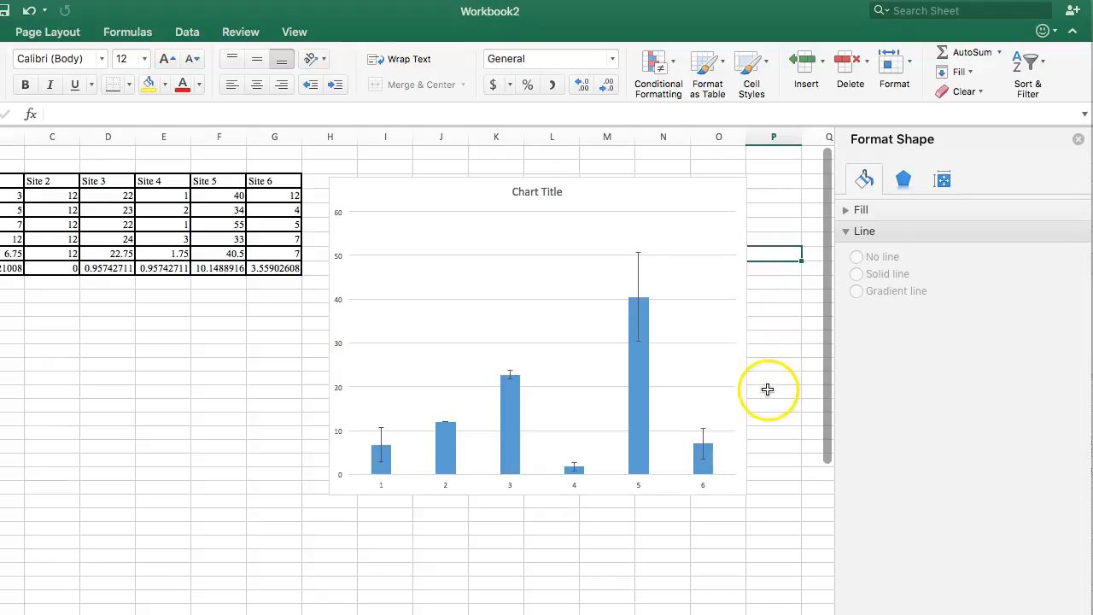
mouse_move(645, 304)
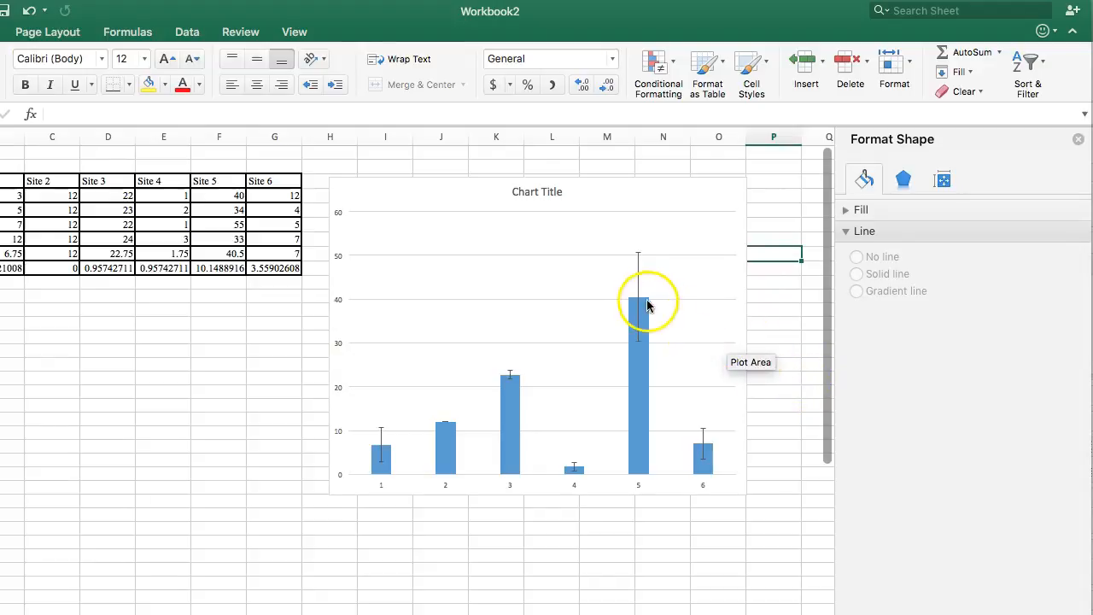
mouse_move(577, 474)
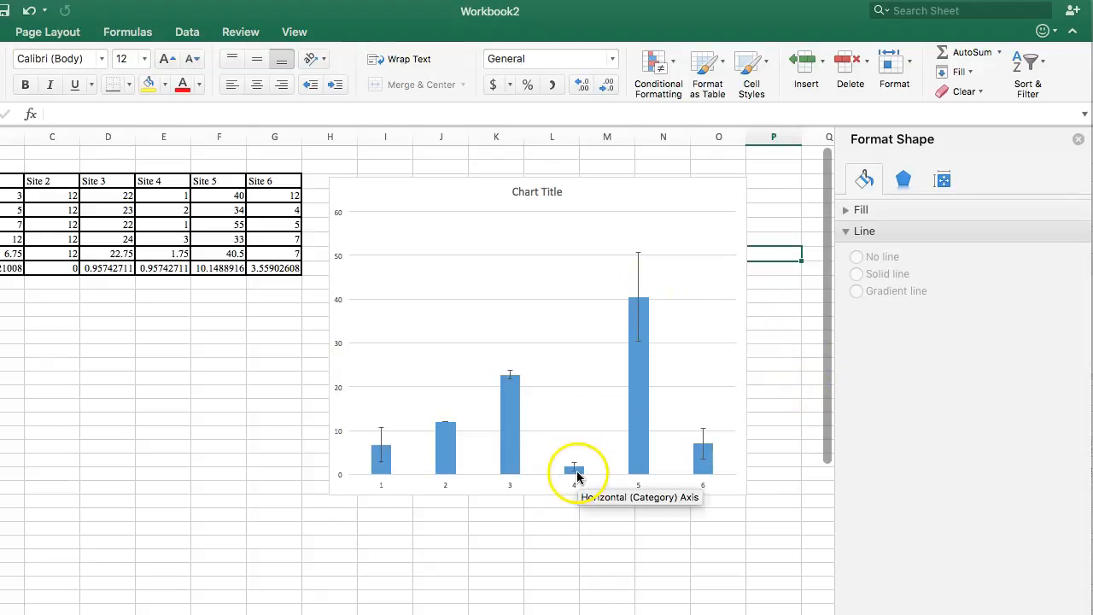
mouse_move(444, 431)
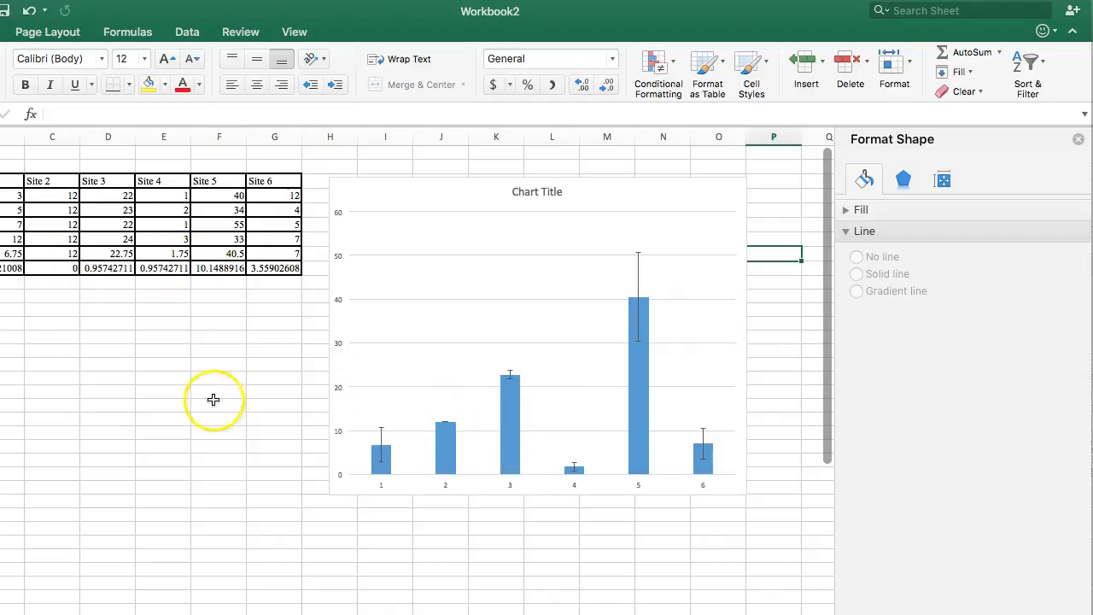
left_click(219, 407)
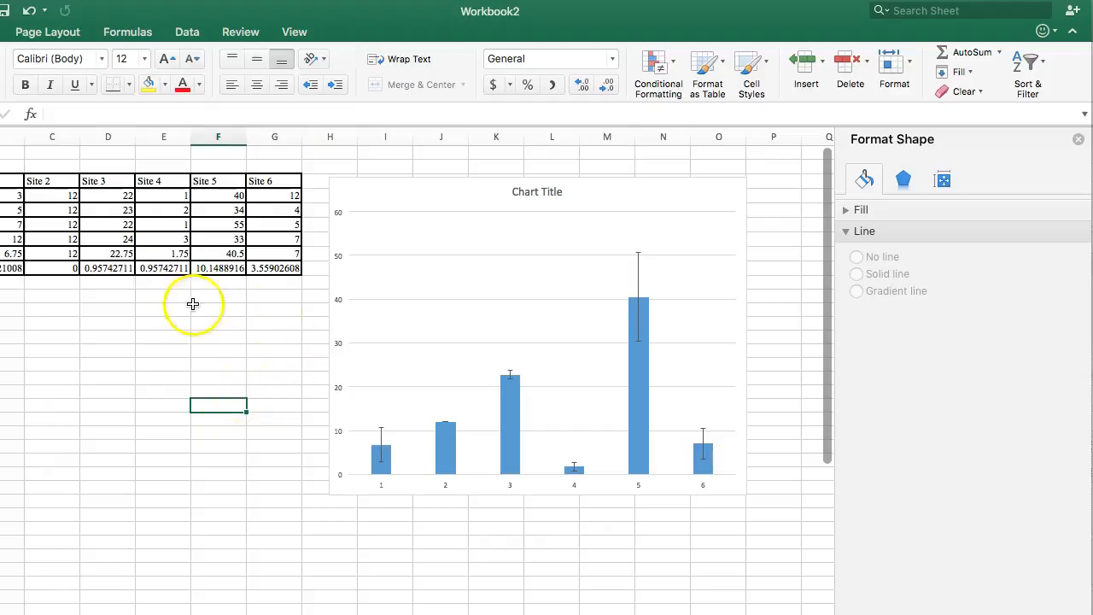
mouse_move(792, 288)
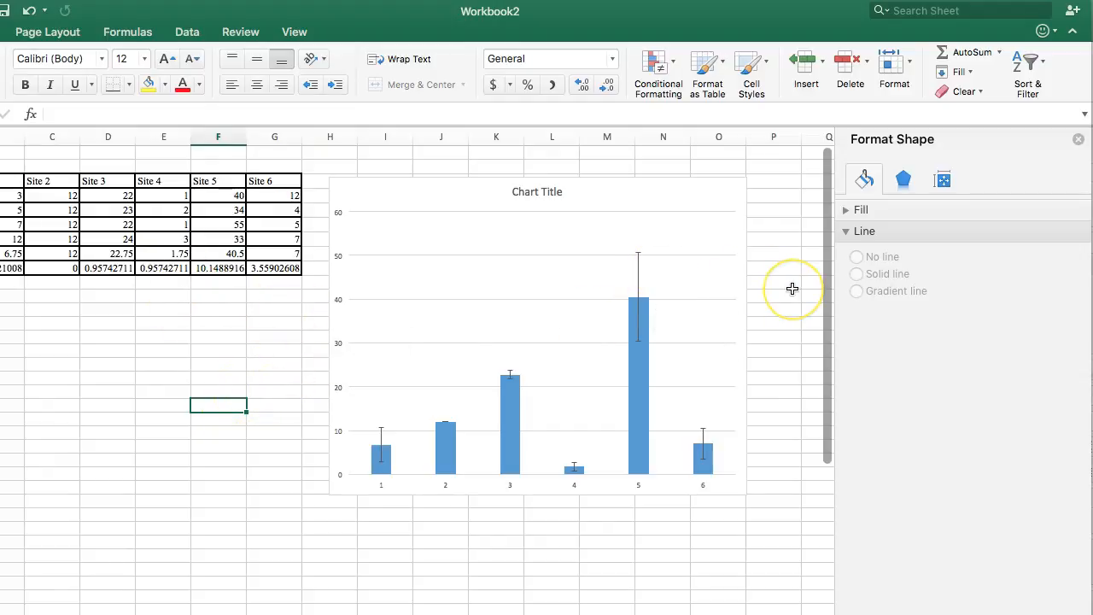
mouse_move(793, 288)
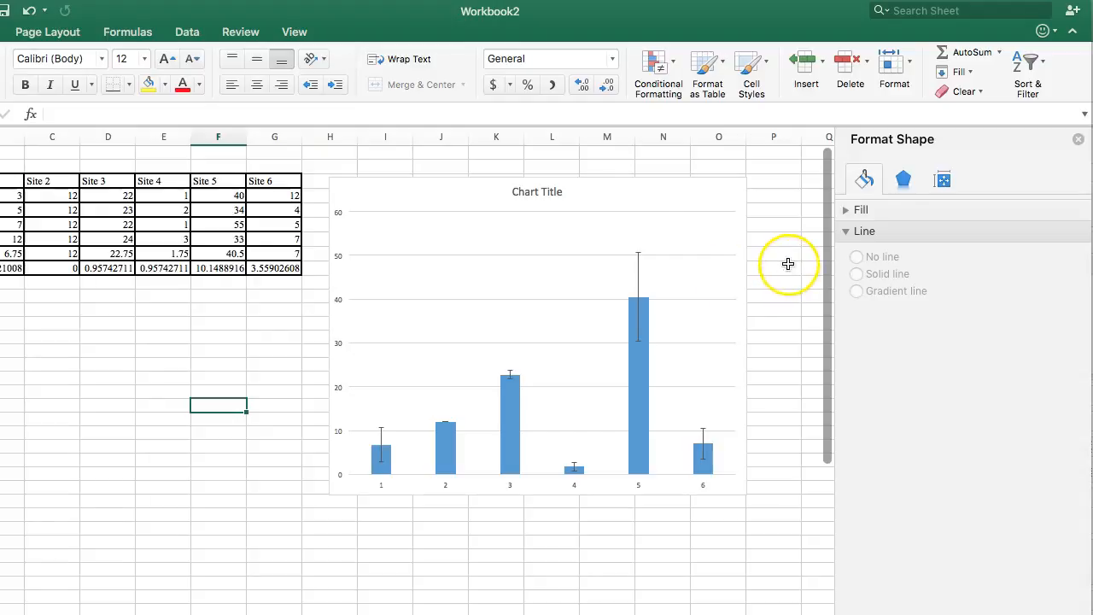
mouse_move(557, 194)
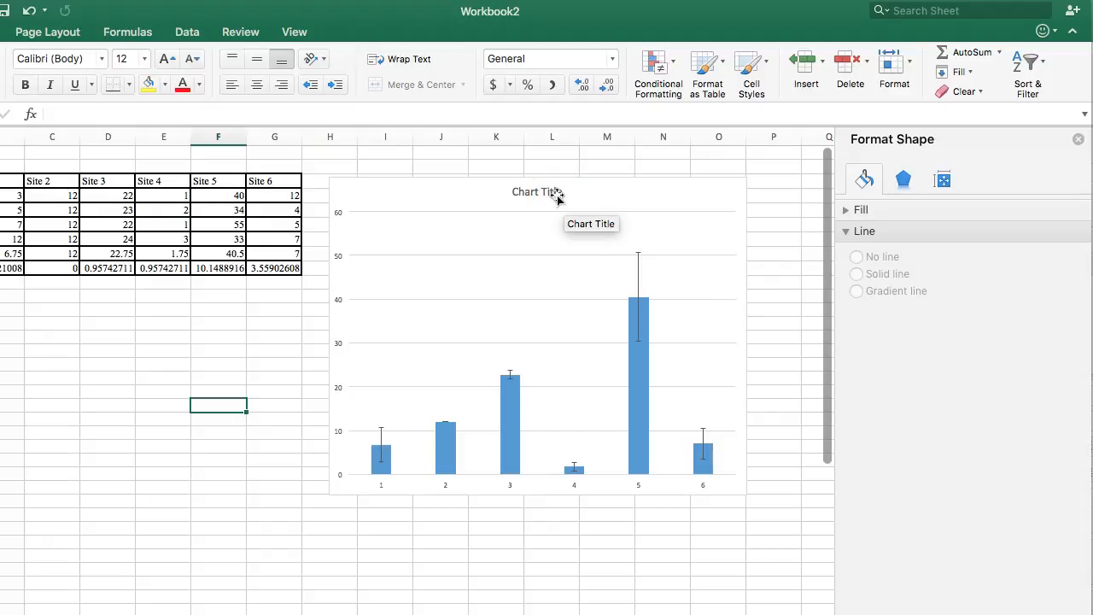
mouse_move(318, 295)
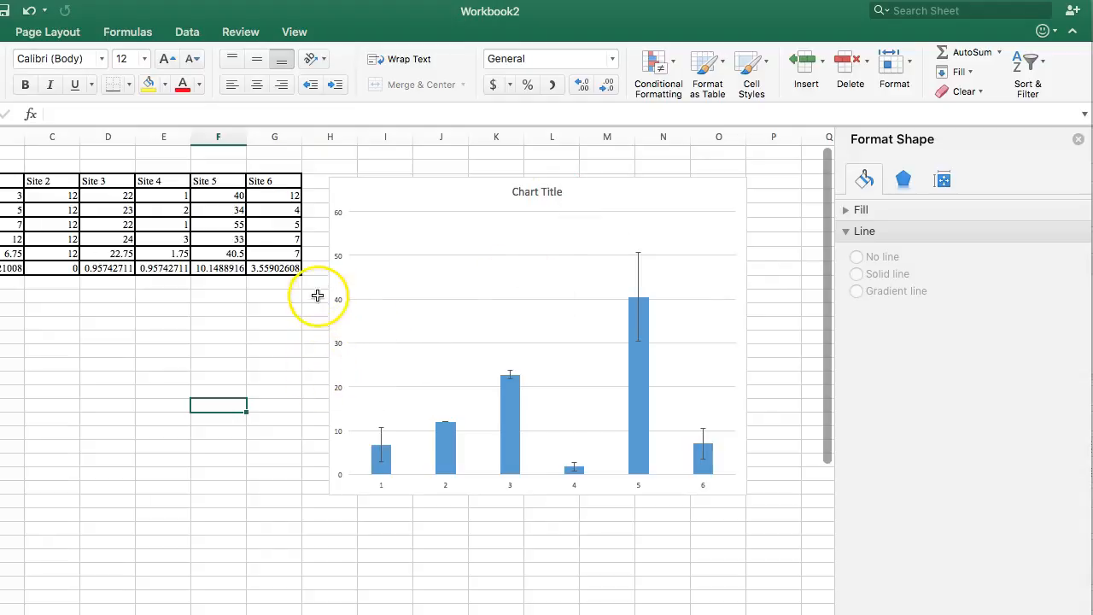
mouse_move(536, 502)
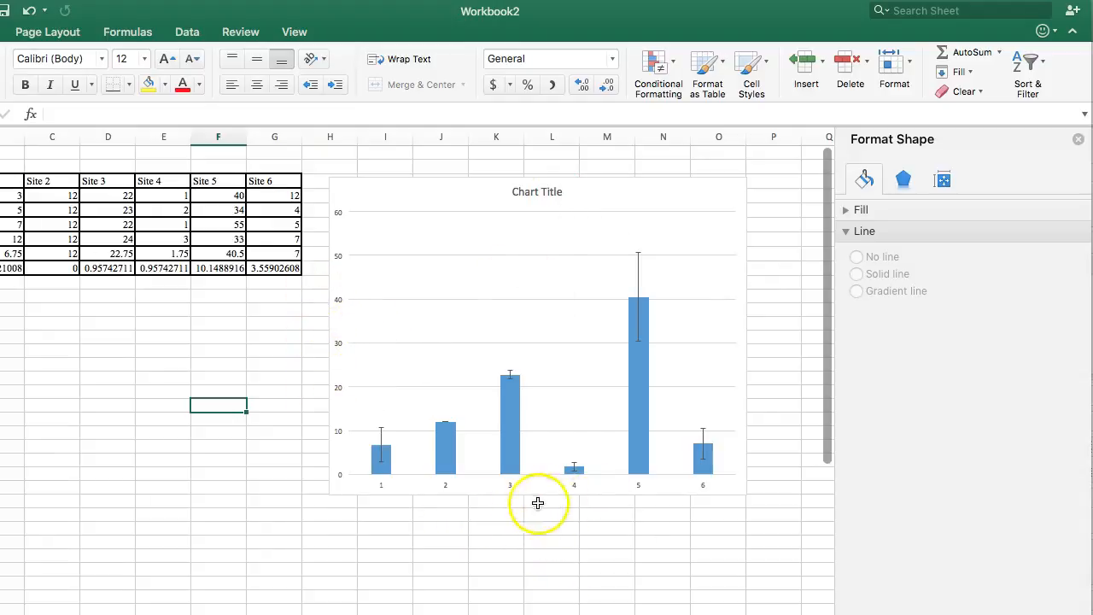
mouse_move(338, 353)
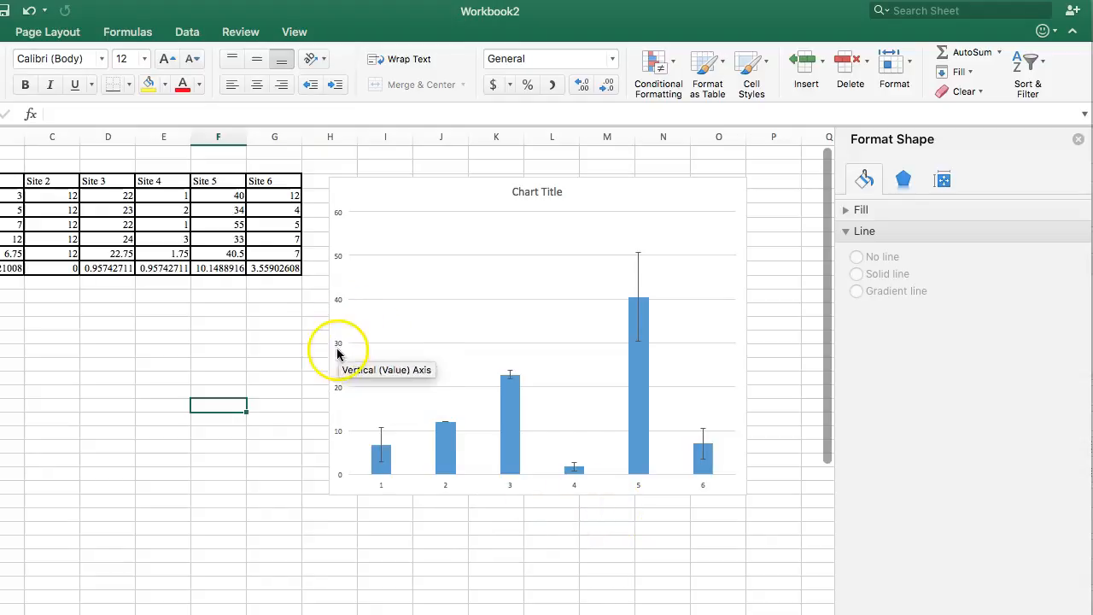
mouse_move(399, 407)
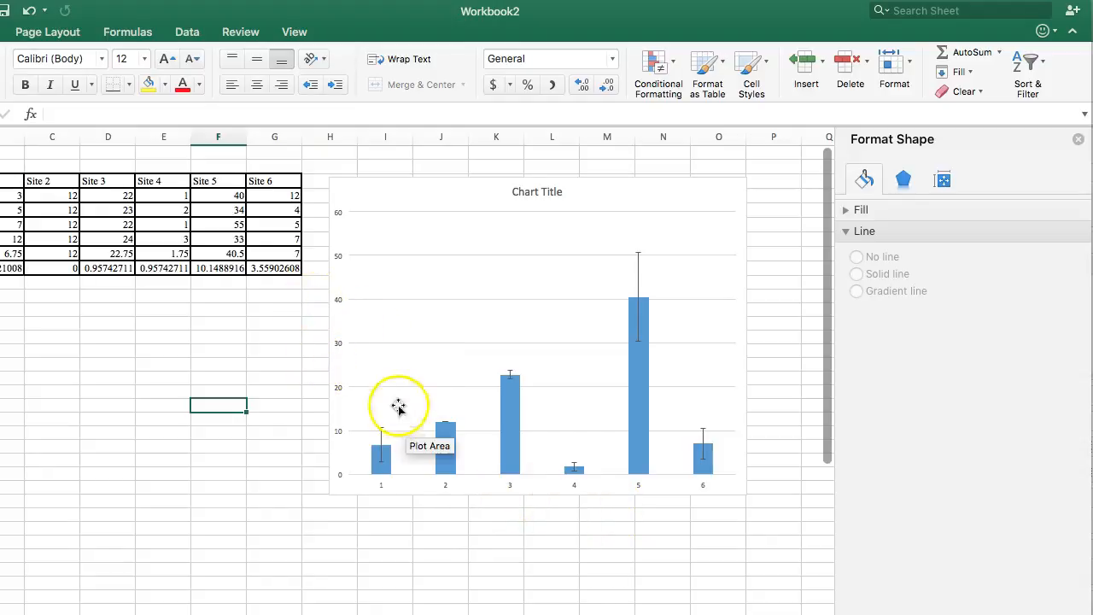
mouse_move(406, 498)
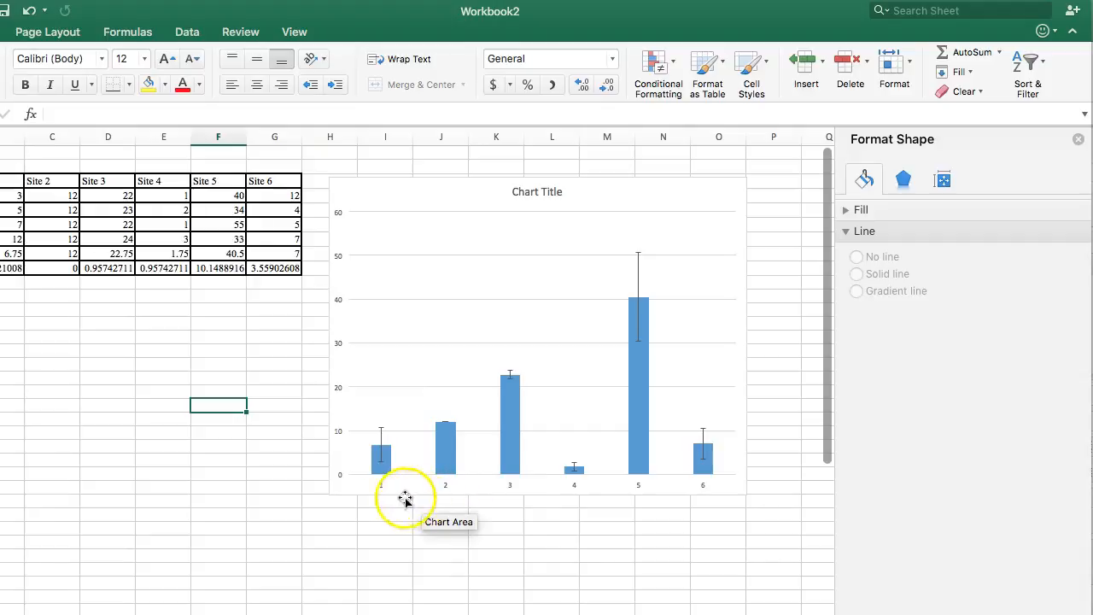
mouse_move(683, 491)
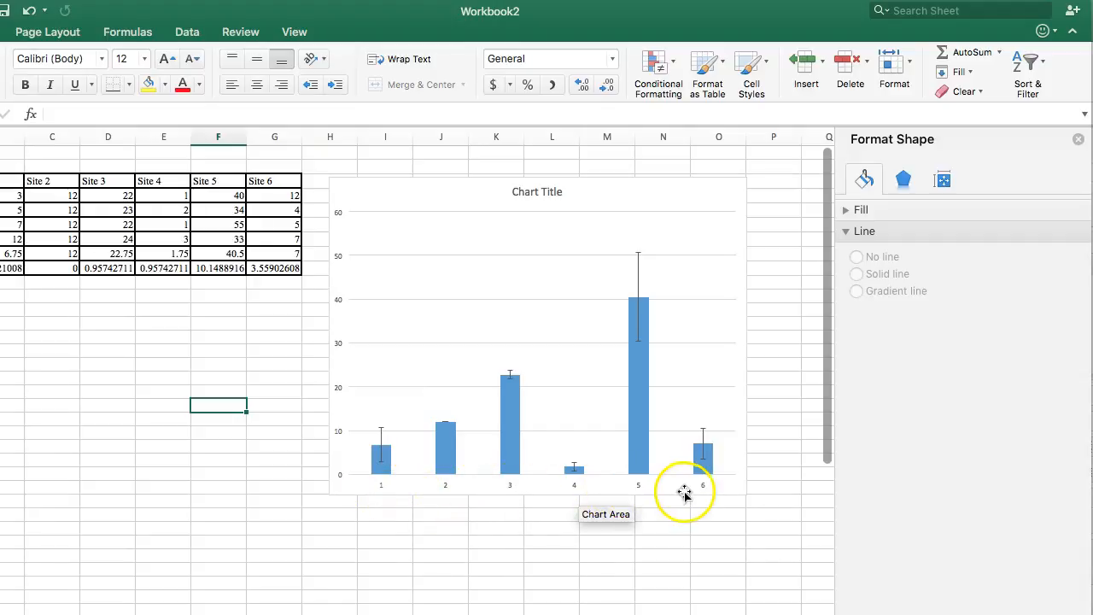
mouse_move(700, 493)
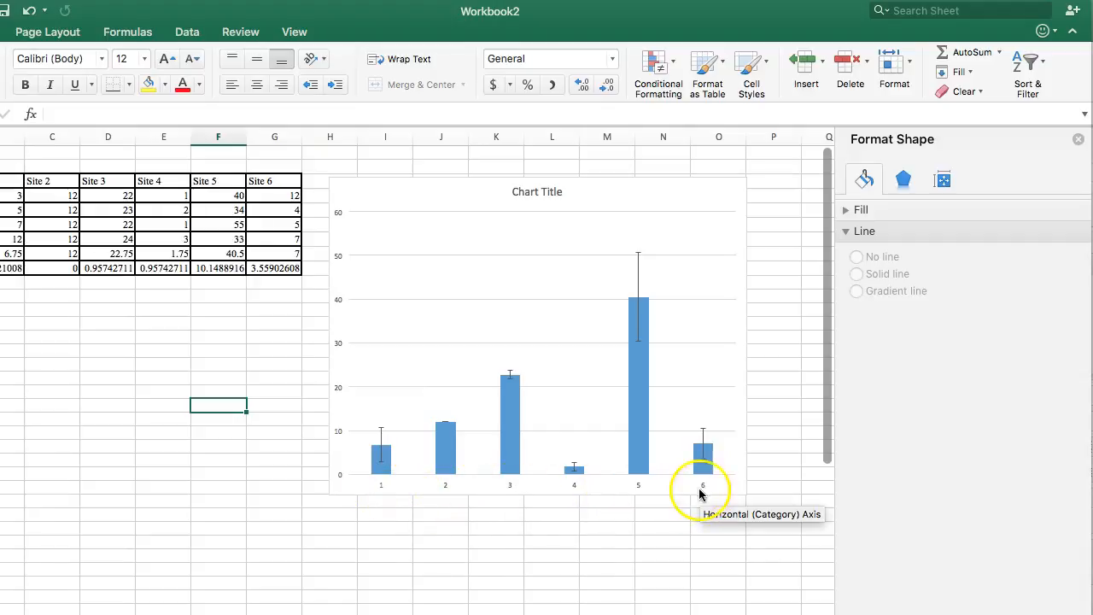
mouse_move(406, 333)
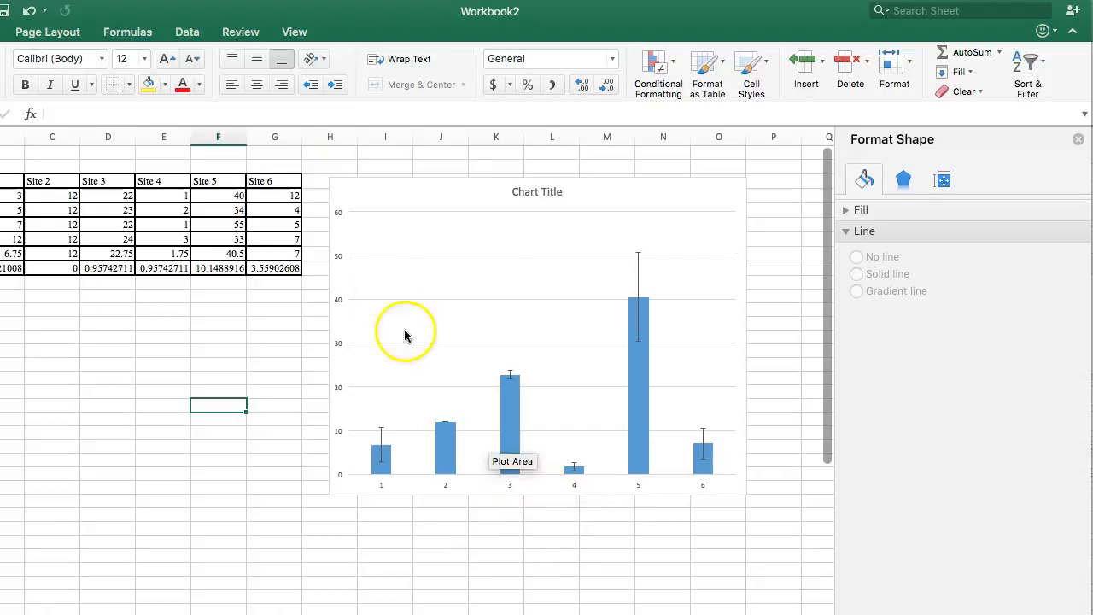
mouse_move(423, 520)
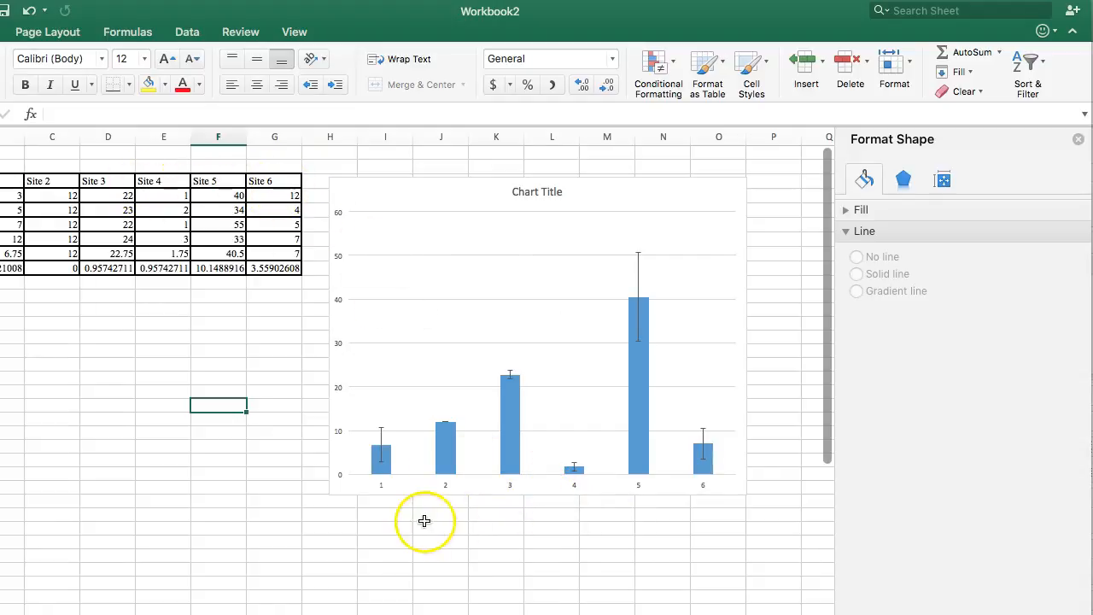
mouse_move(533, 307)
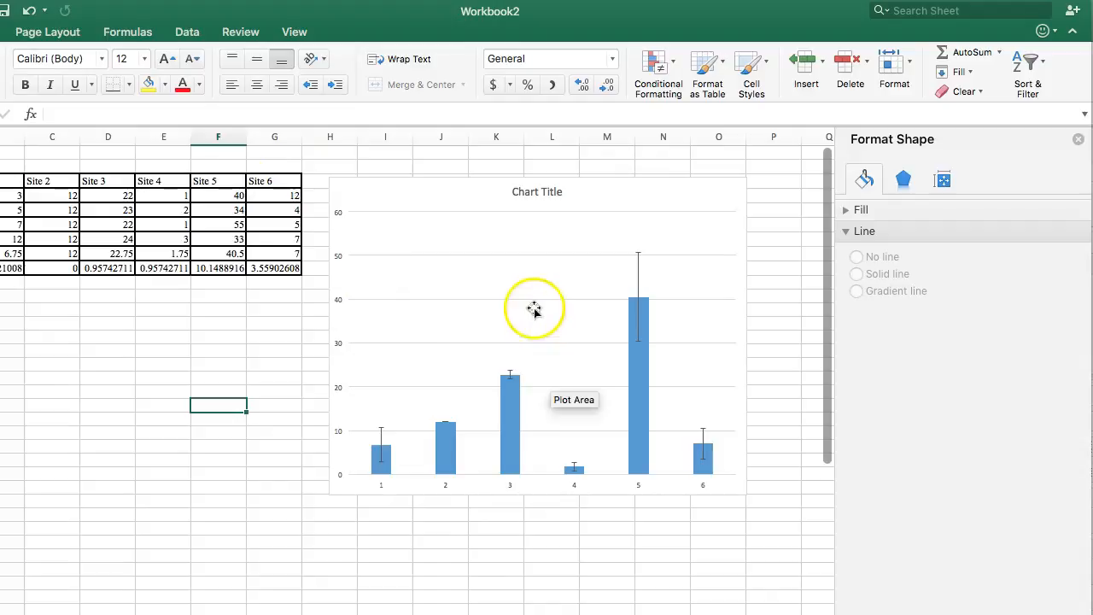
mouse_move(487, 492)
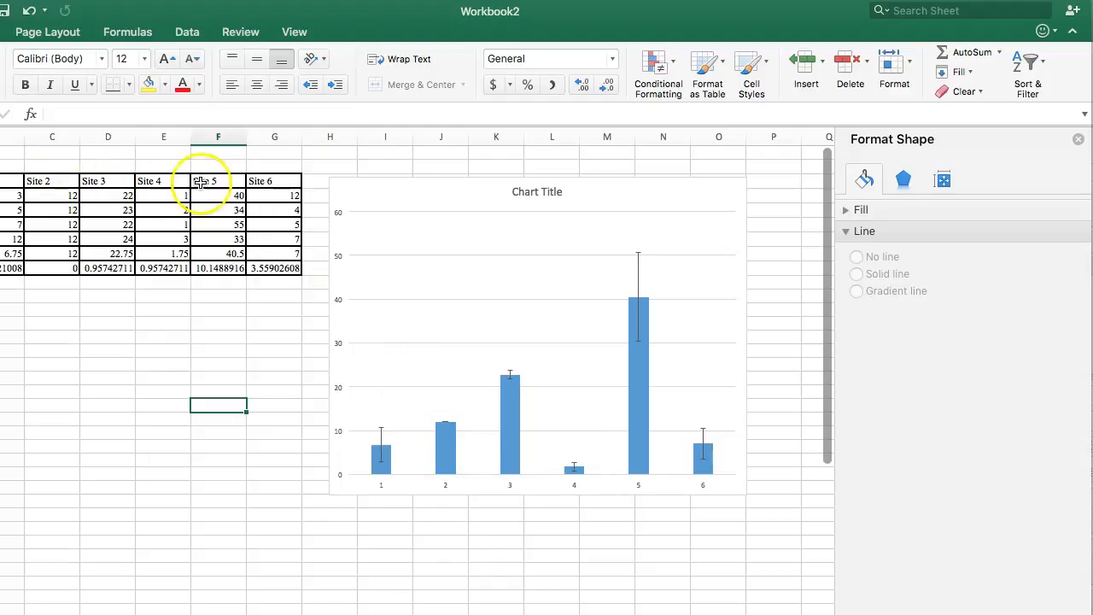
mouse_move(487, 288)
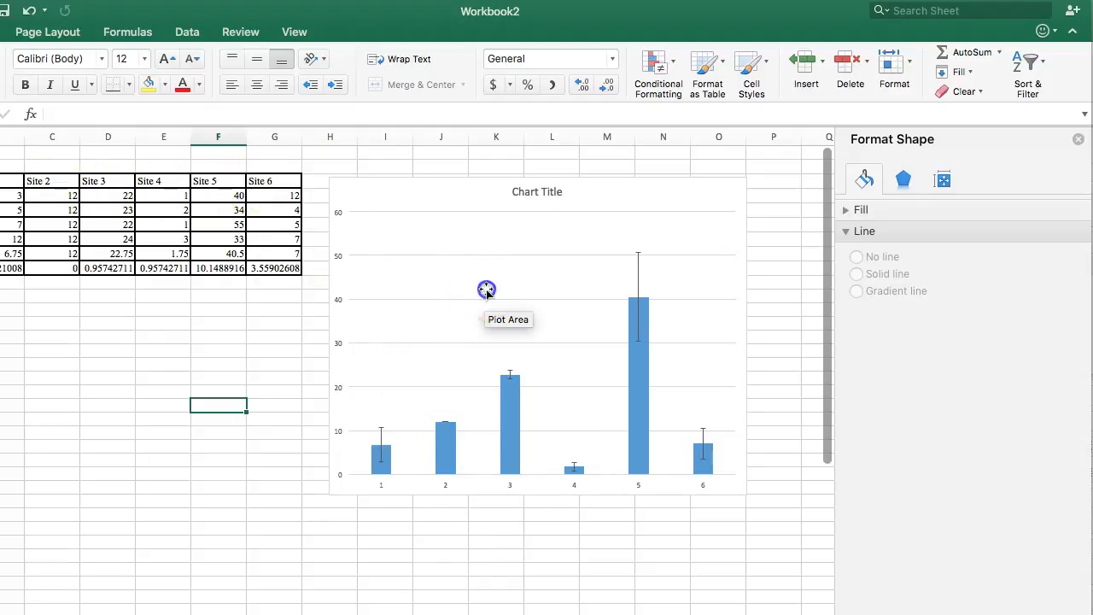
Step: Select the chart's plot area and bring up its right-click shortcut menu
left_click(487, 289)
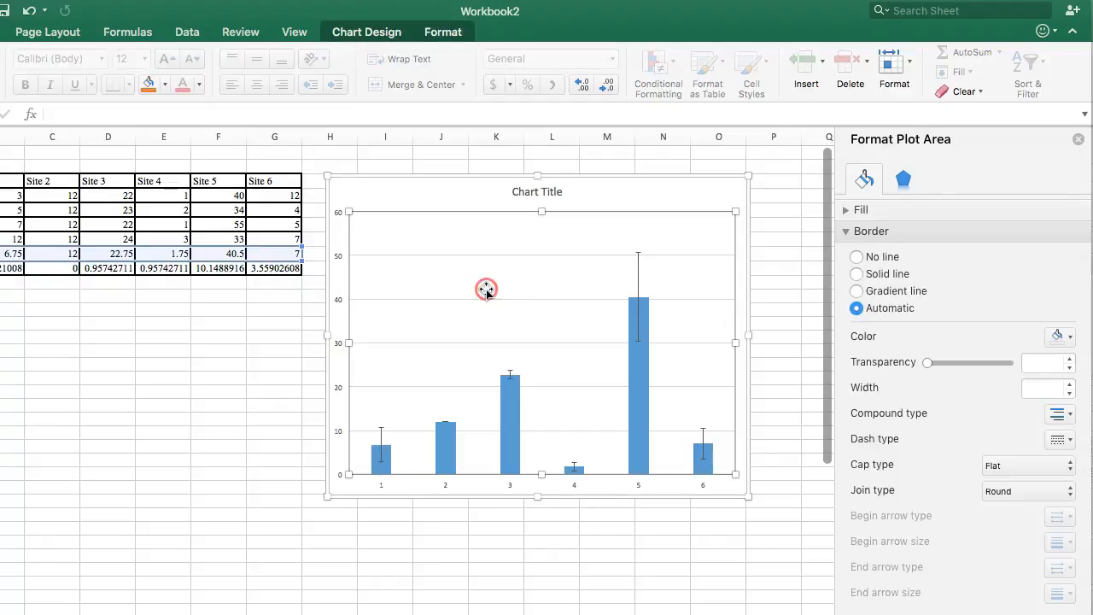
right_click(486, 288)
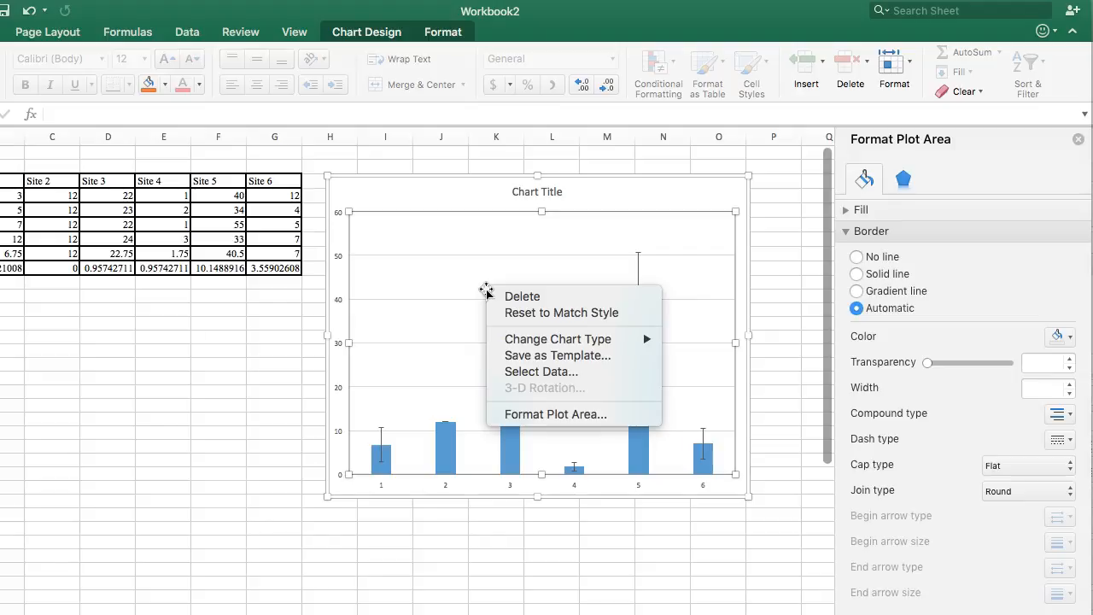
mouse_move(479, 287)
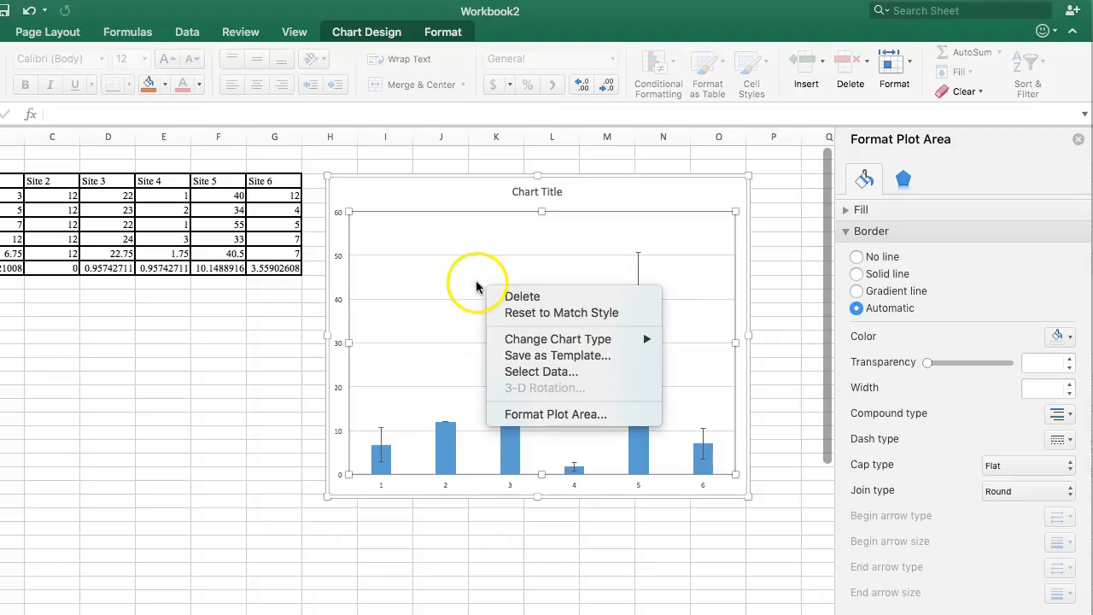
mouse_move(584, 373)
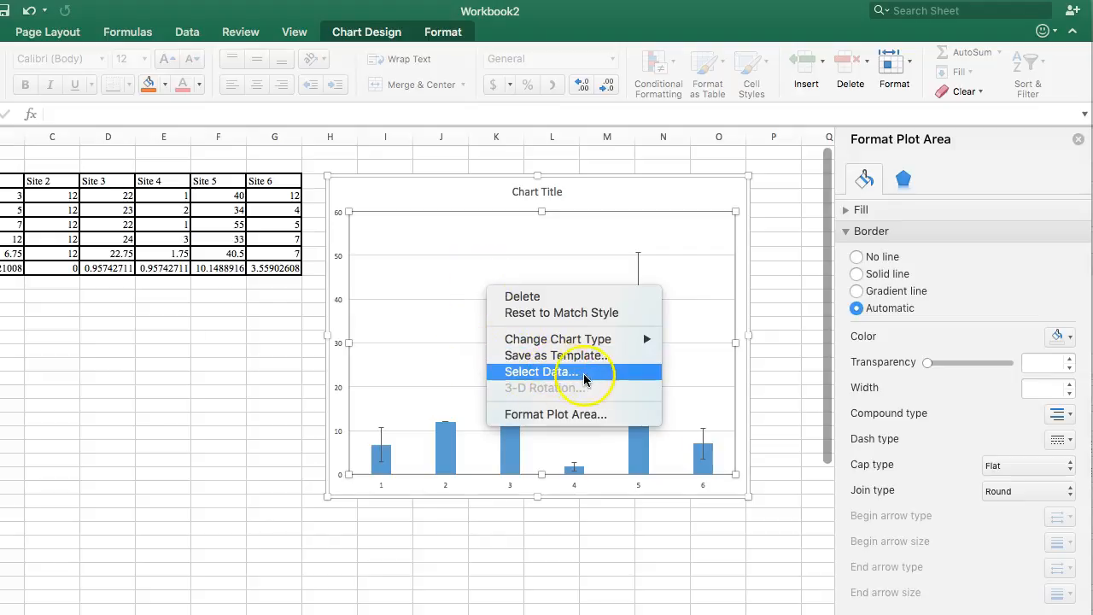
Step: Via Select Data, set the horizontal axis labels to header cells B3:G3 (Site 1–Site 6)
left_click(540, 372)
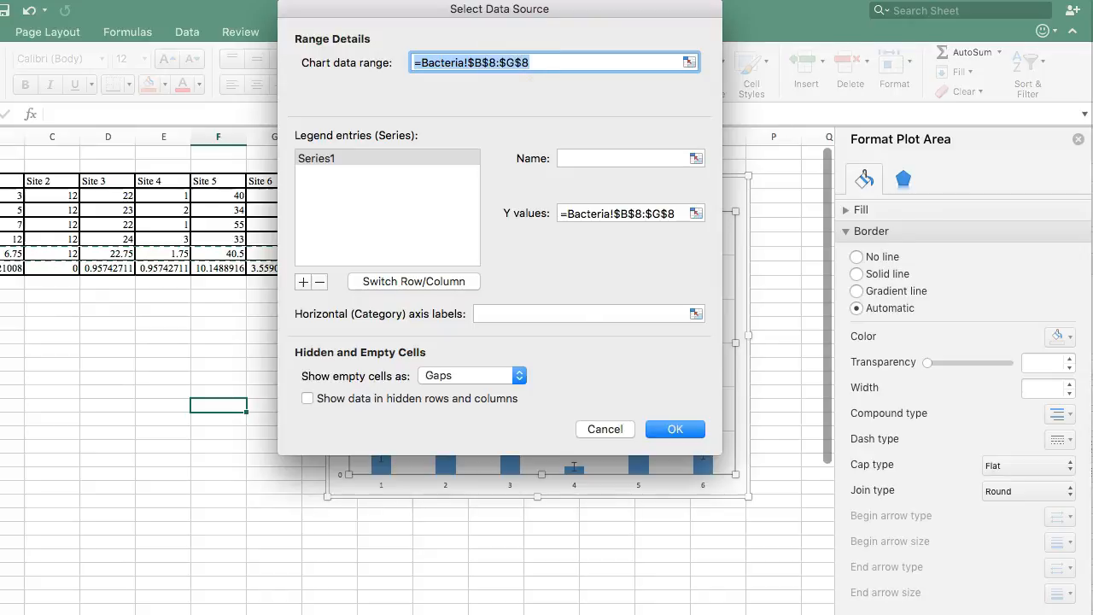
left_click_drag(498, 9, 567, 54)
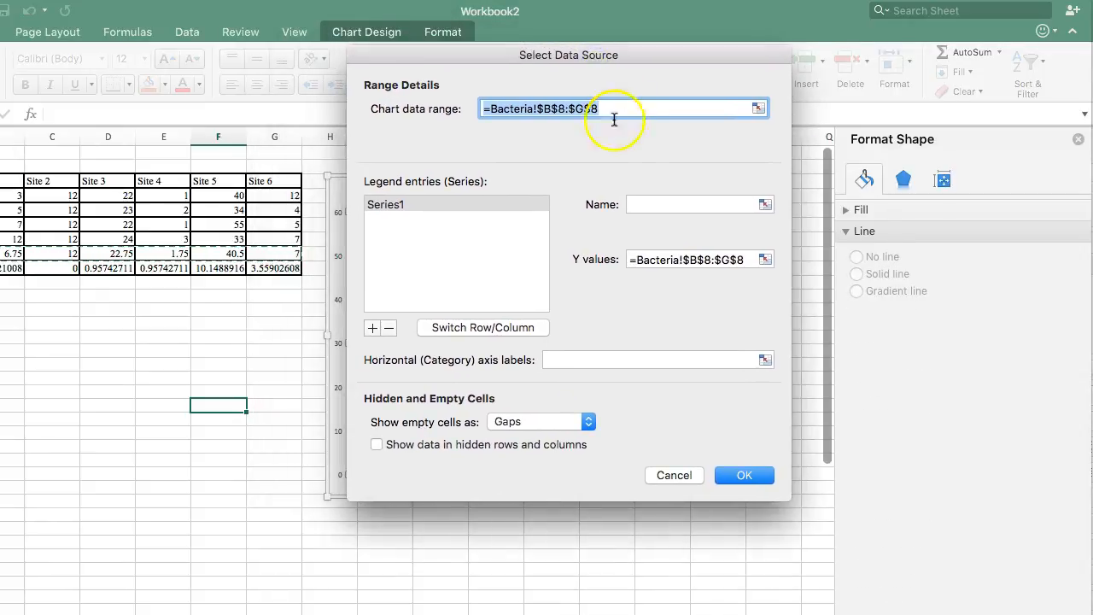
mouse_move(562, 320)
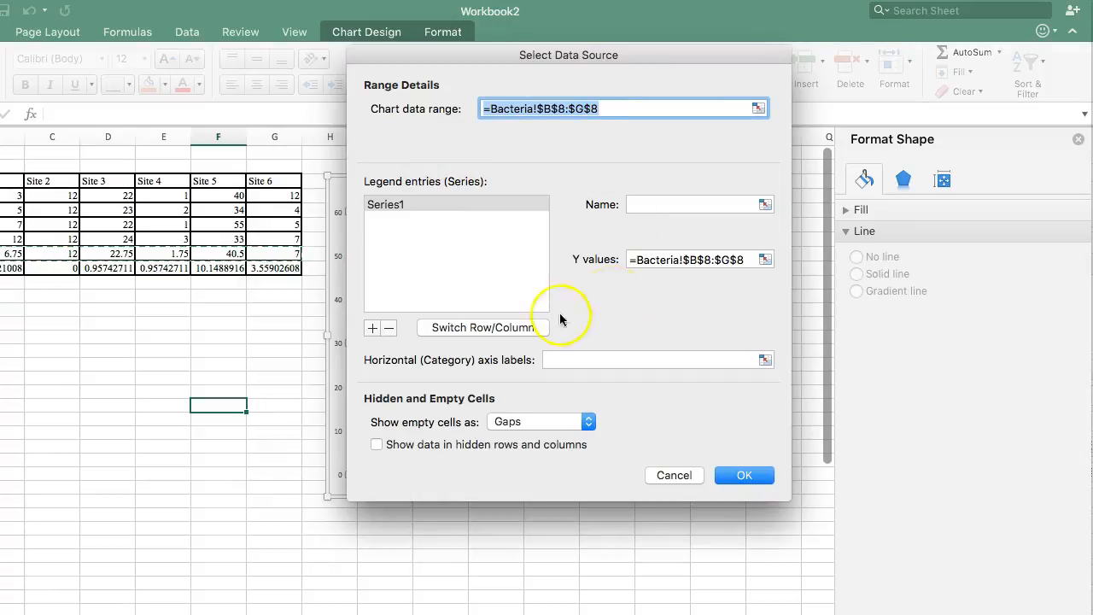
mouse_move(447, 369)
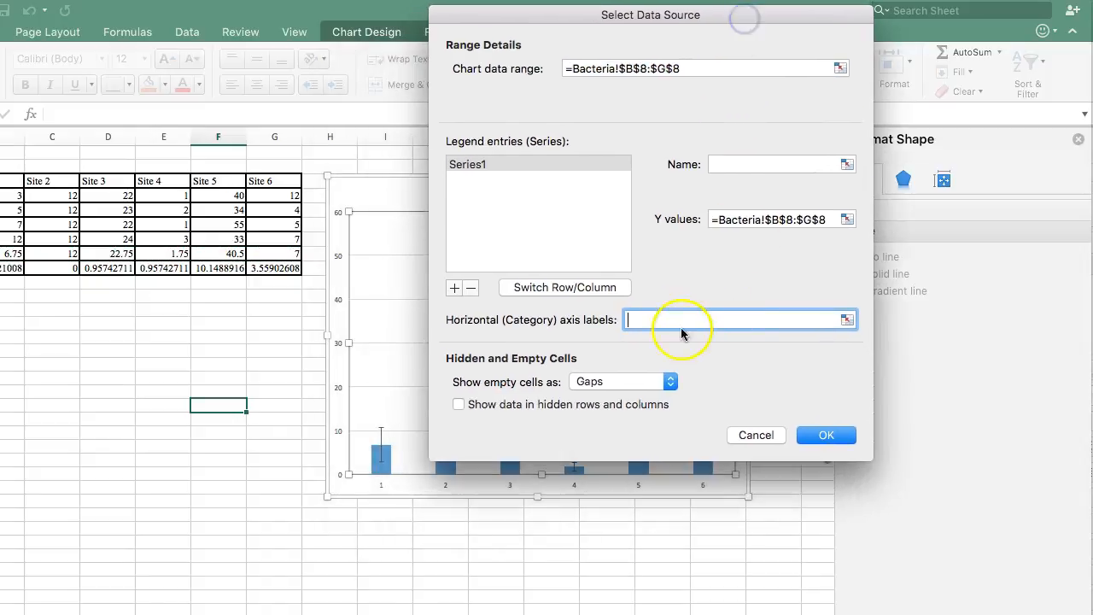
mouse_move(741, 321)
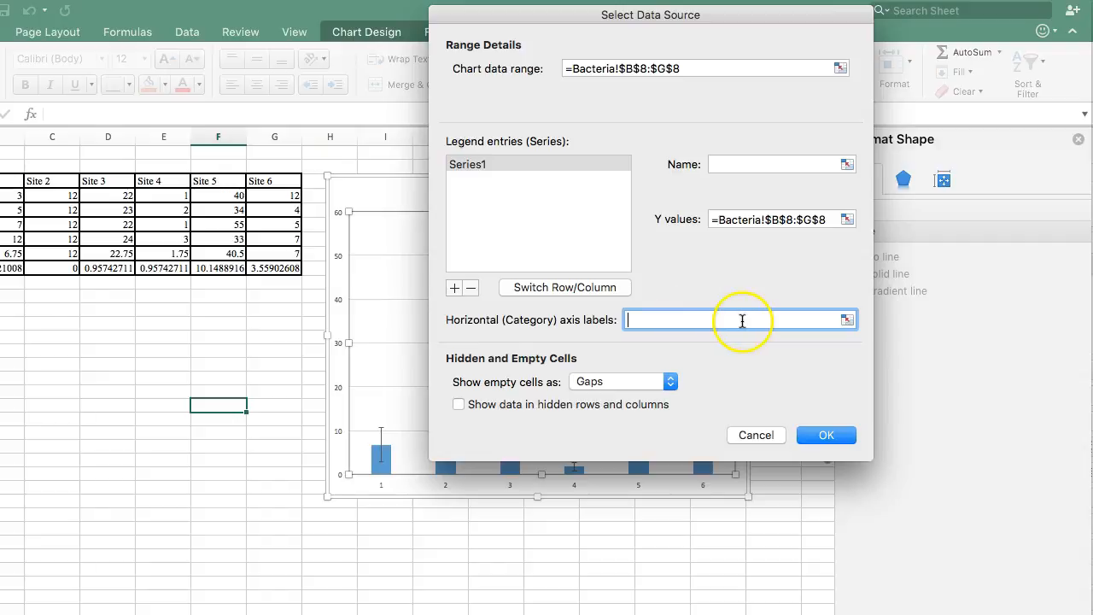
mouse_move(550, 492)
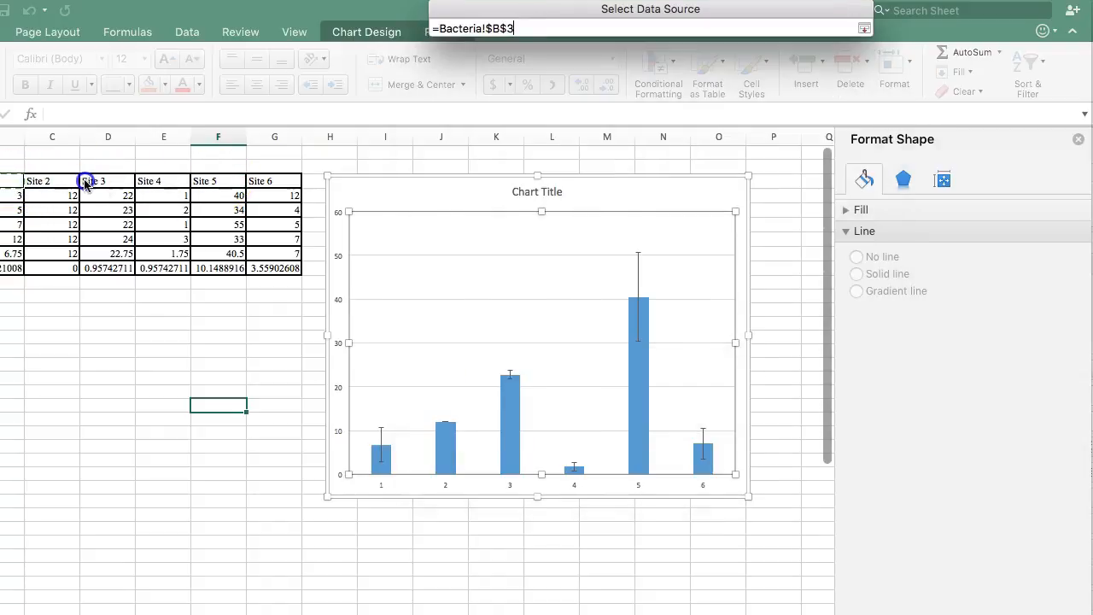
left_click_drag(84, 181, 265, 181)
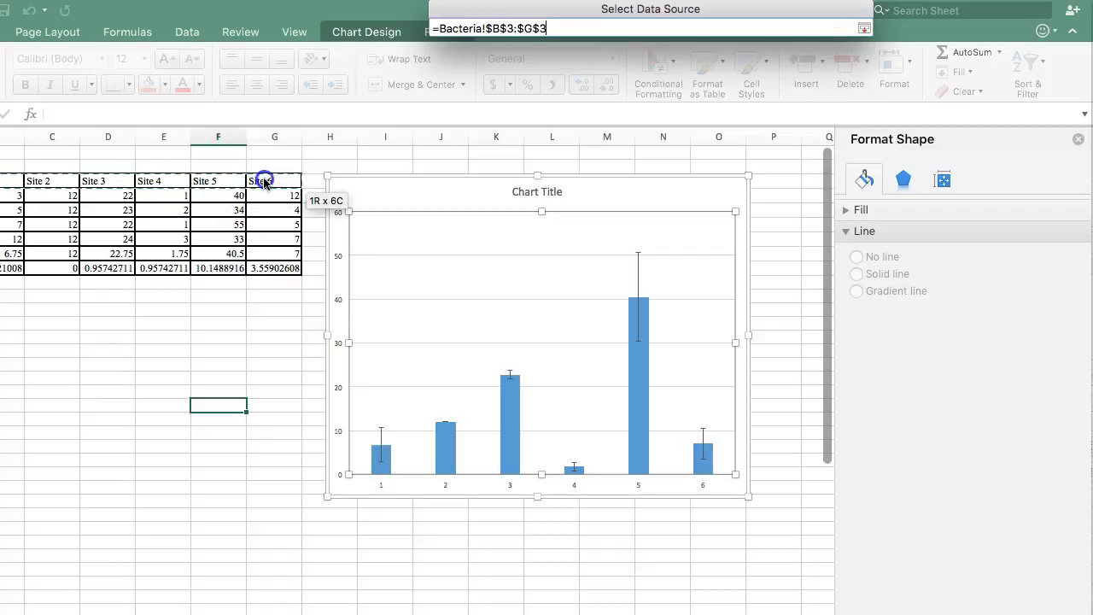
left_click(864, 27)
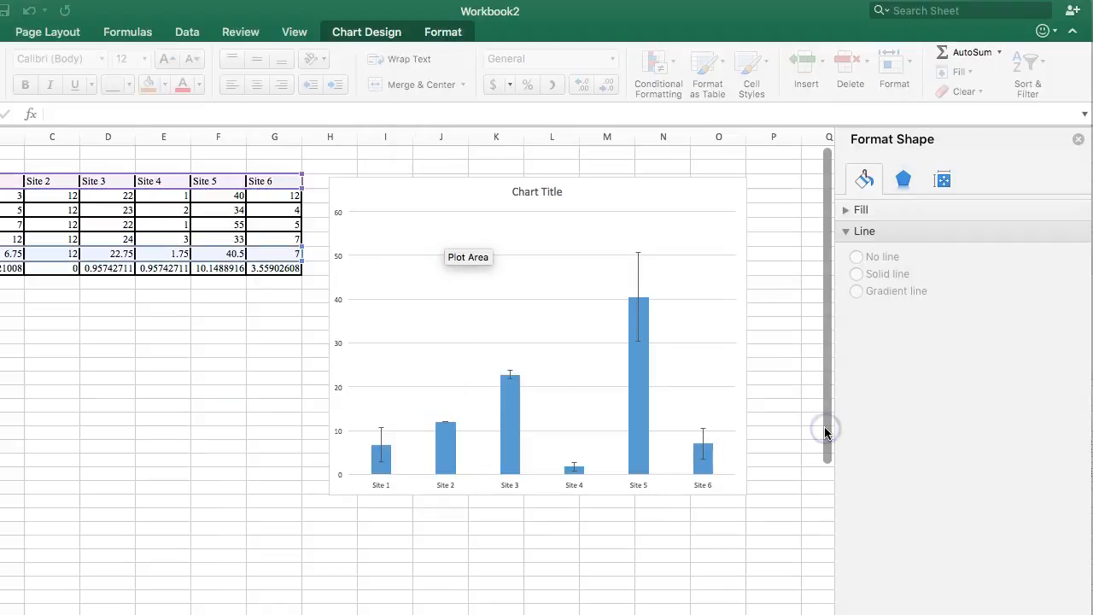
left_click(386, 493)
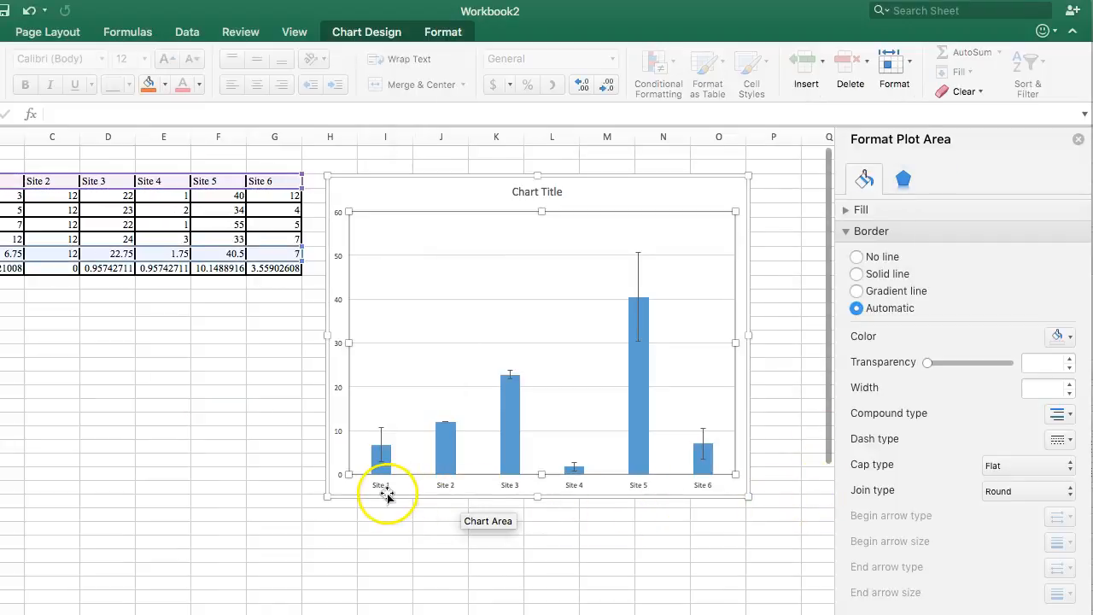
mouse_move(396, 497)
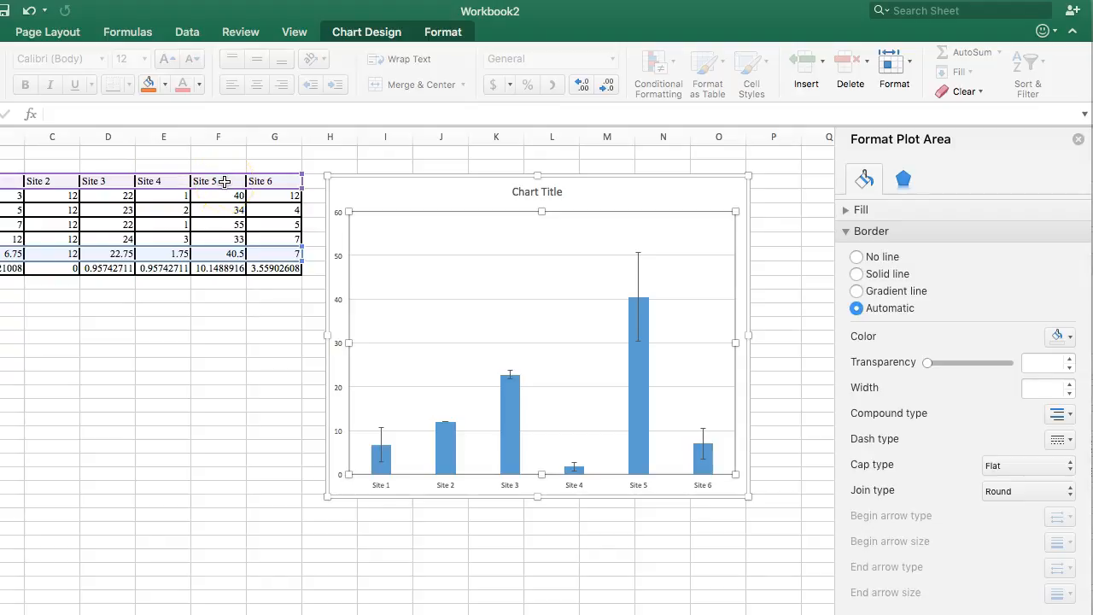
mouse_move(581, 465)
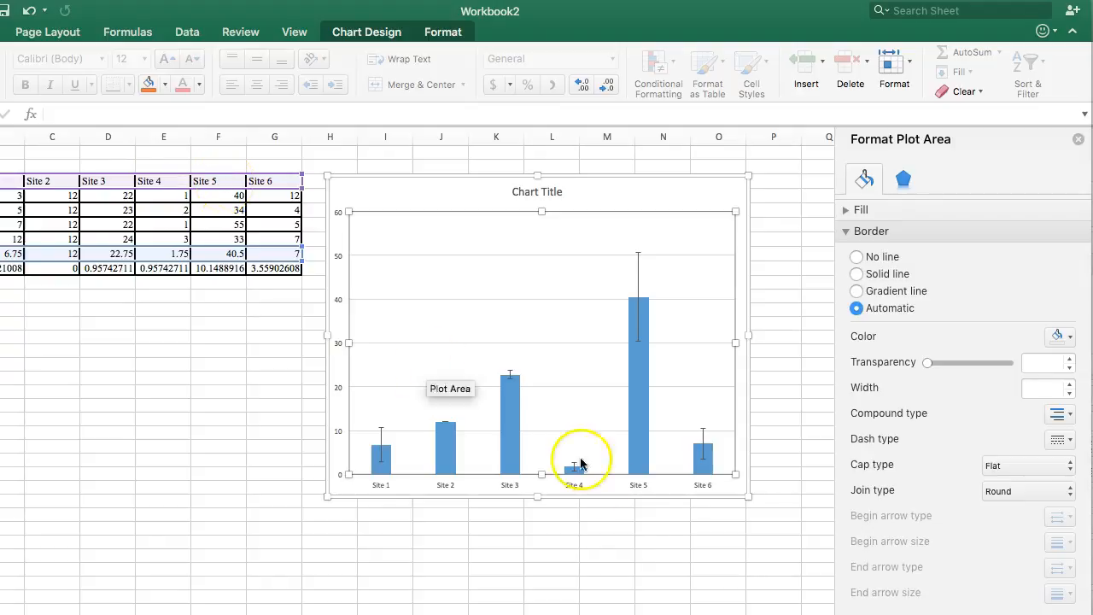
mouse_move(618, 482)
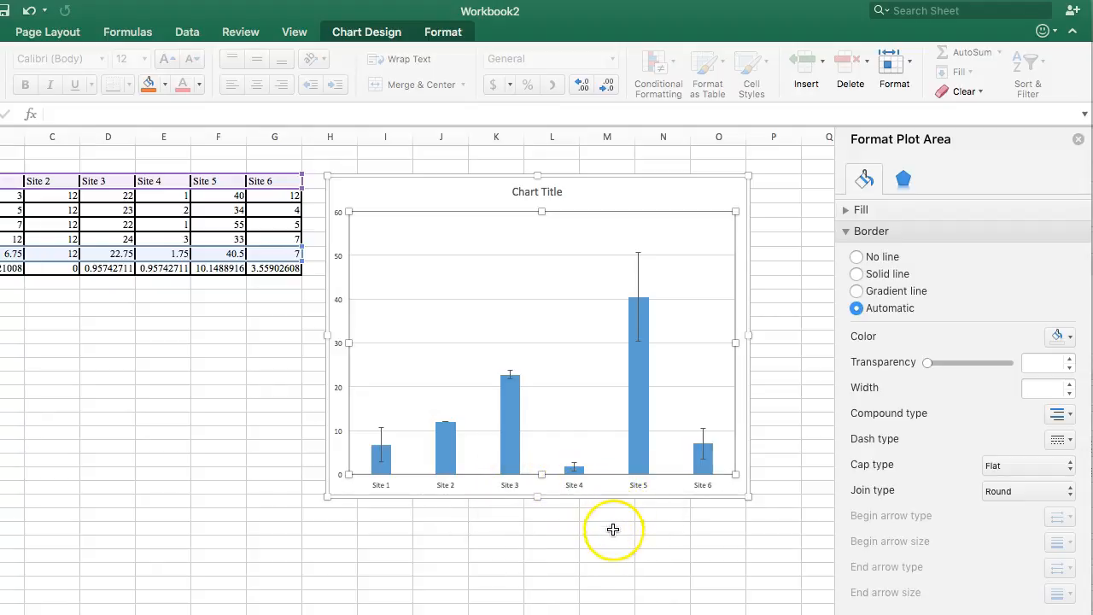
left_click(608, 528)
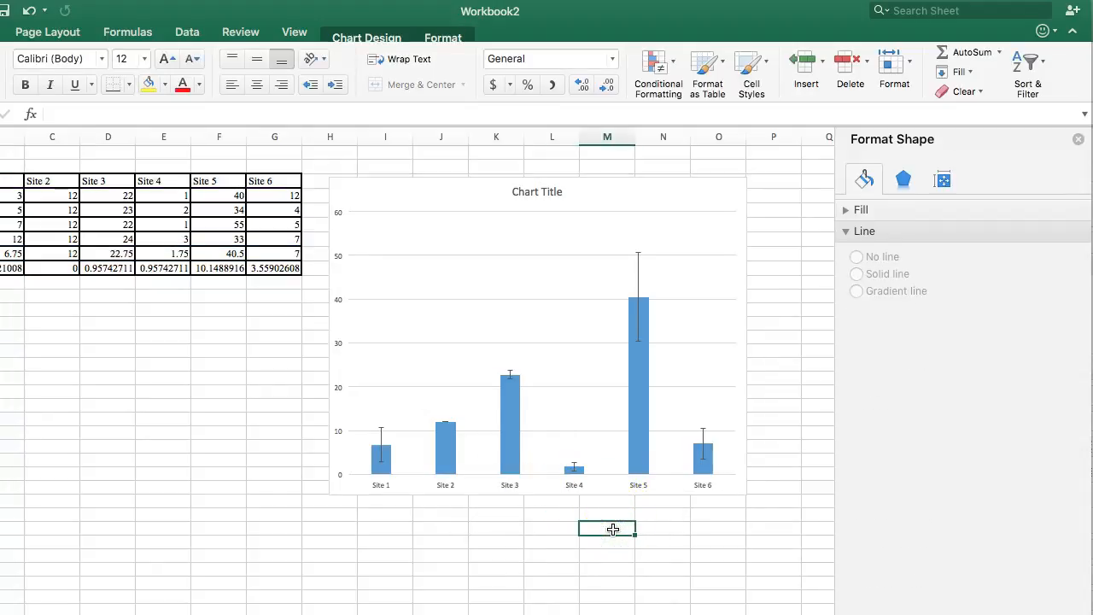
left_click(607, 529)
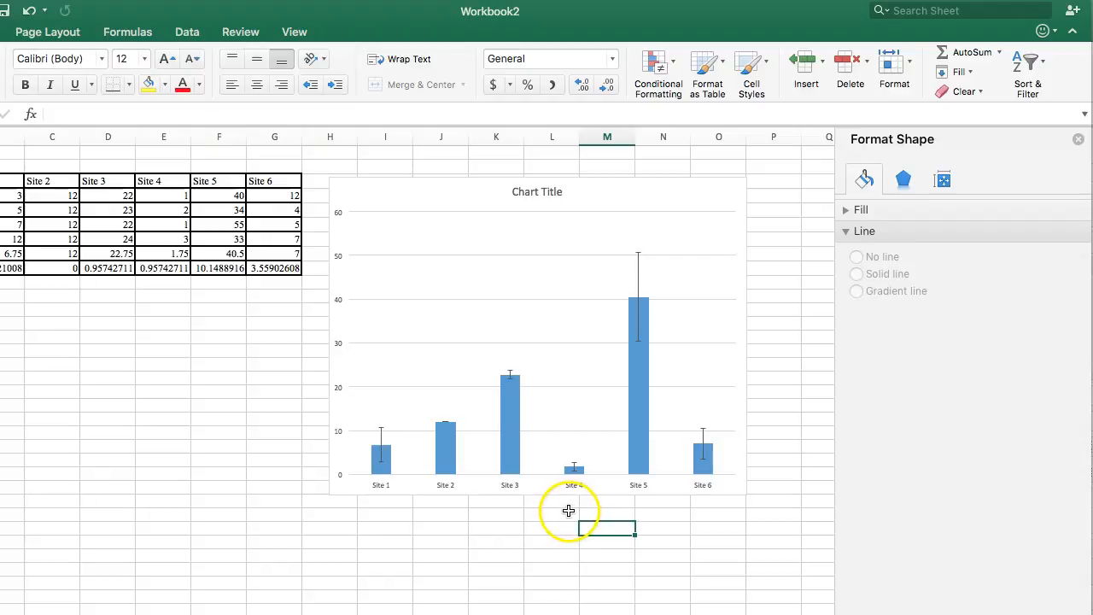
mouse_move(447, 521)
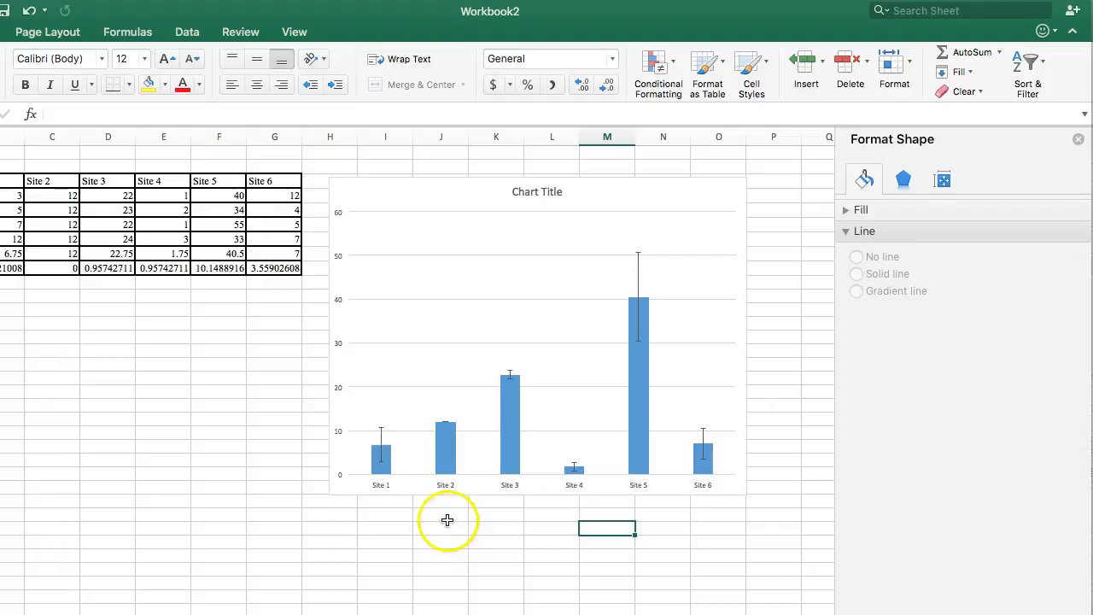
mouse_move(430, 519)
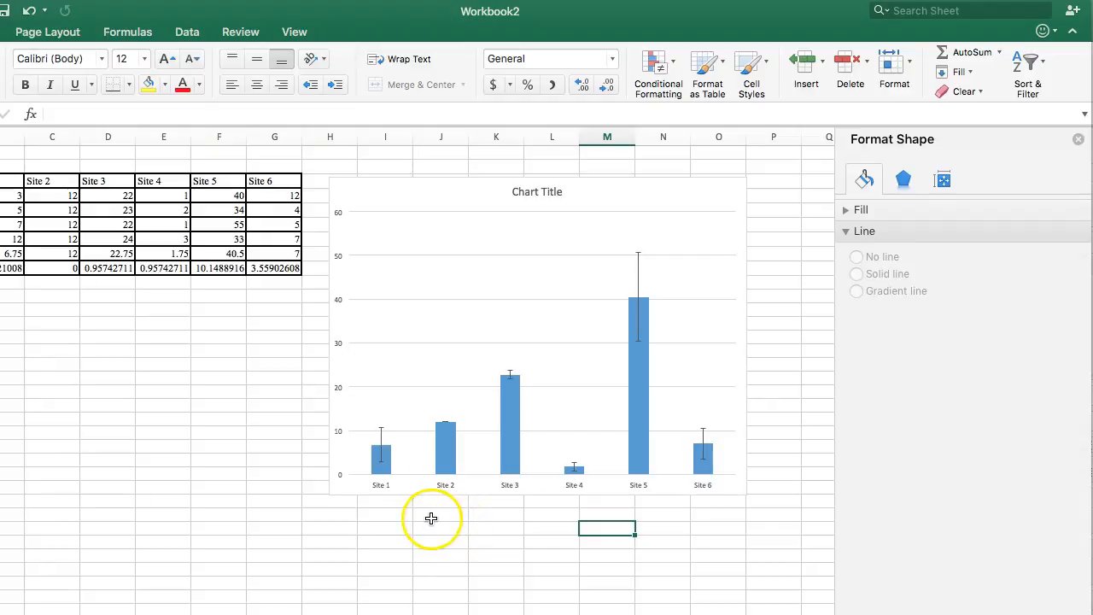
mouse_move(369, 527)
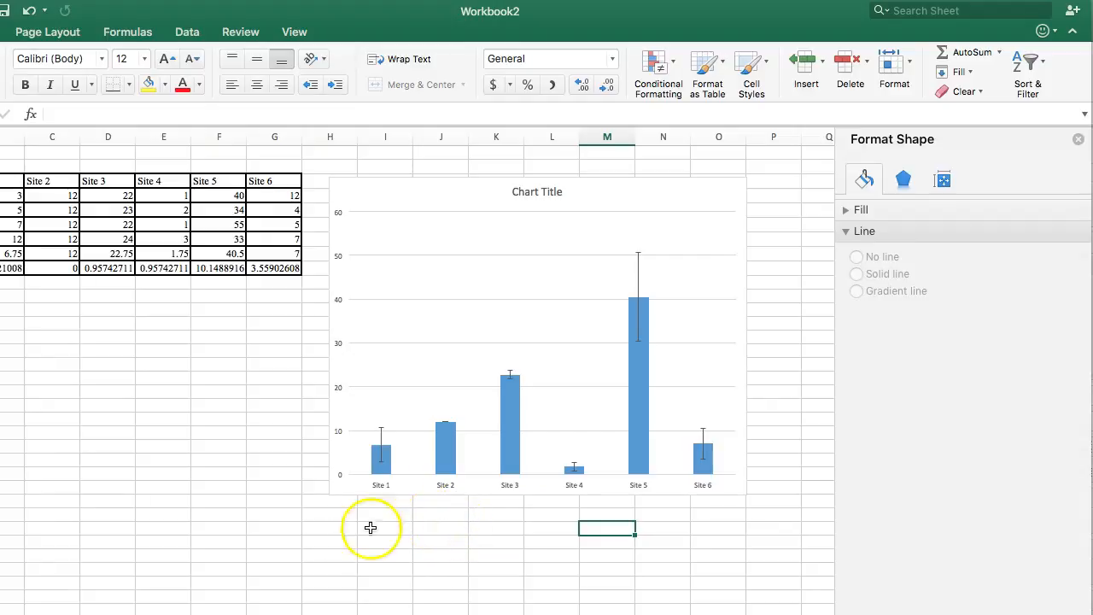